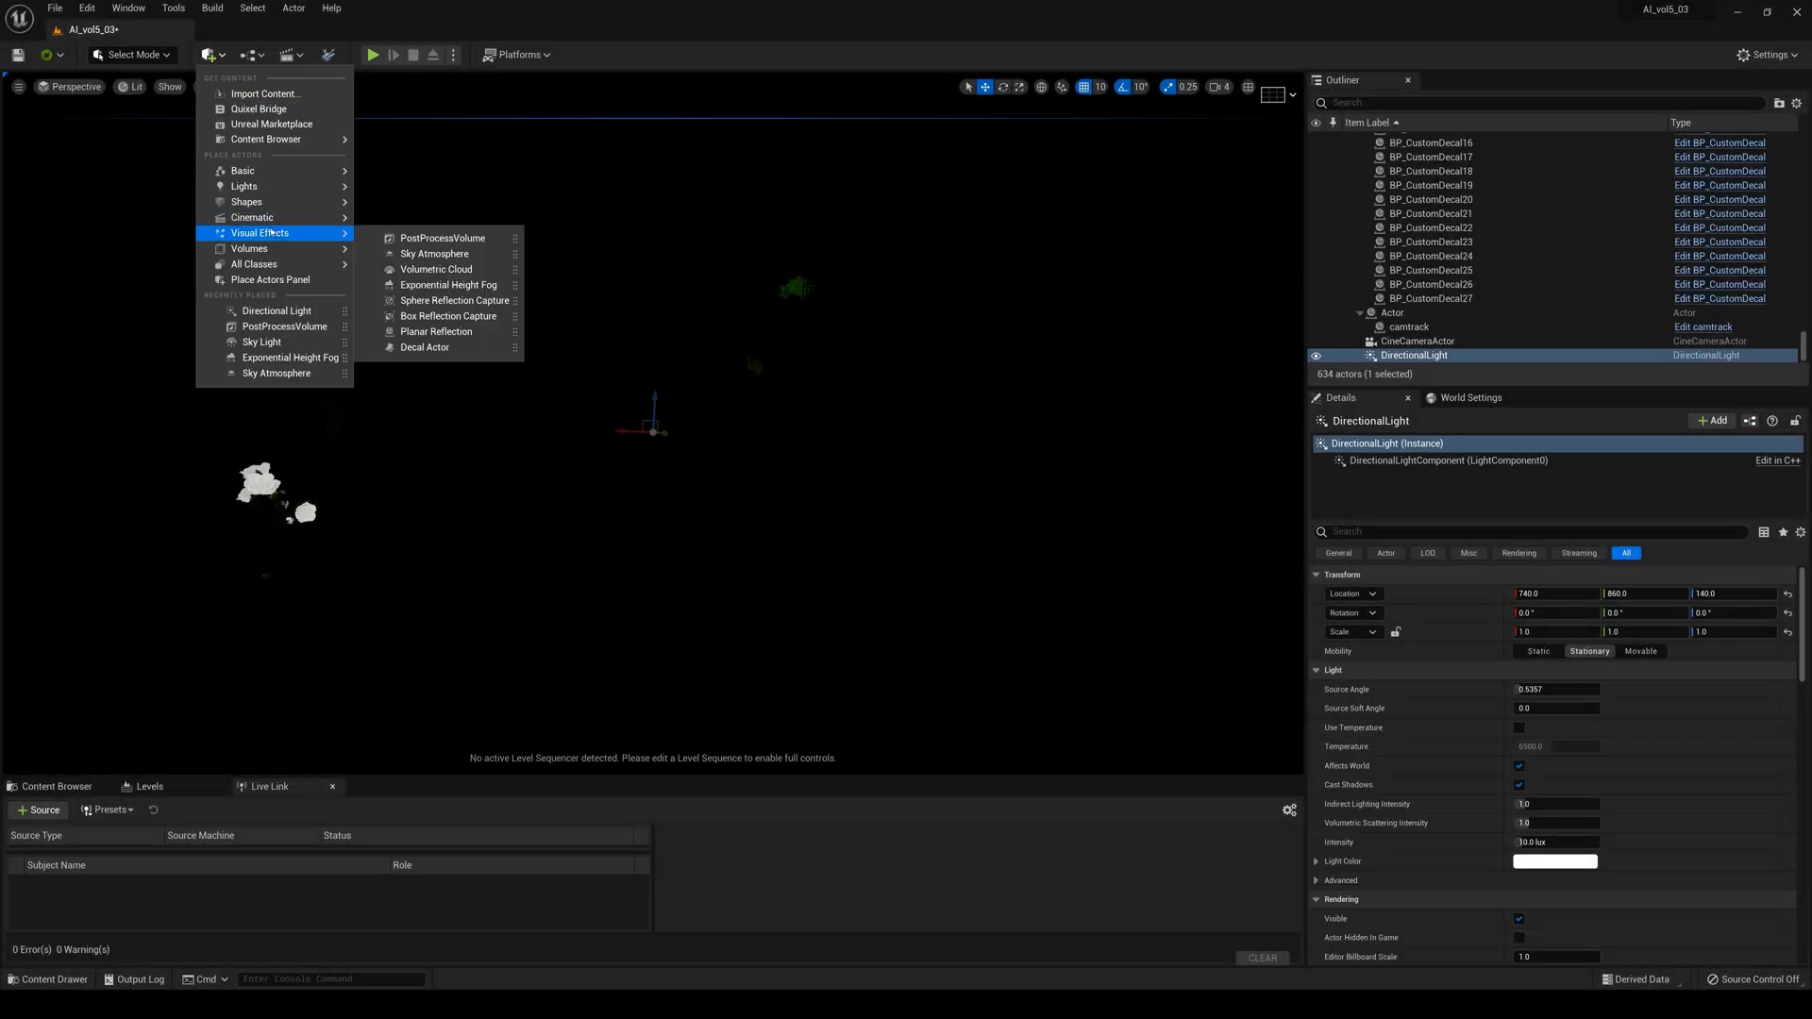
Place a Sky Atmosphere and an Exponential Height Fog in the kitchen level
click(436, 253)
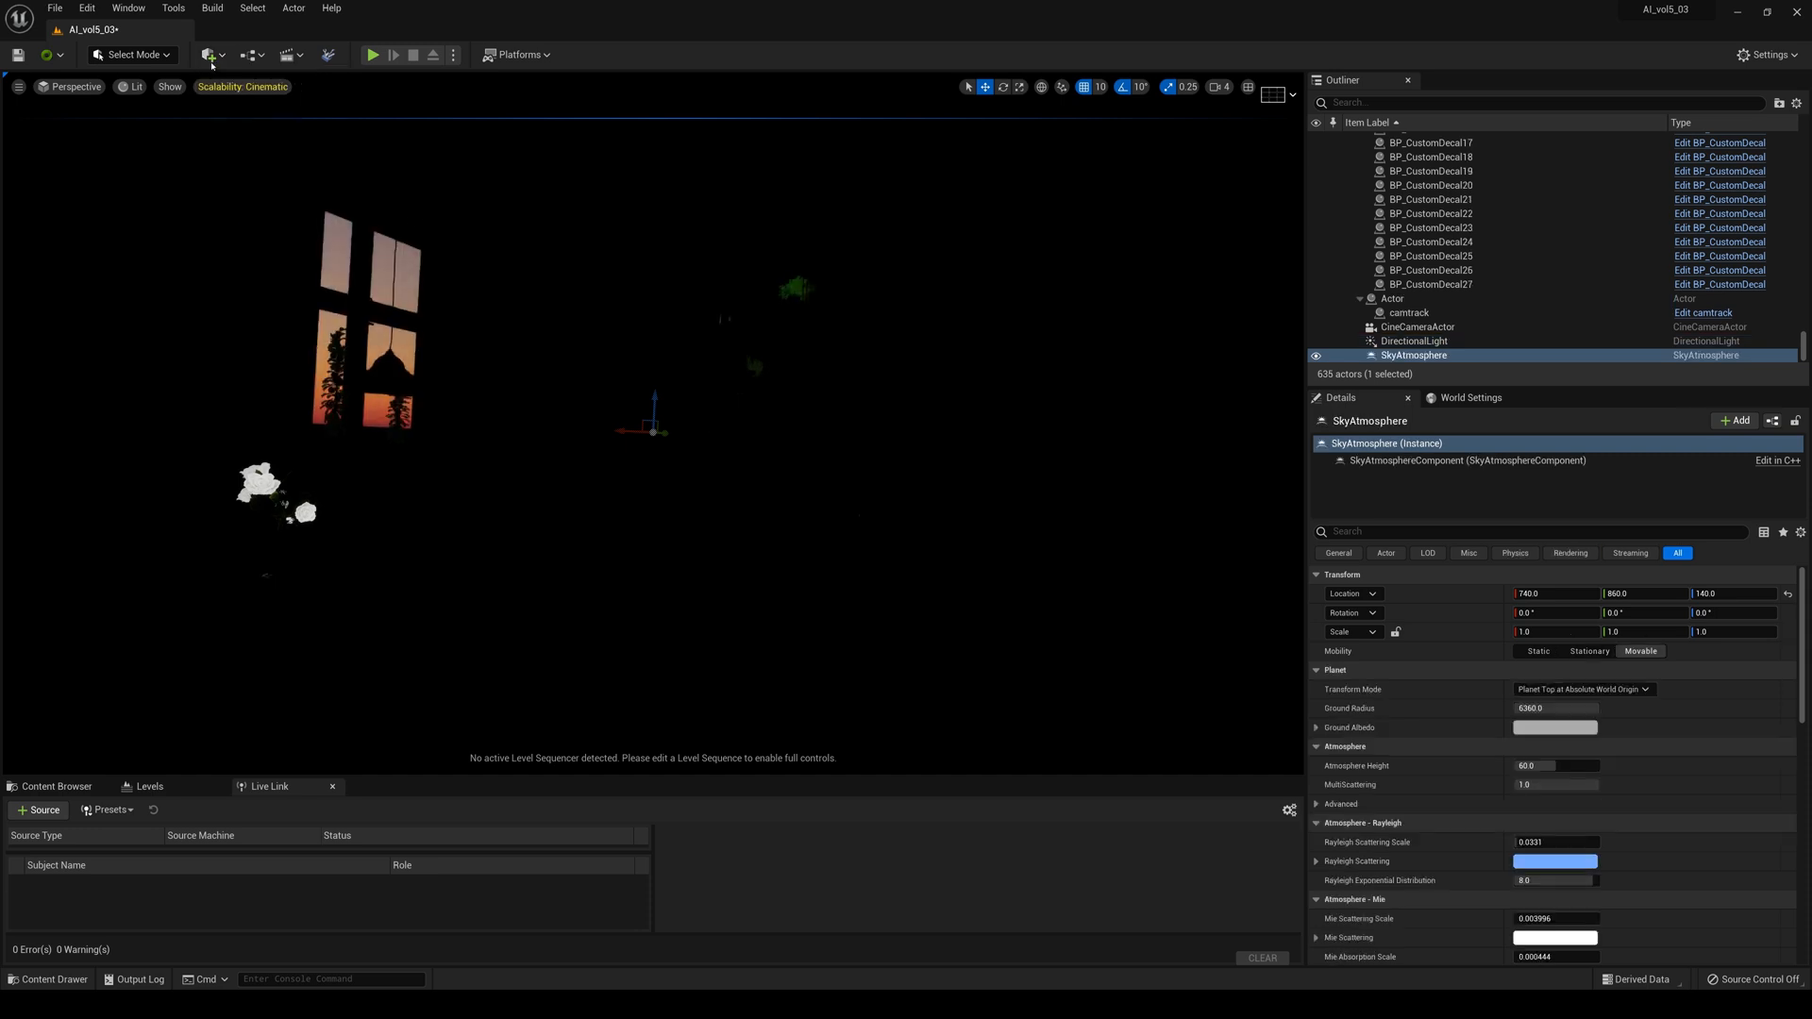
click(209, 55)
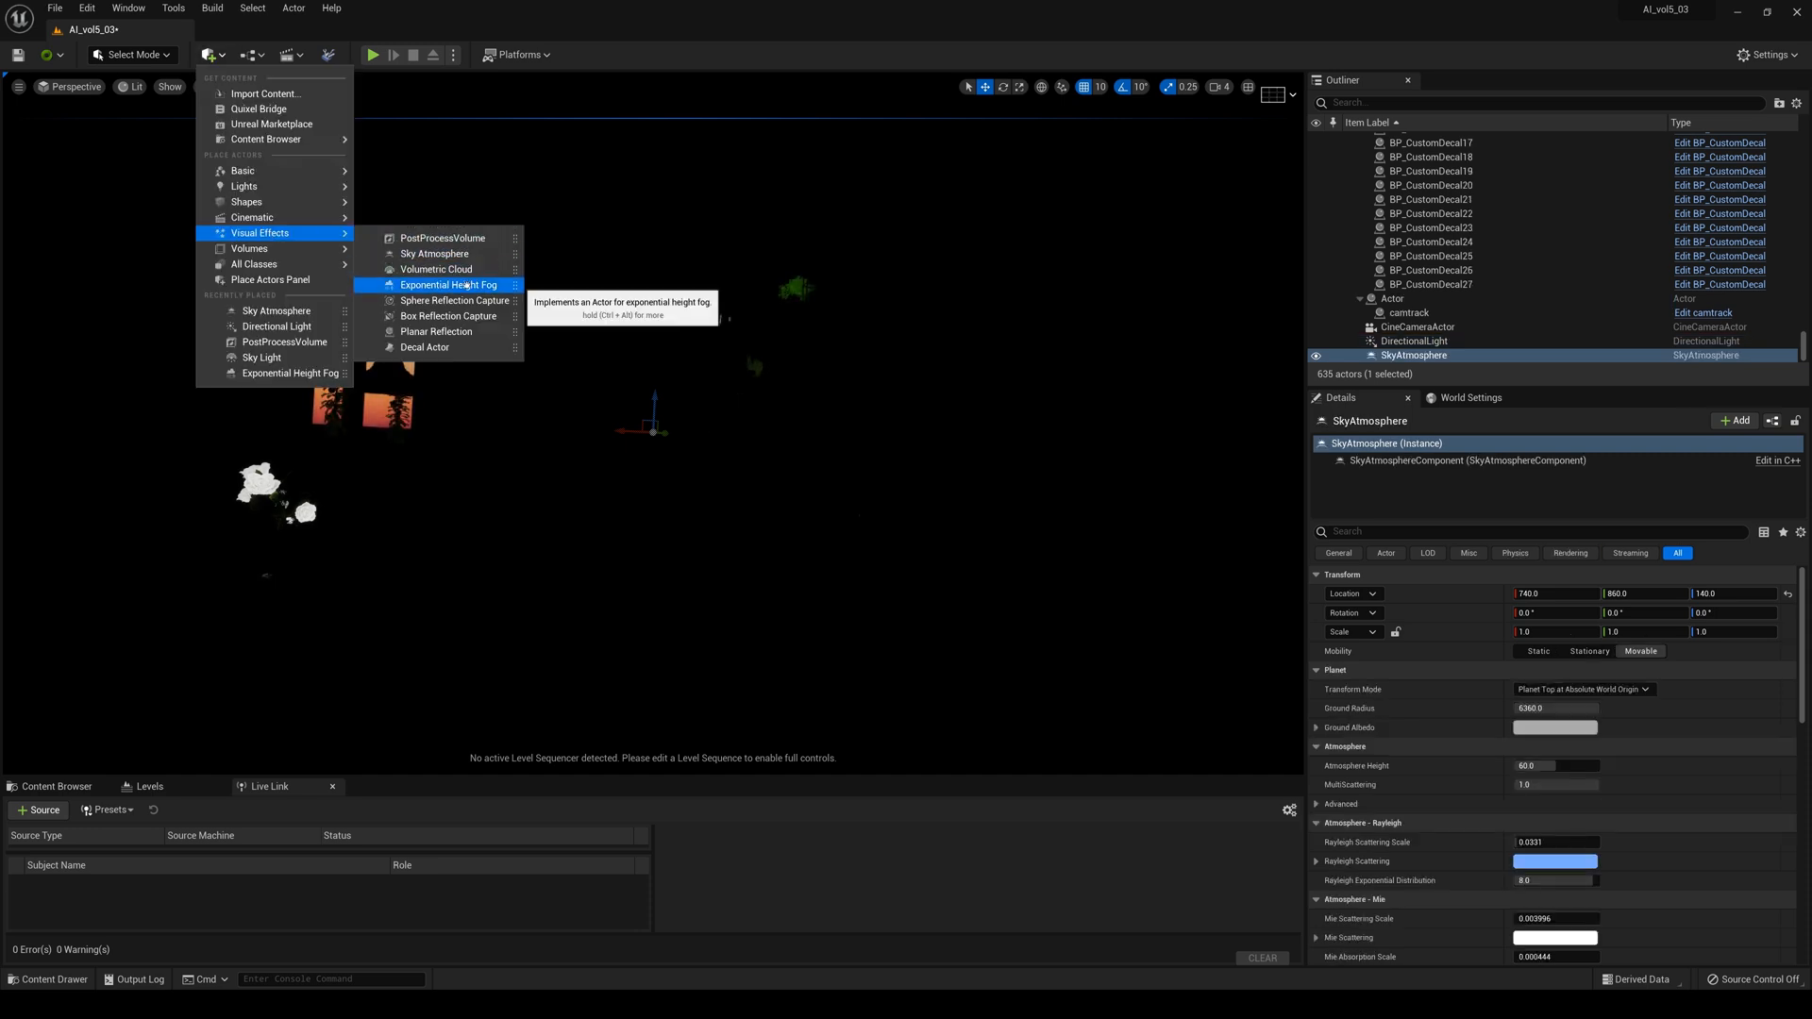
click(449, 284)
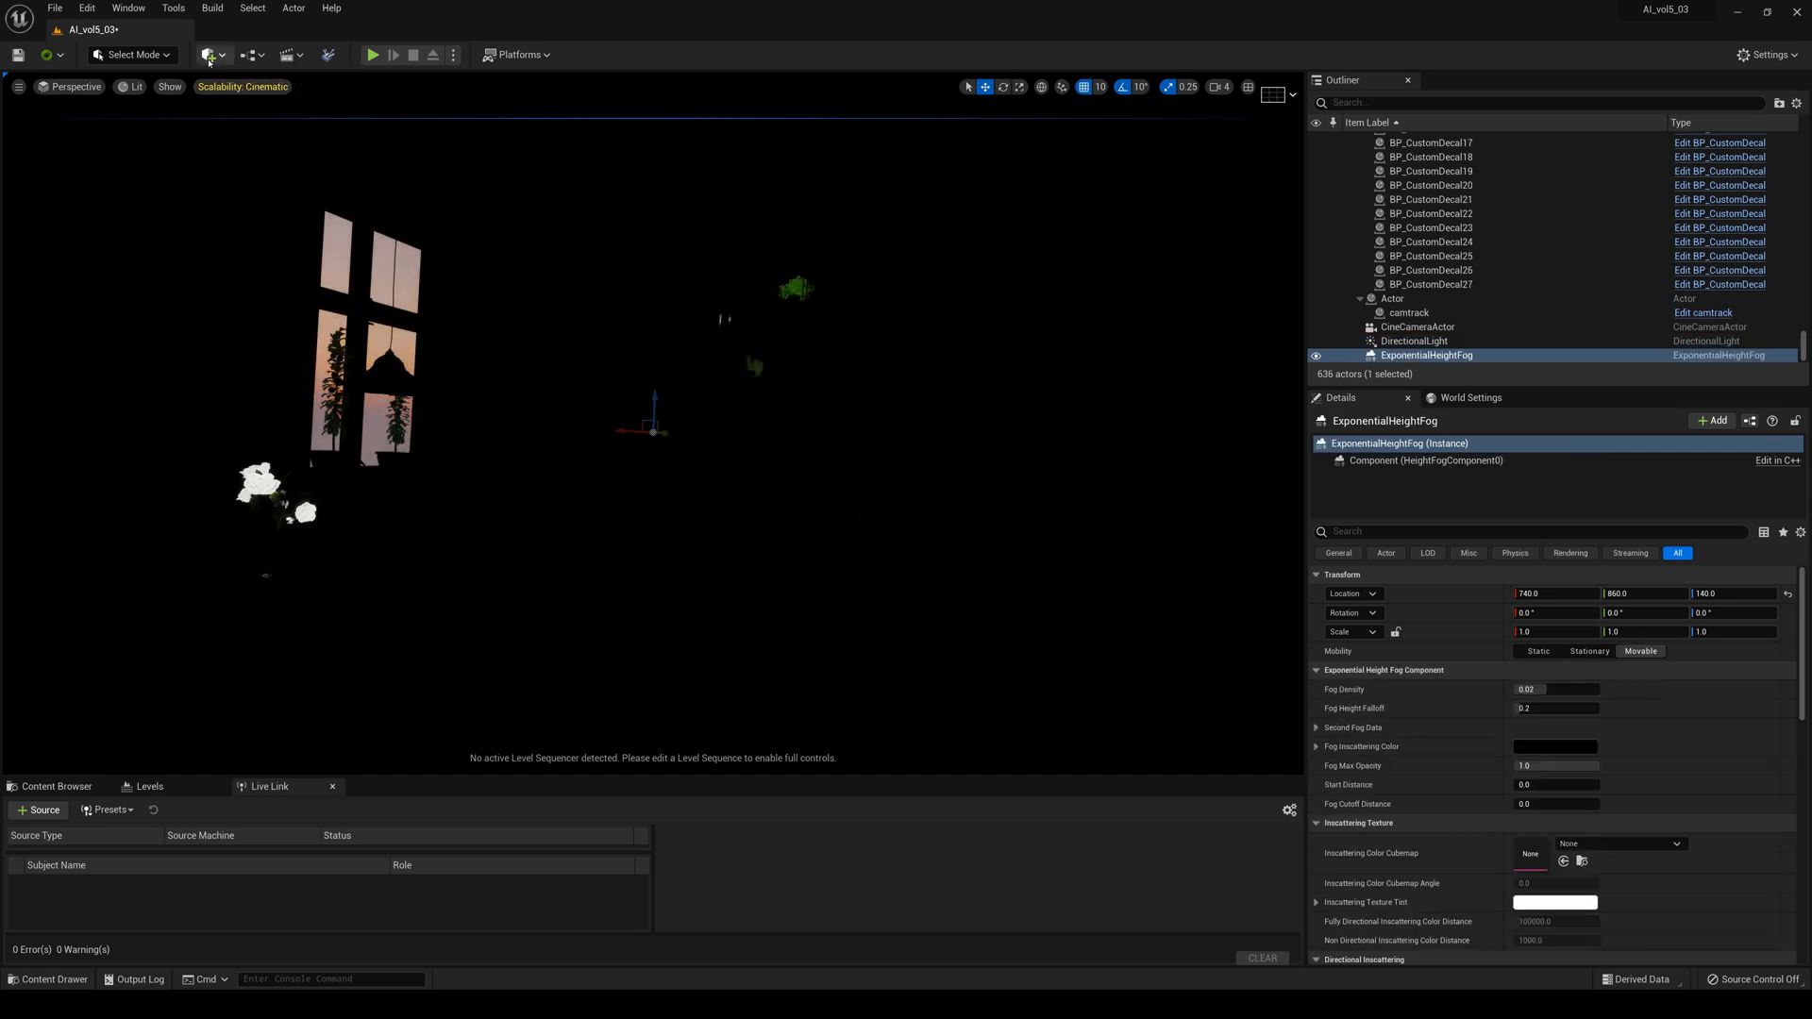
Add a Sky Light, then select the atmosphere, fog and directional light in the Outliner
text(sky)
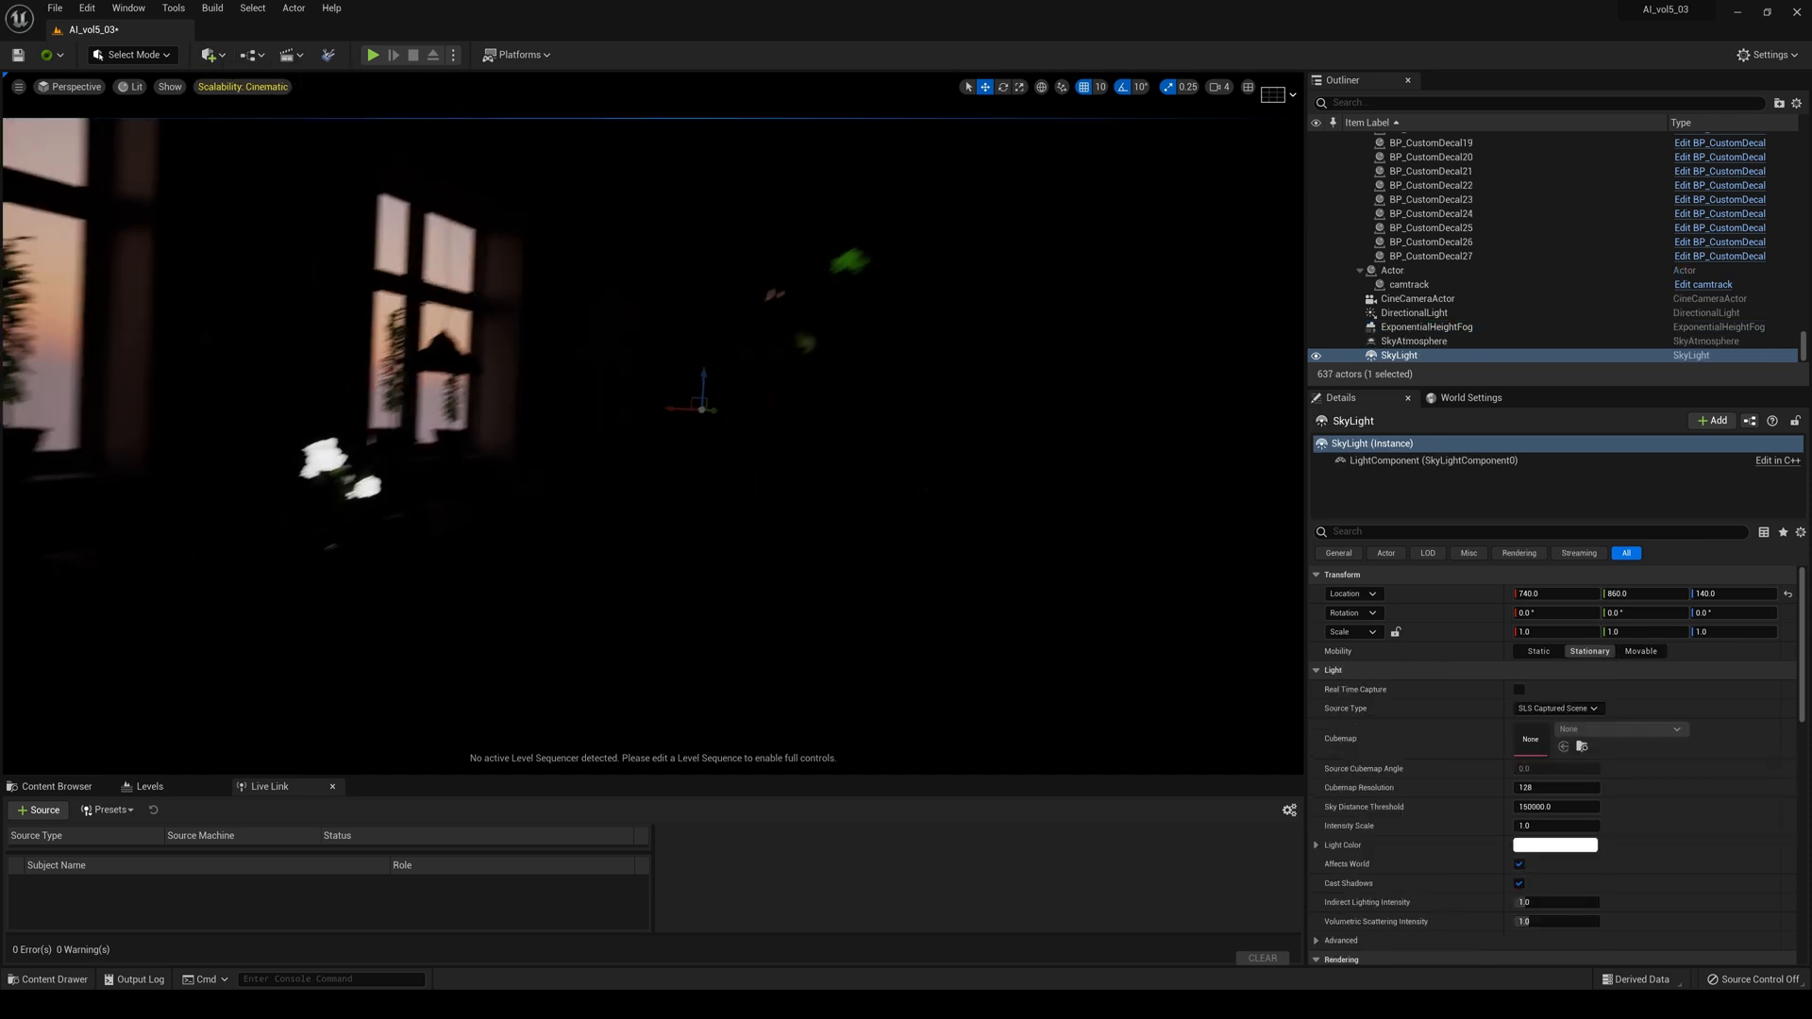
click(1412, 341)
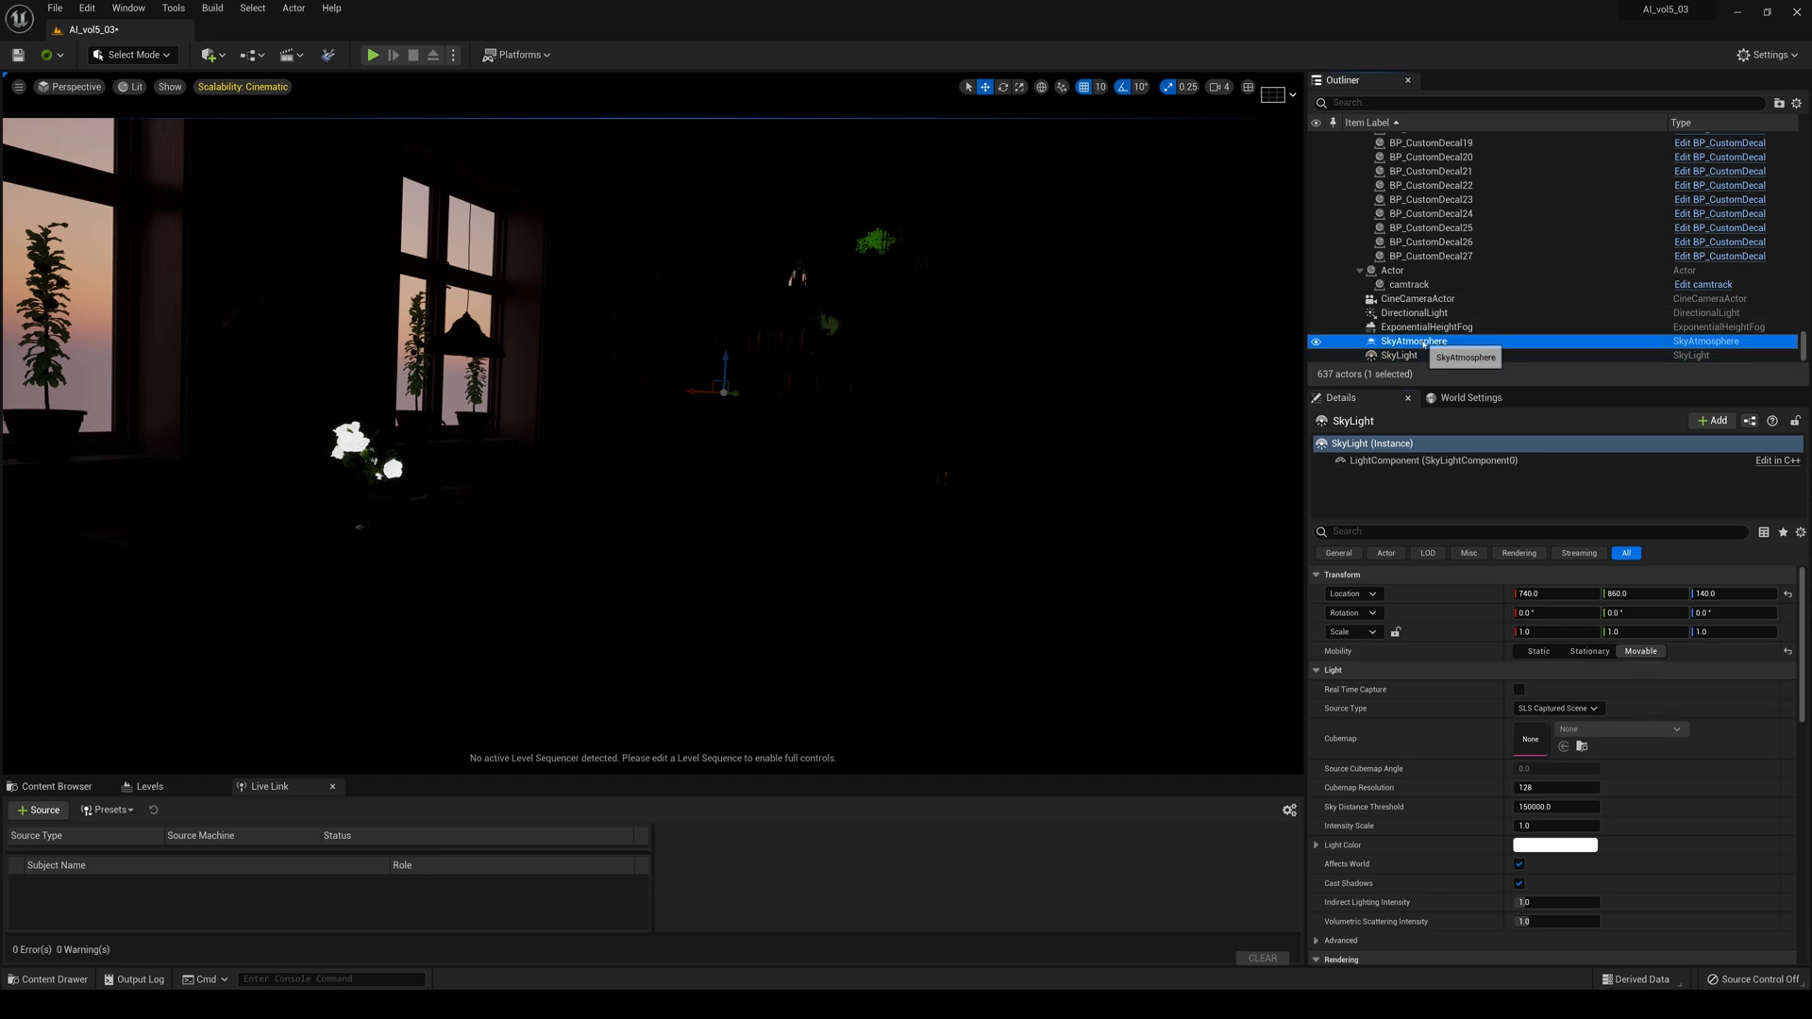
click(1426, 327)
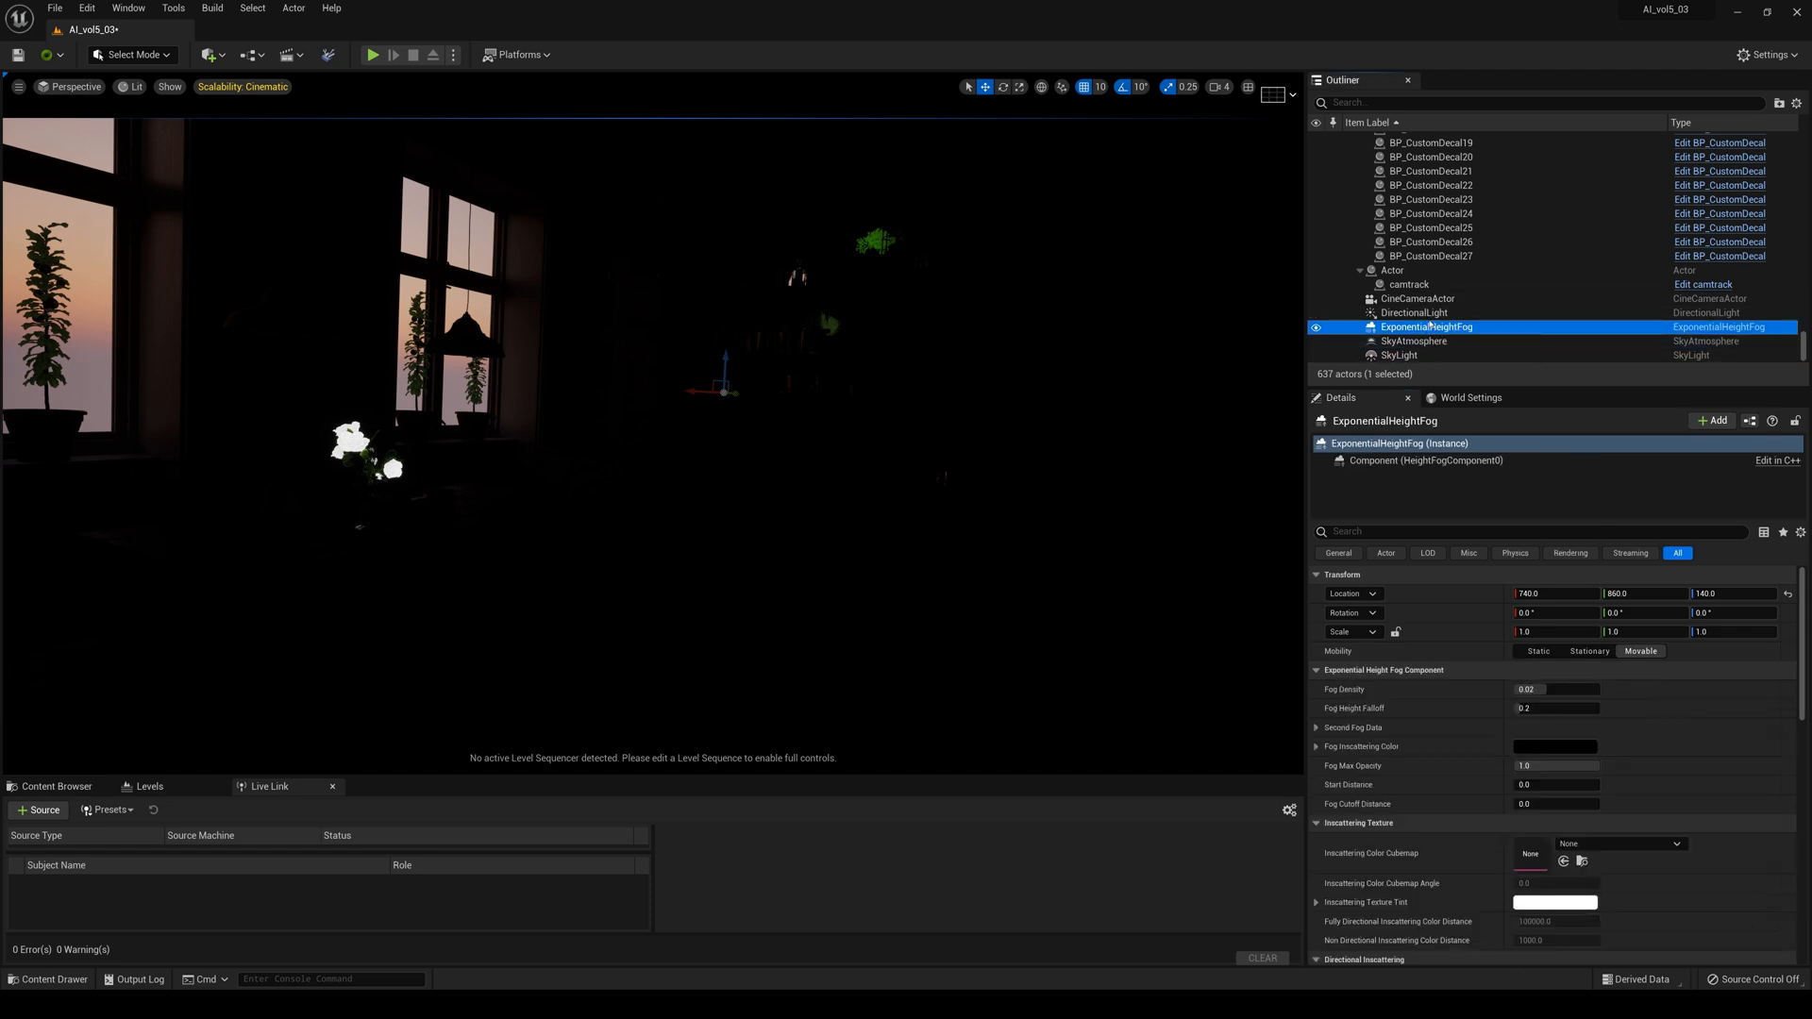
click(1414, 313)
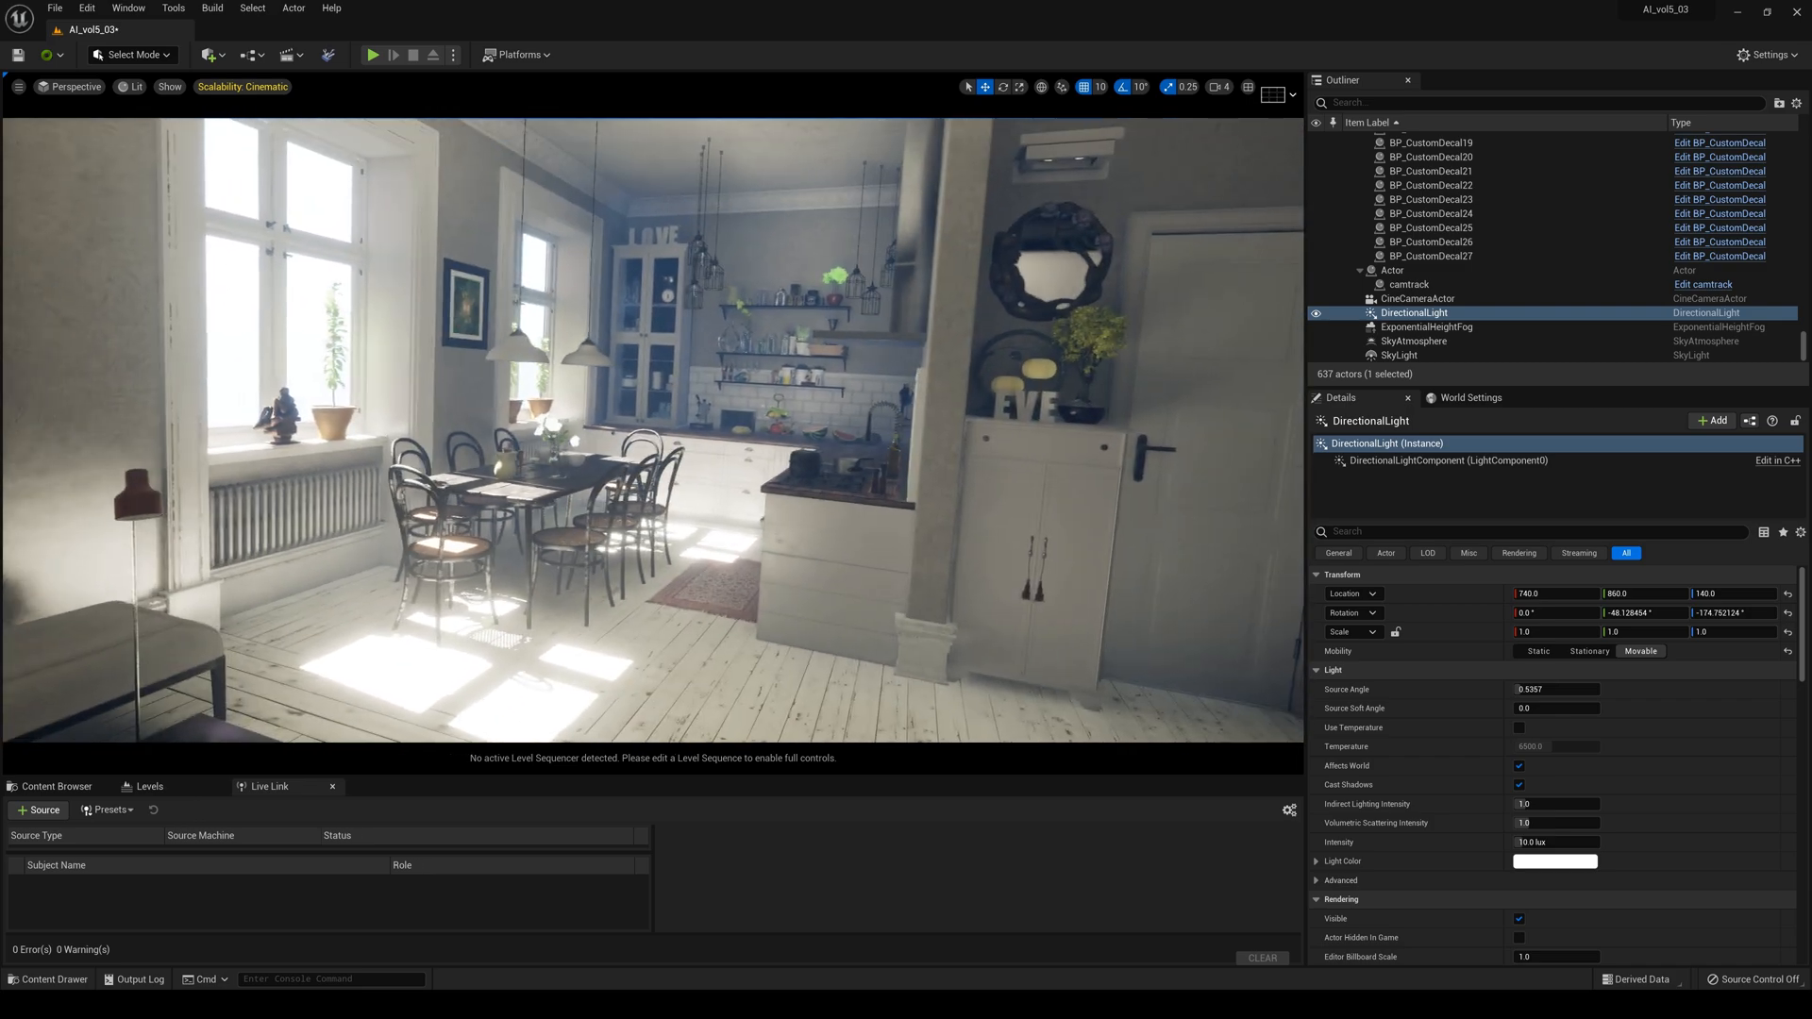
Select the ExponentialHeightFog to set its Start Distance to 2000
click(1426, 328)
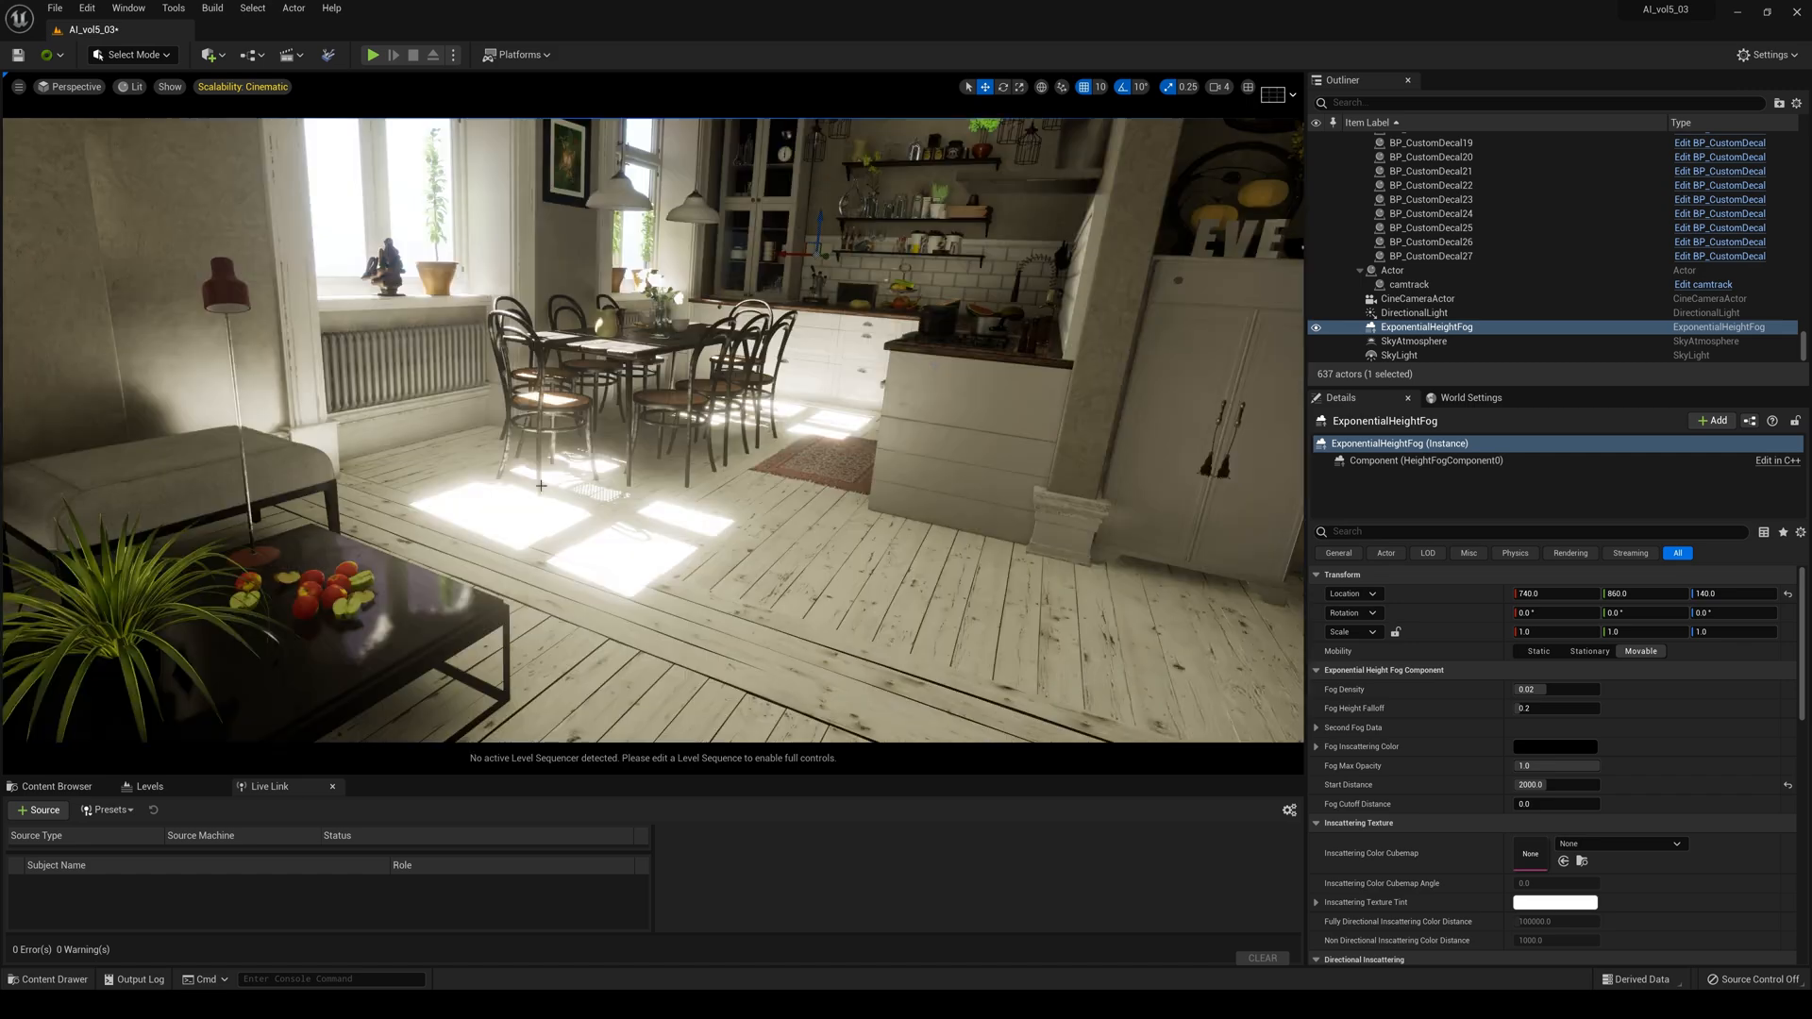
Set the DirectionalLight's Source Angle to 1.0 for softer shadows
click(1413, 313)
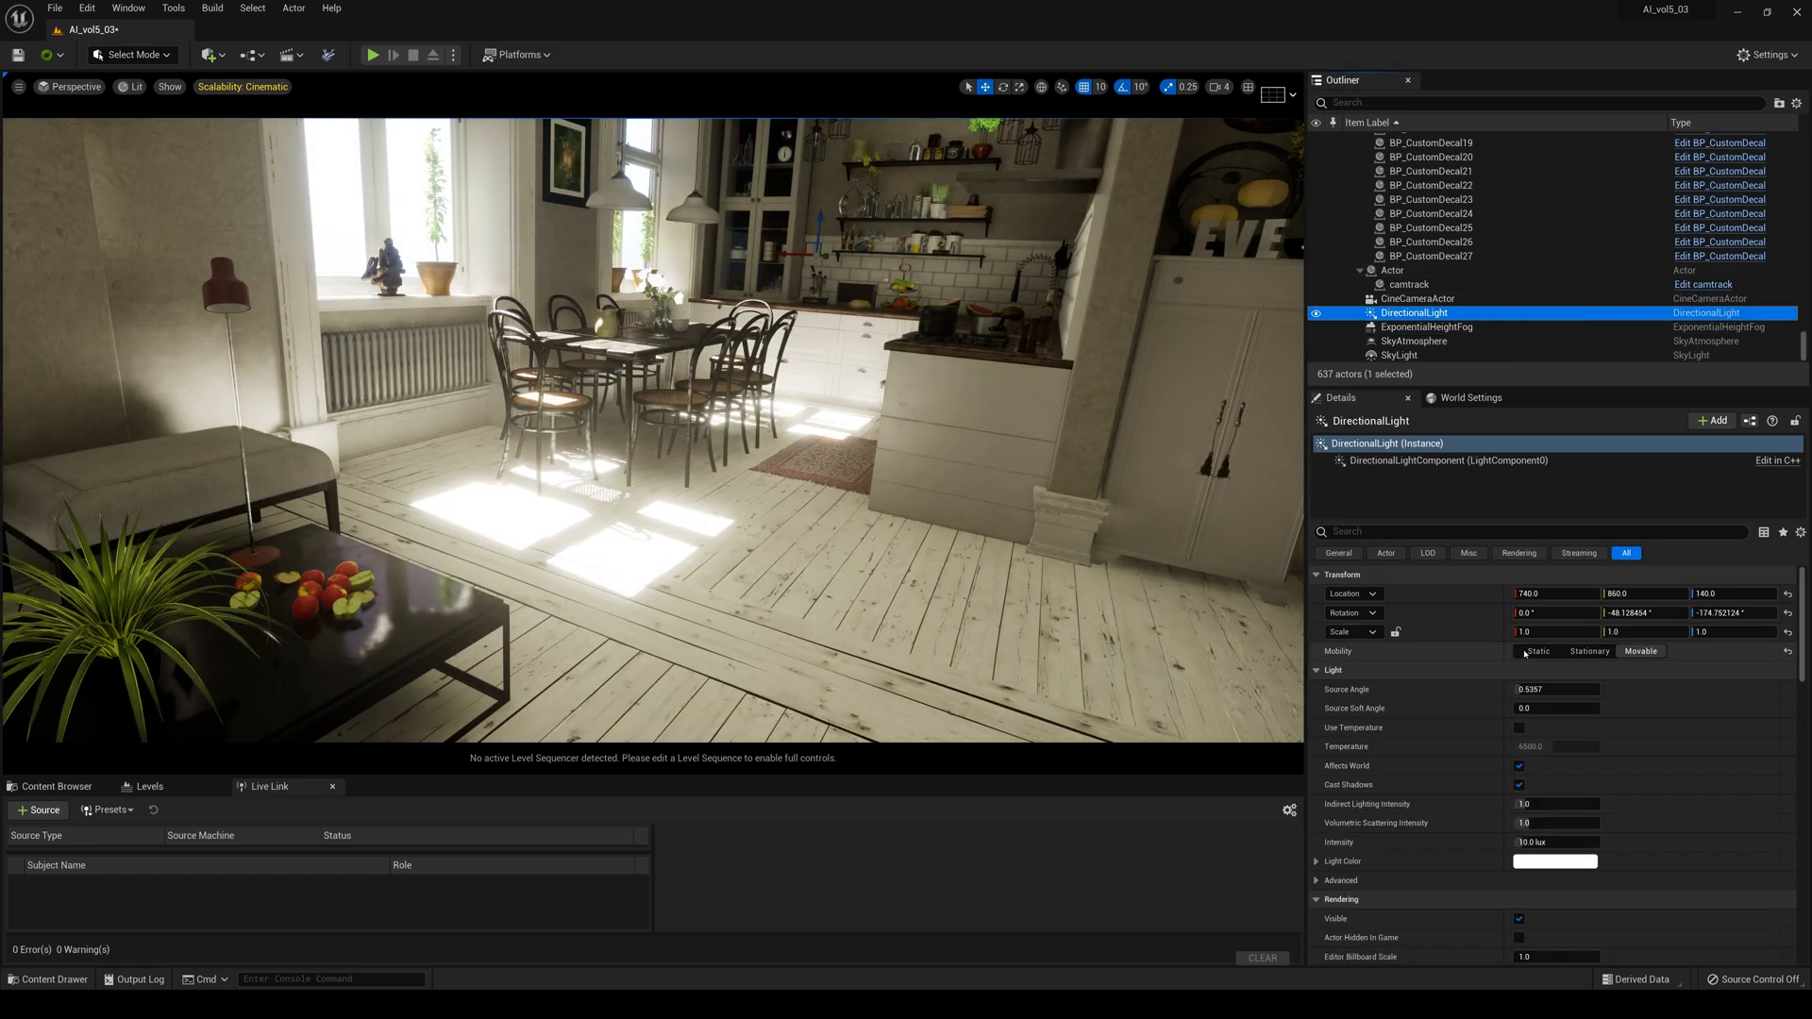
click(1555, 689)
text(1)
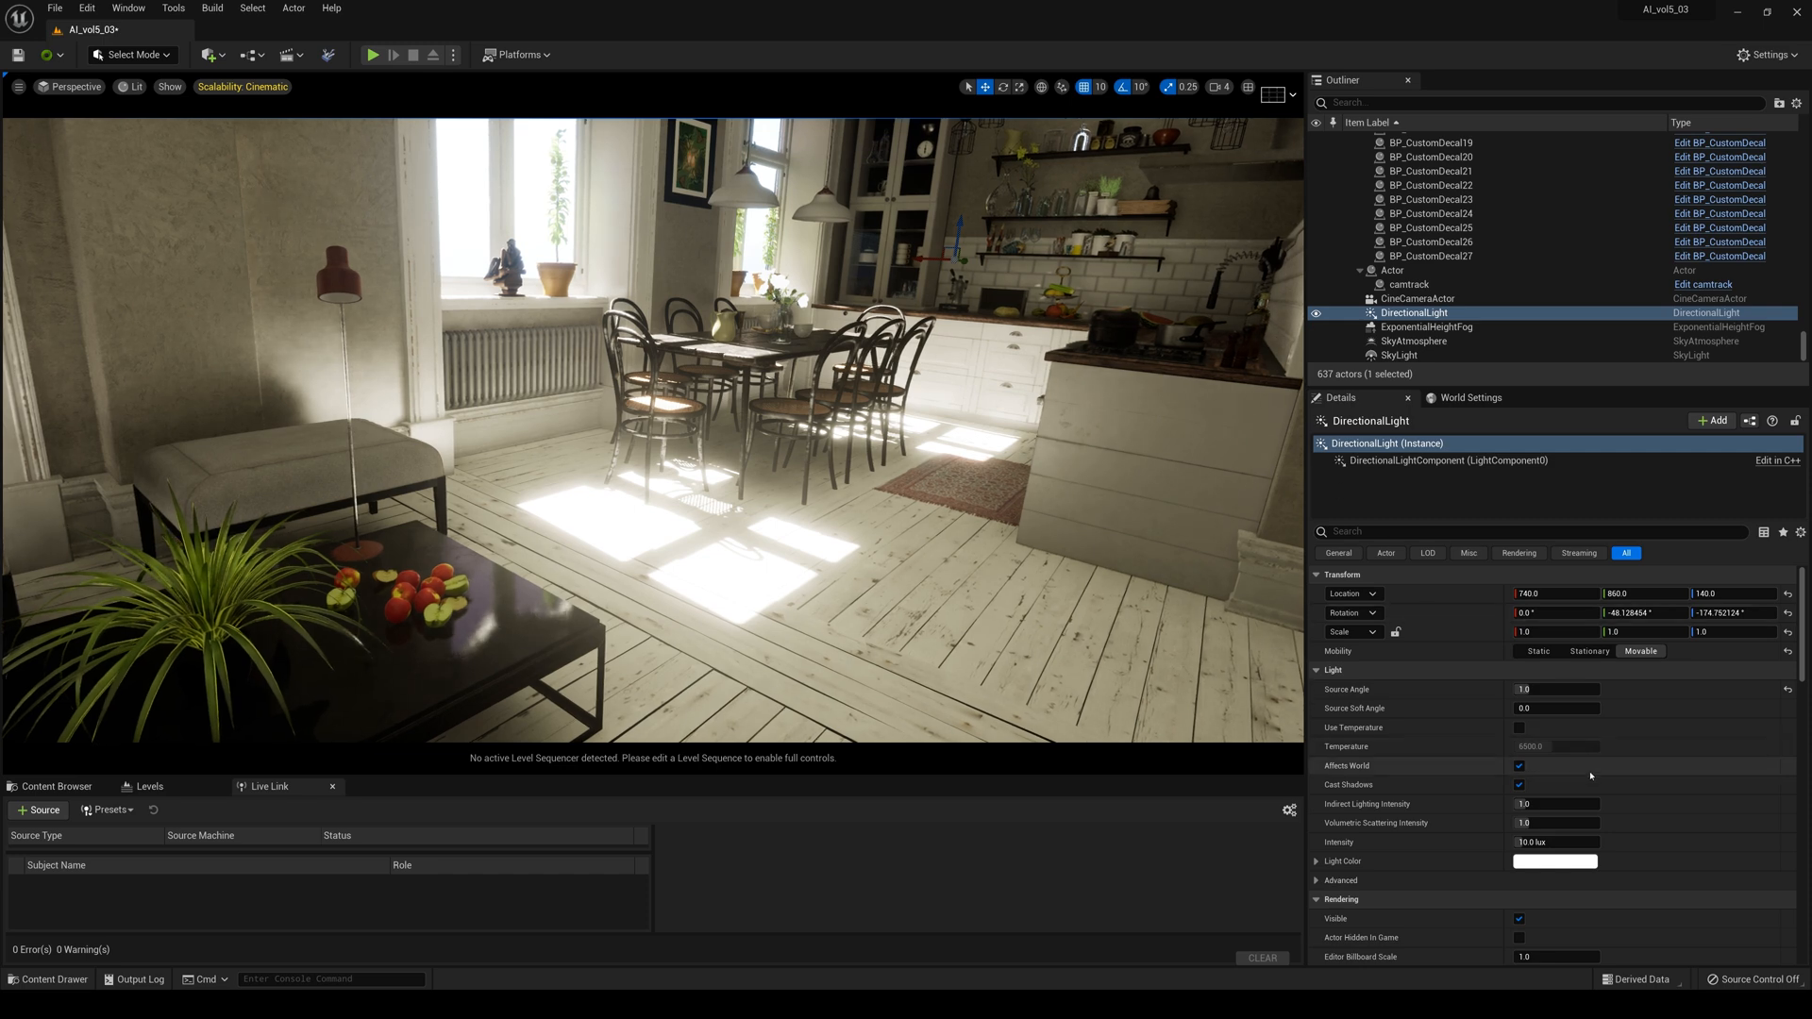
scroll(down, 3)
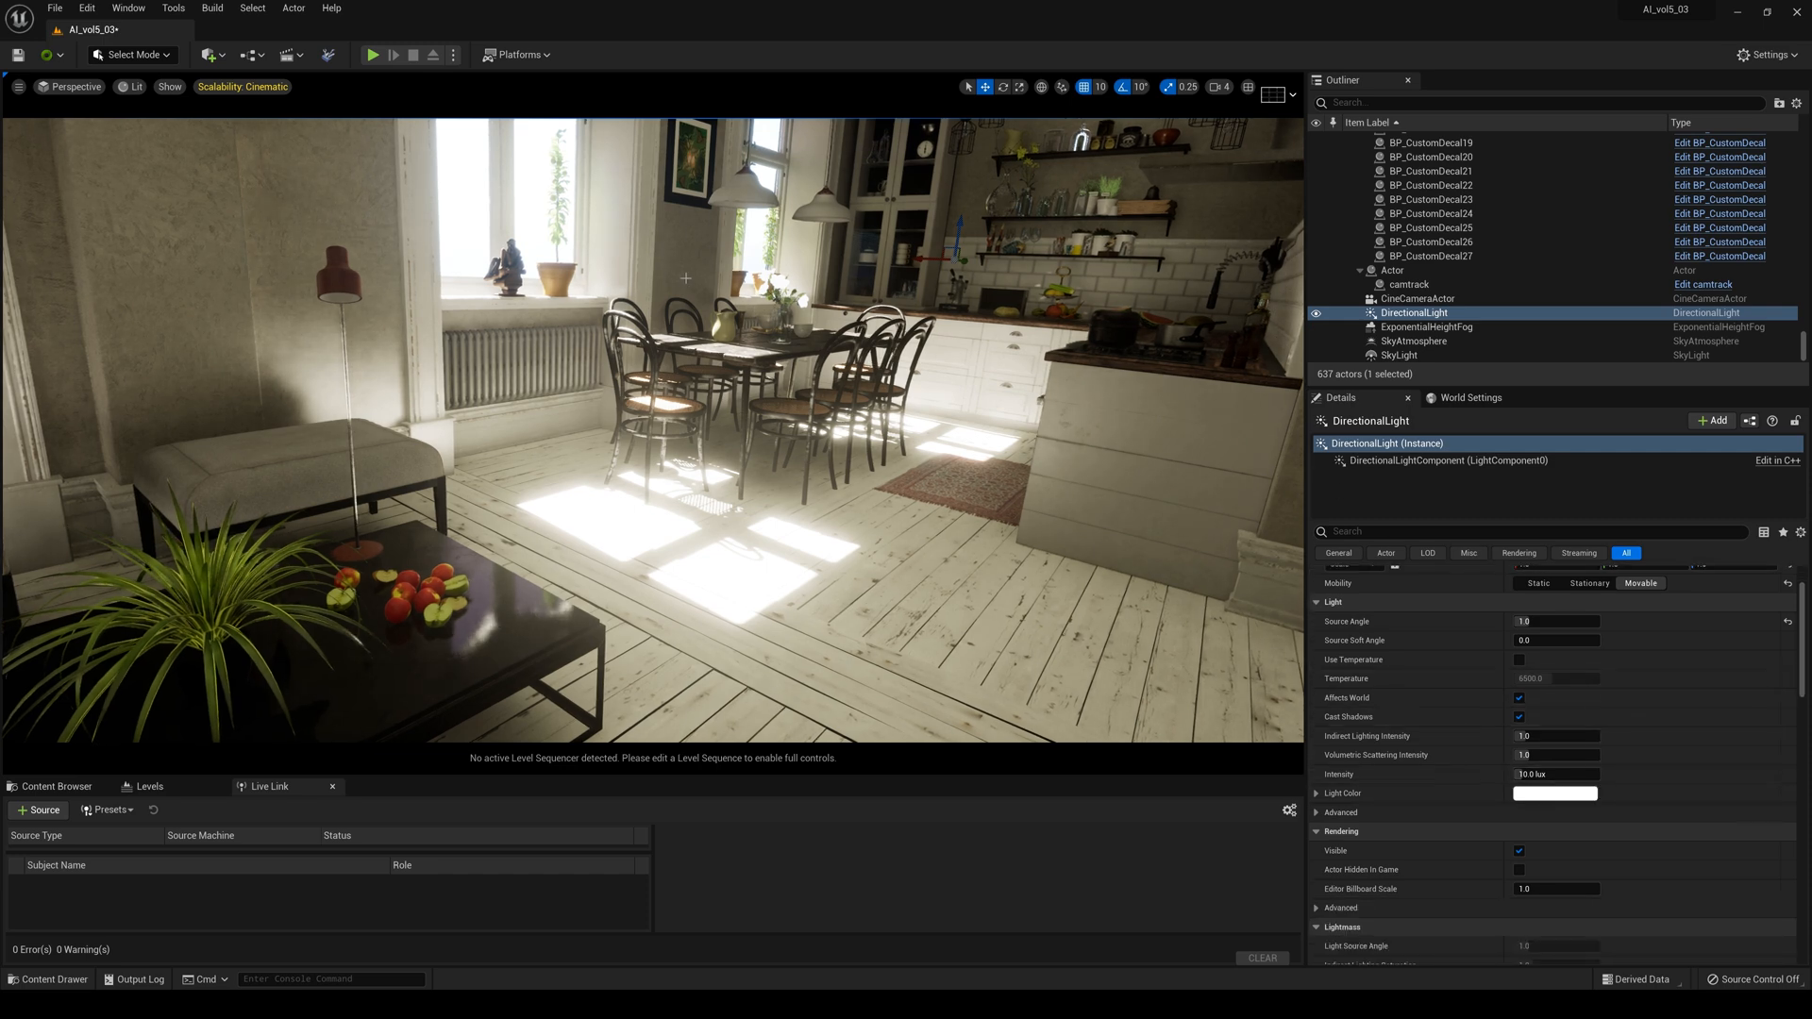
click(212, 55)
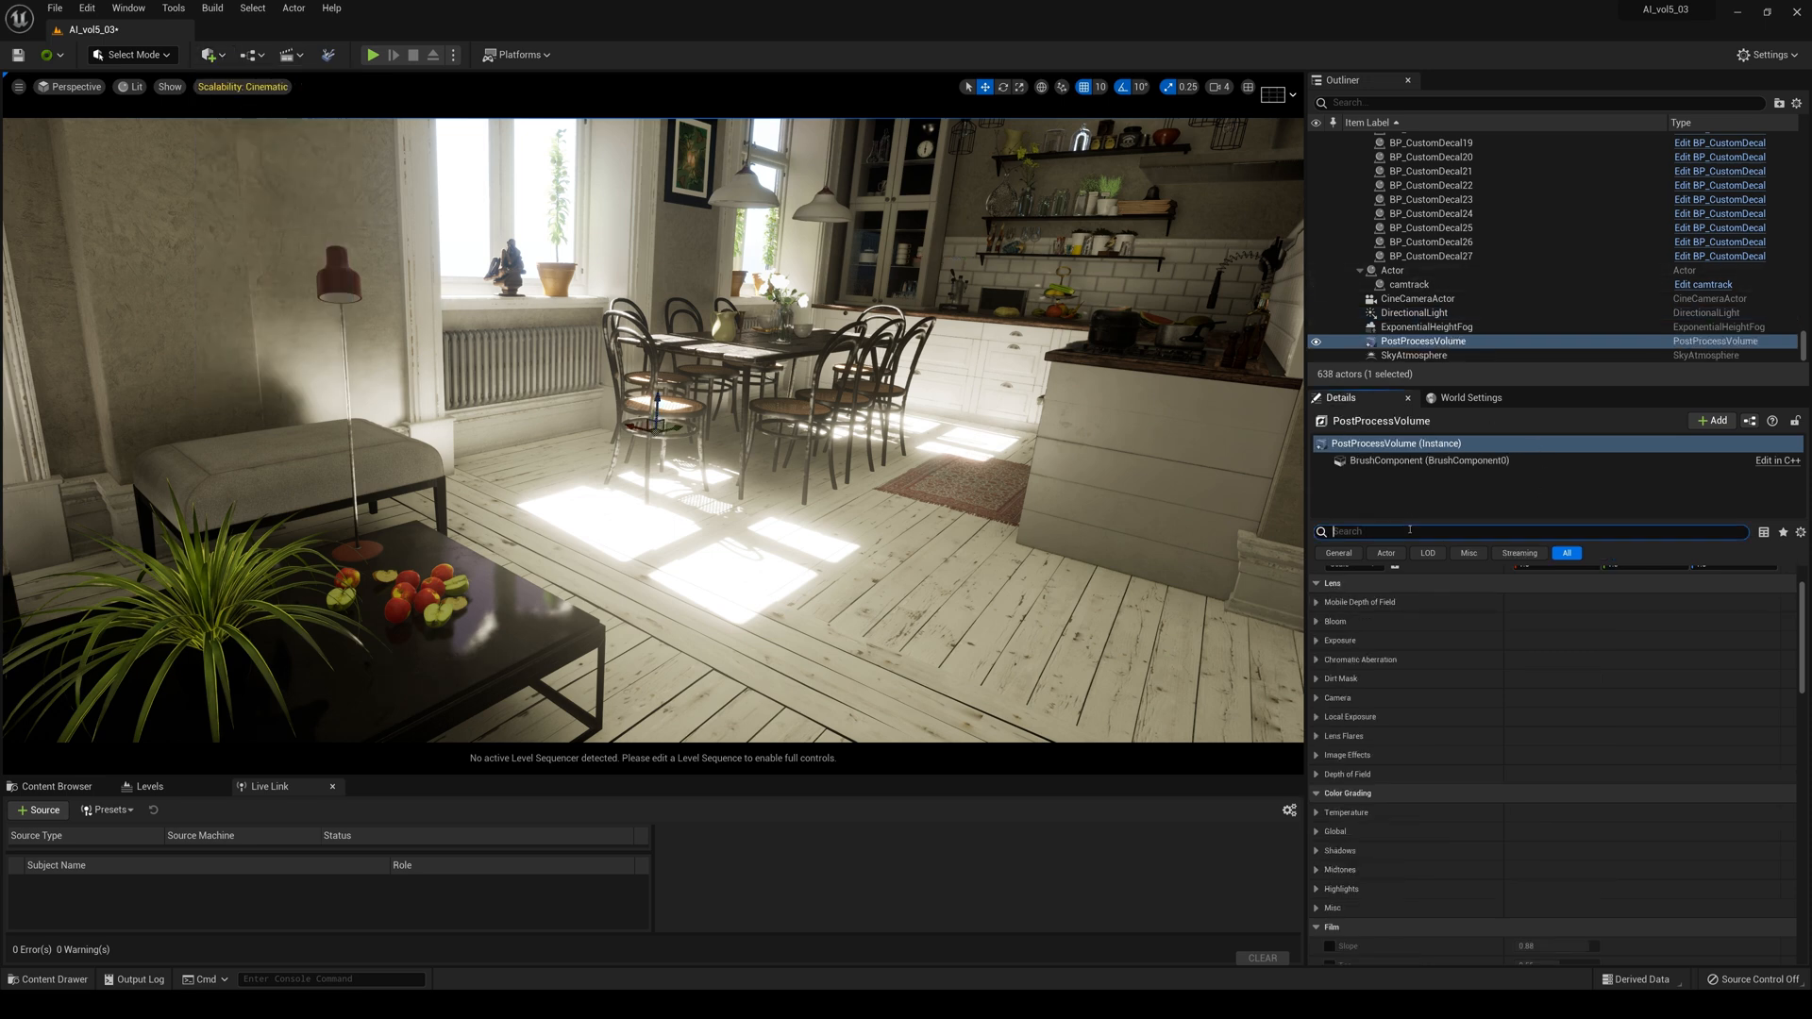
Tick Infinite Extent (Unbound) on the PostProcessVolume and enable an exposure override
text(inf)
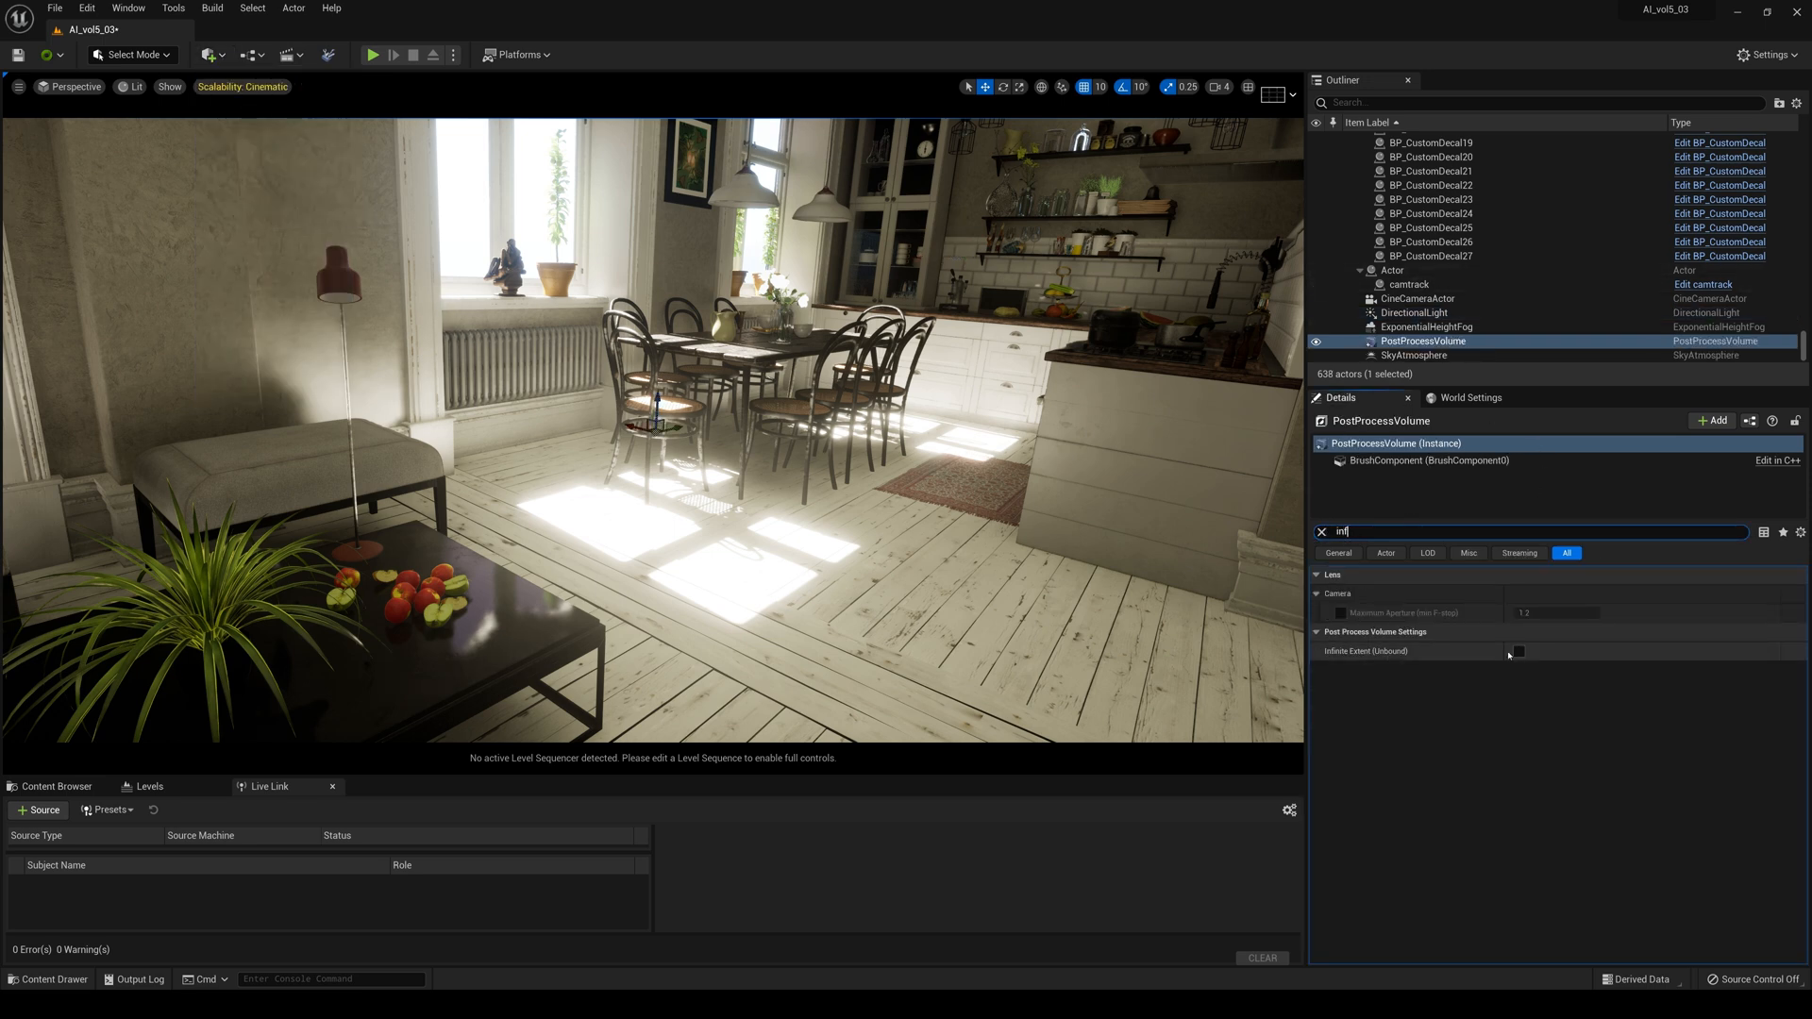
click(1518, 650)
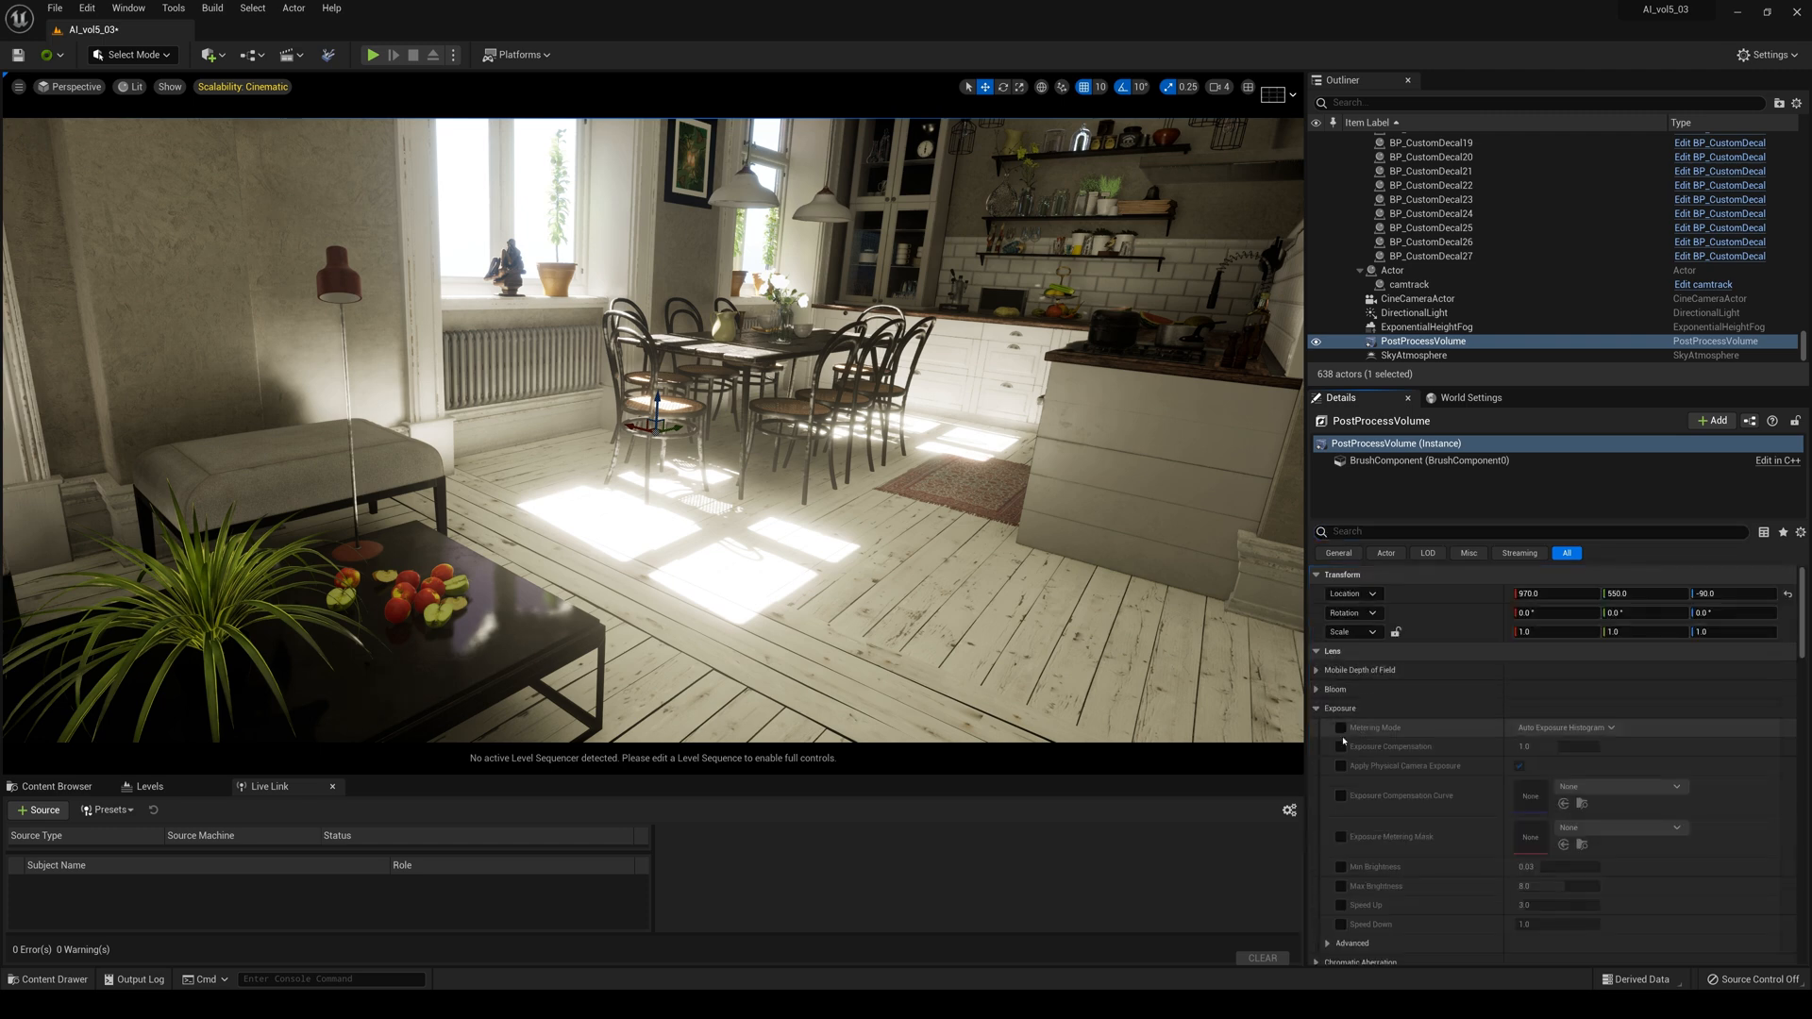
click(1553, 727)
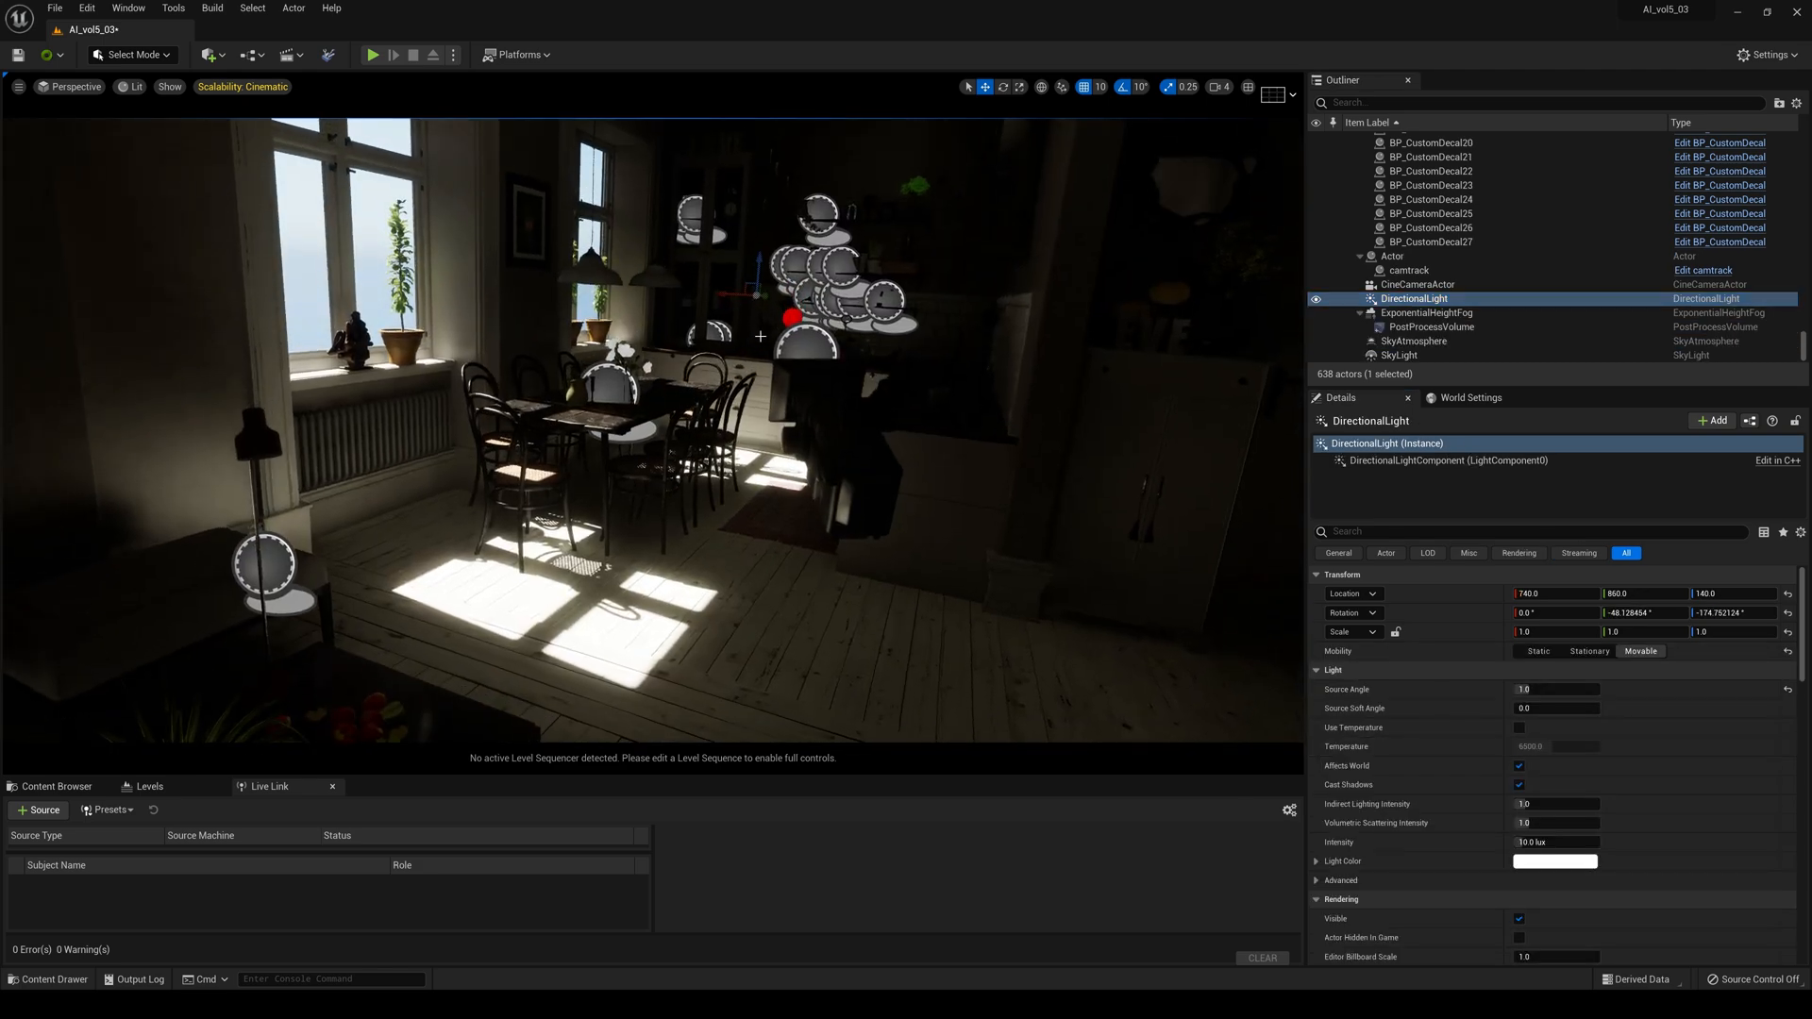
Move the sun near the window and rotate it so light hits the counter
drag(791, 318, 463, 289)
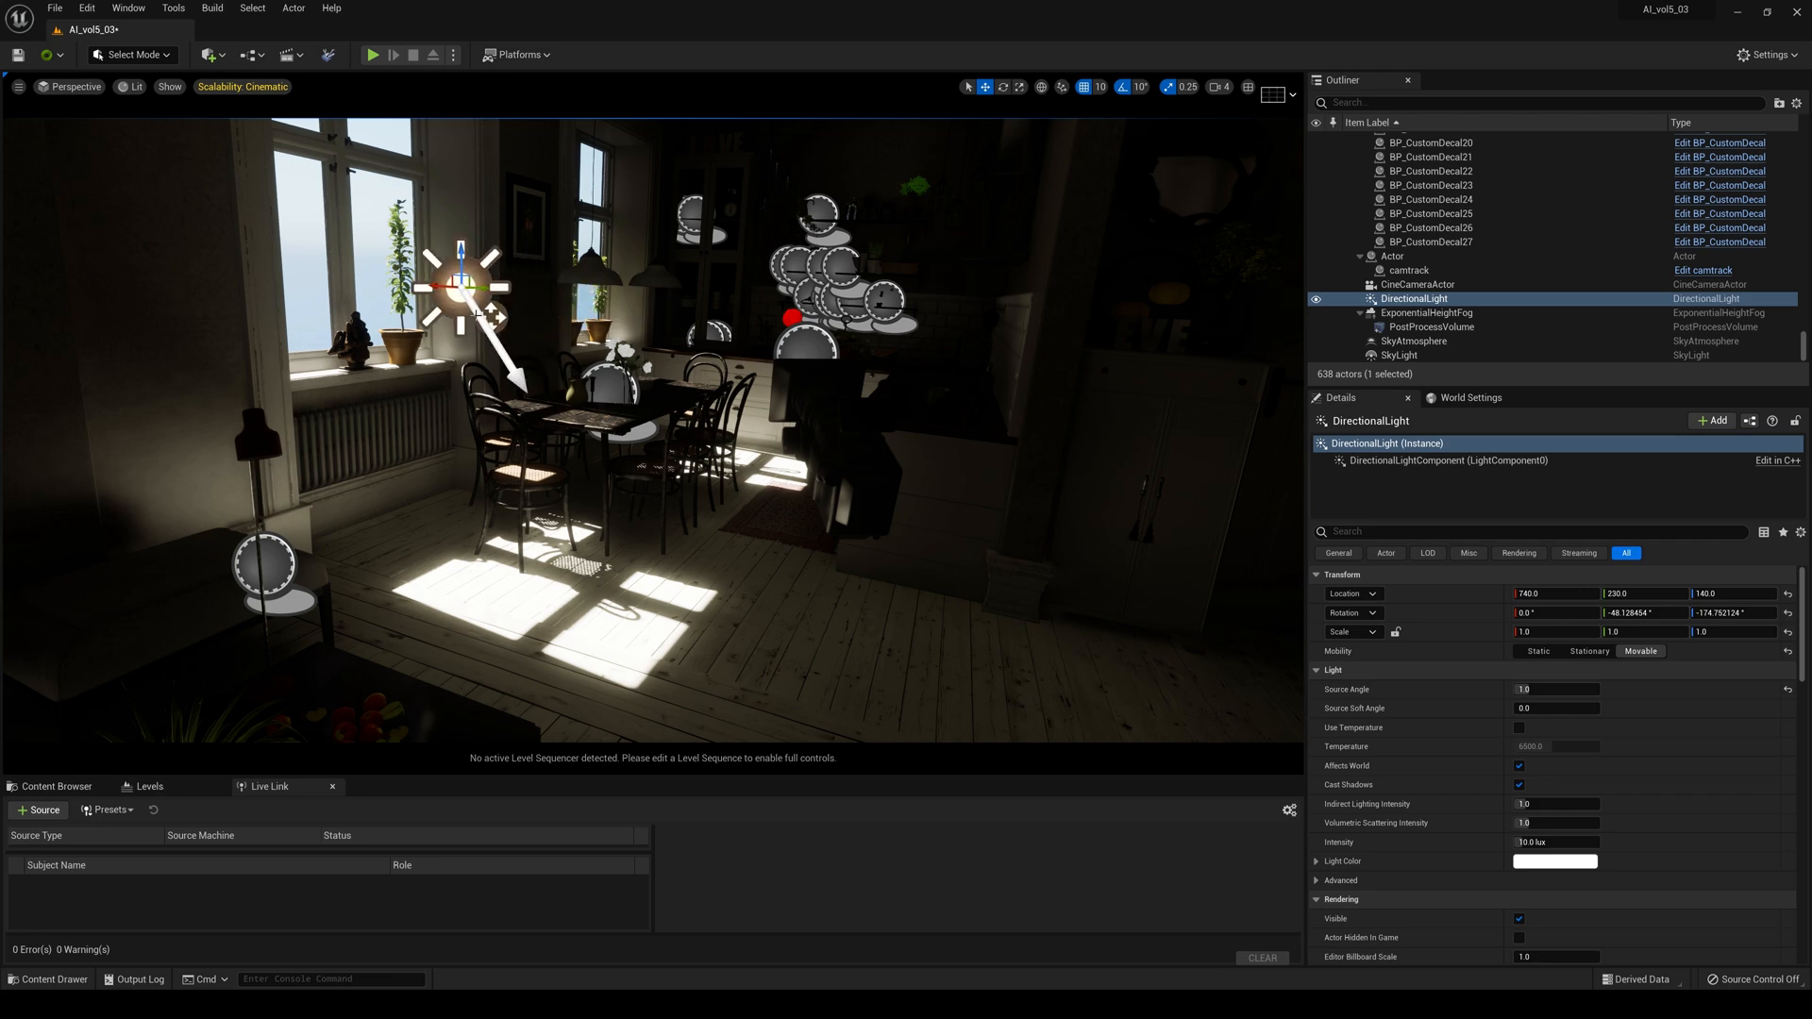
drag(462, 289, 751, 289)
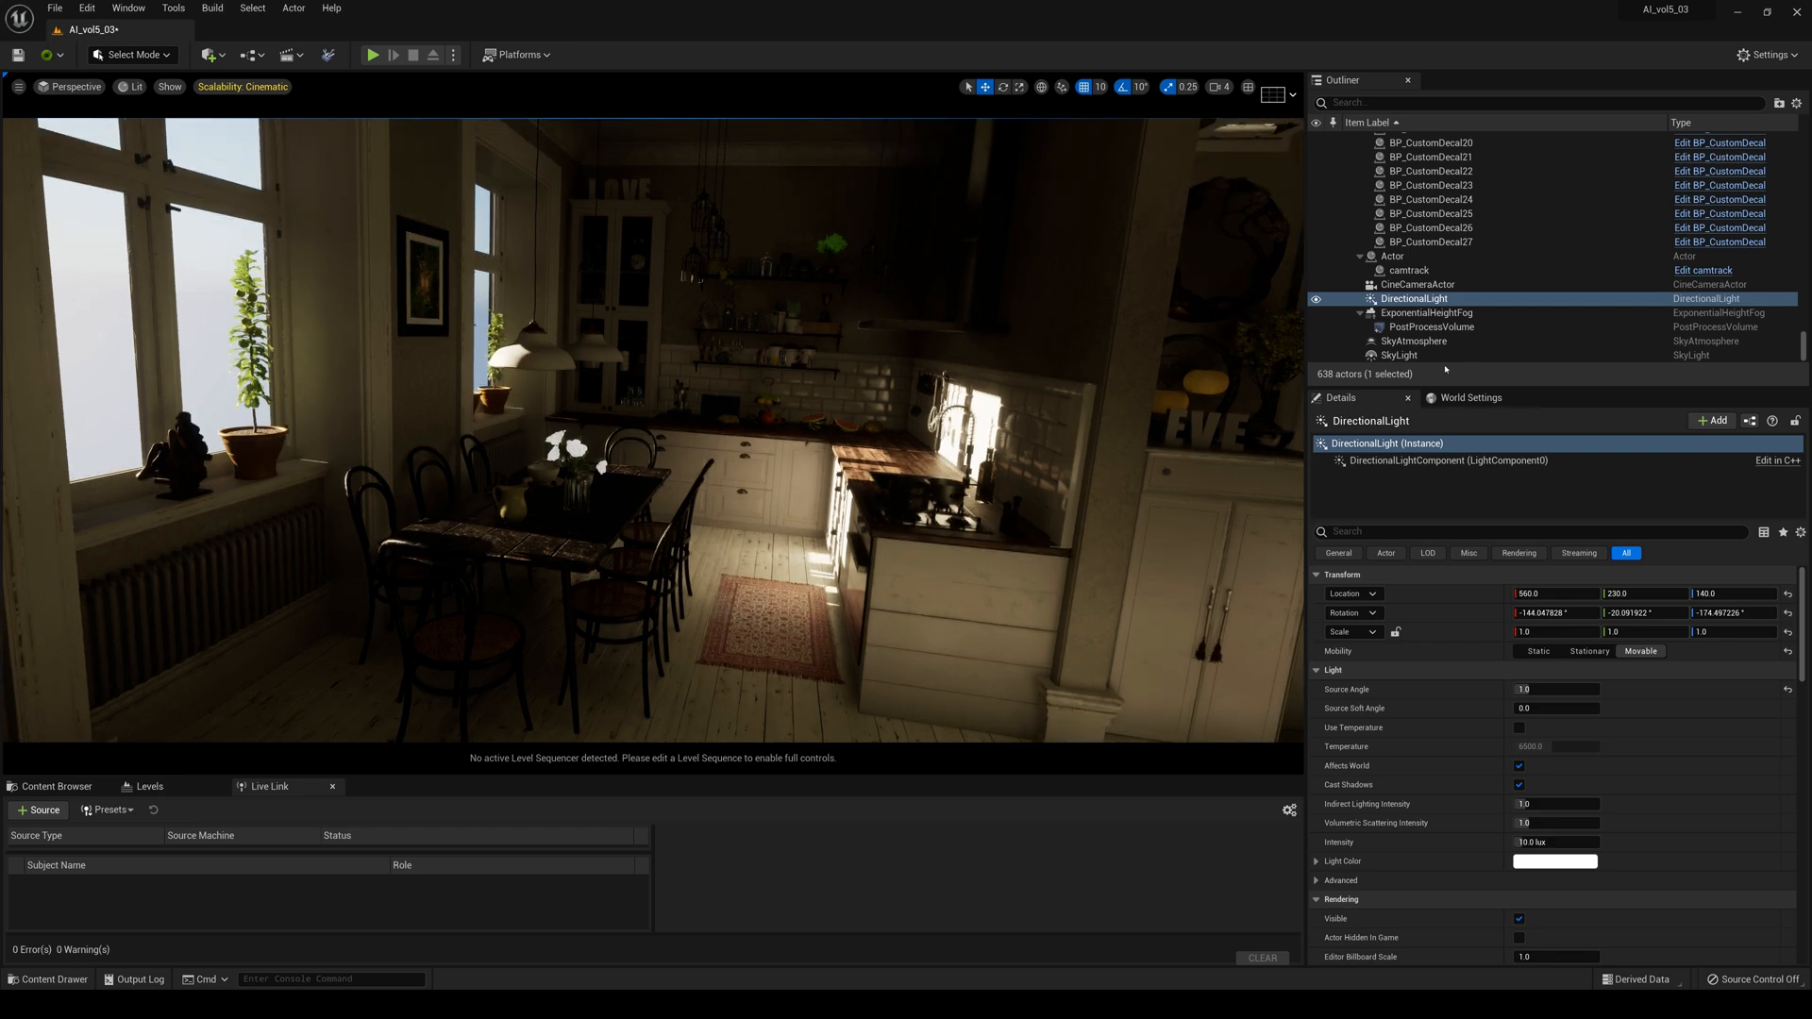
Enable Real Time Capture on the SkyLight and select the PostProcessVolume
click(1398, 355)
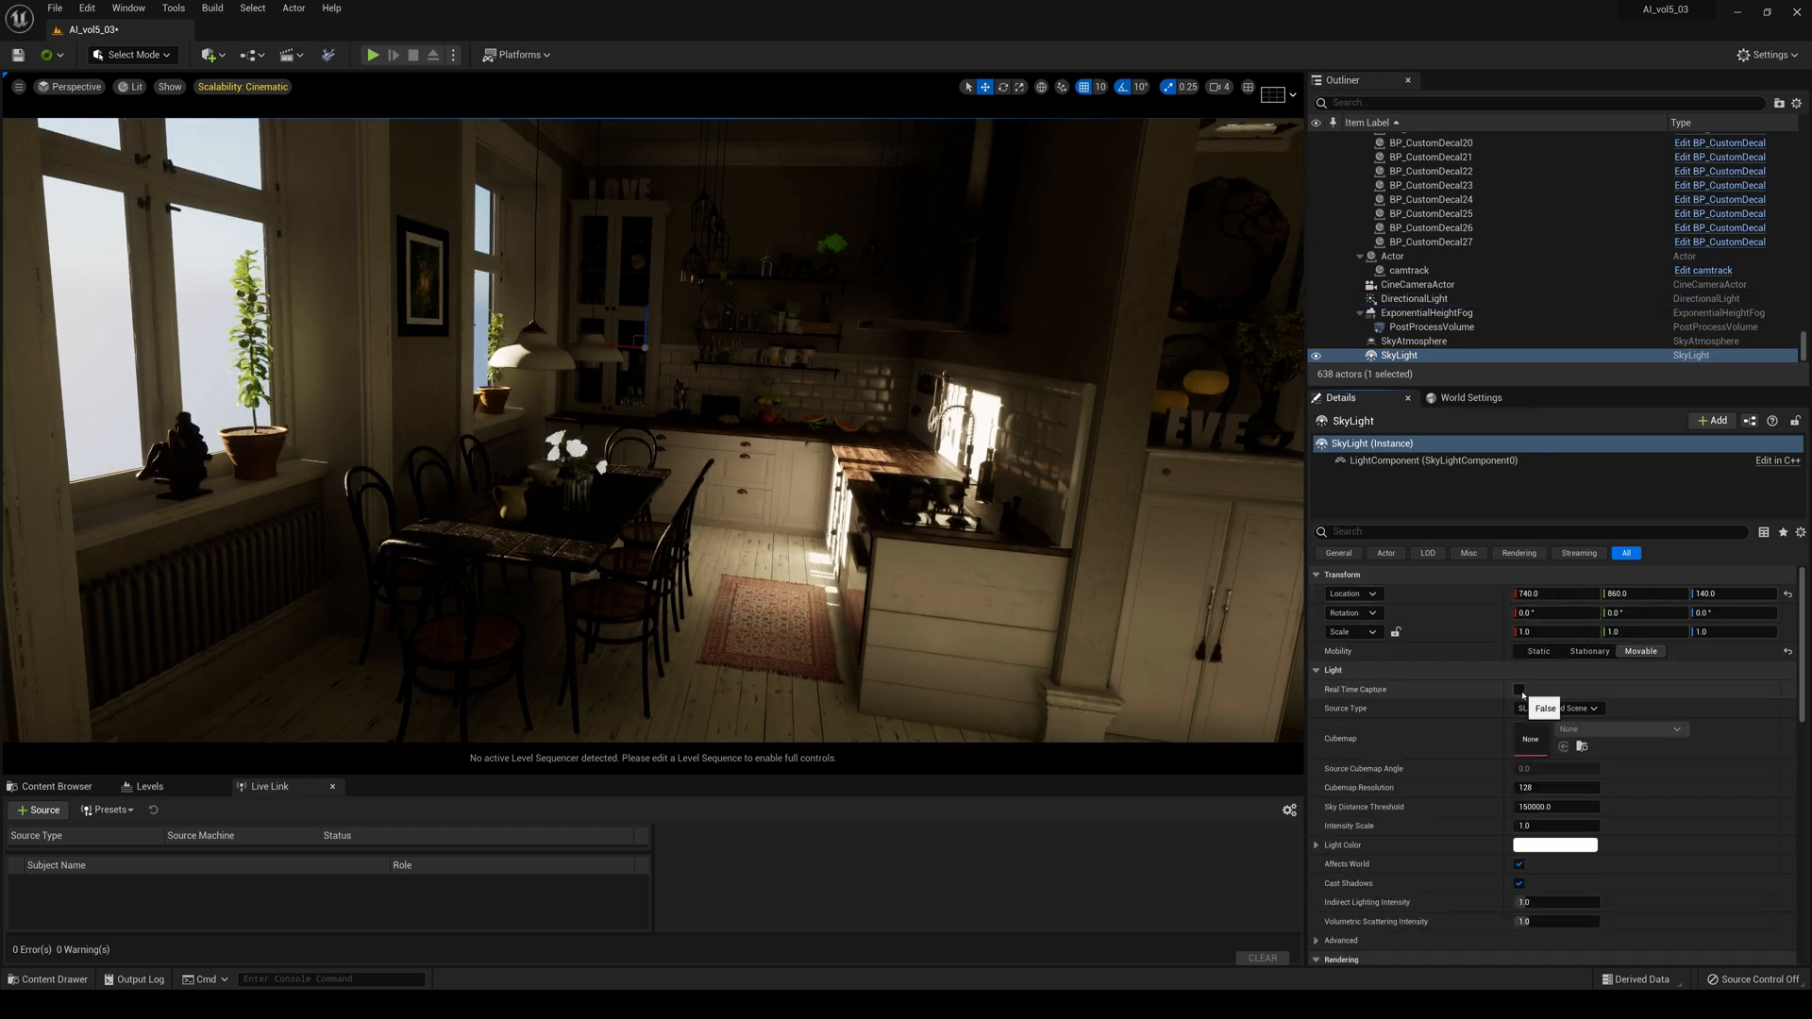
click(1519, 690)
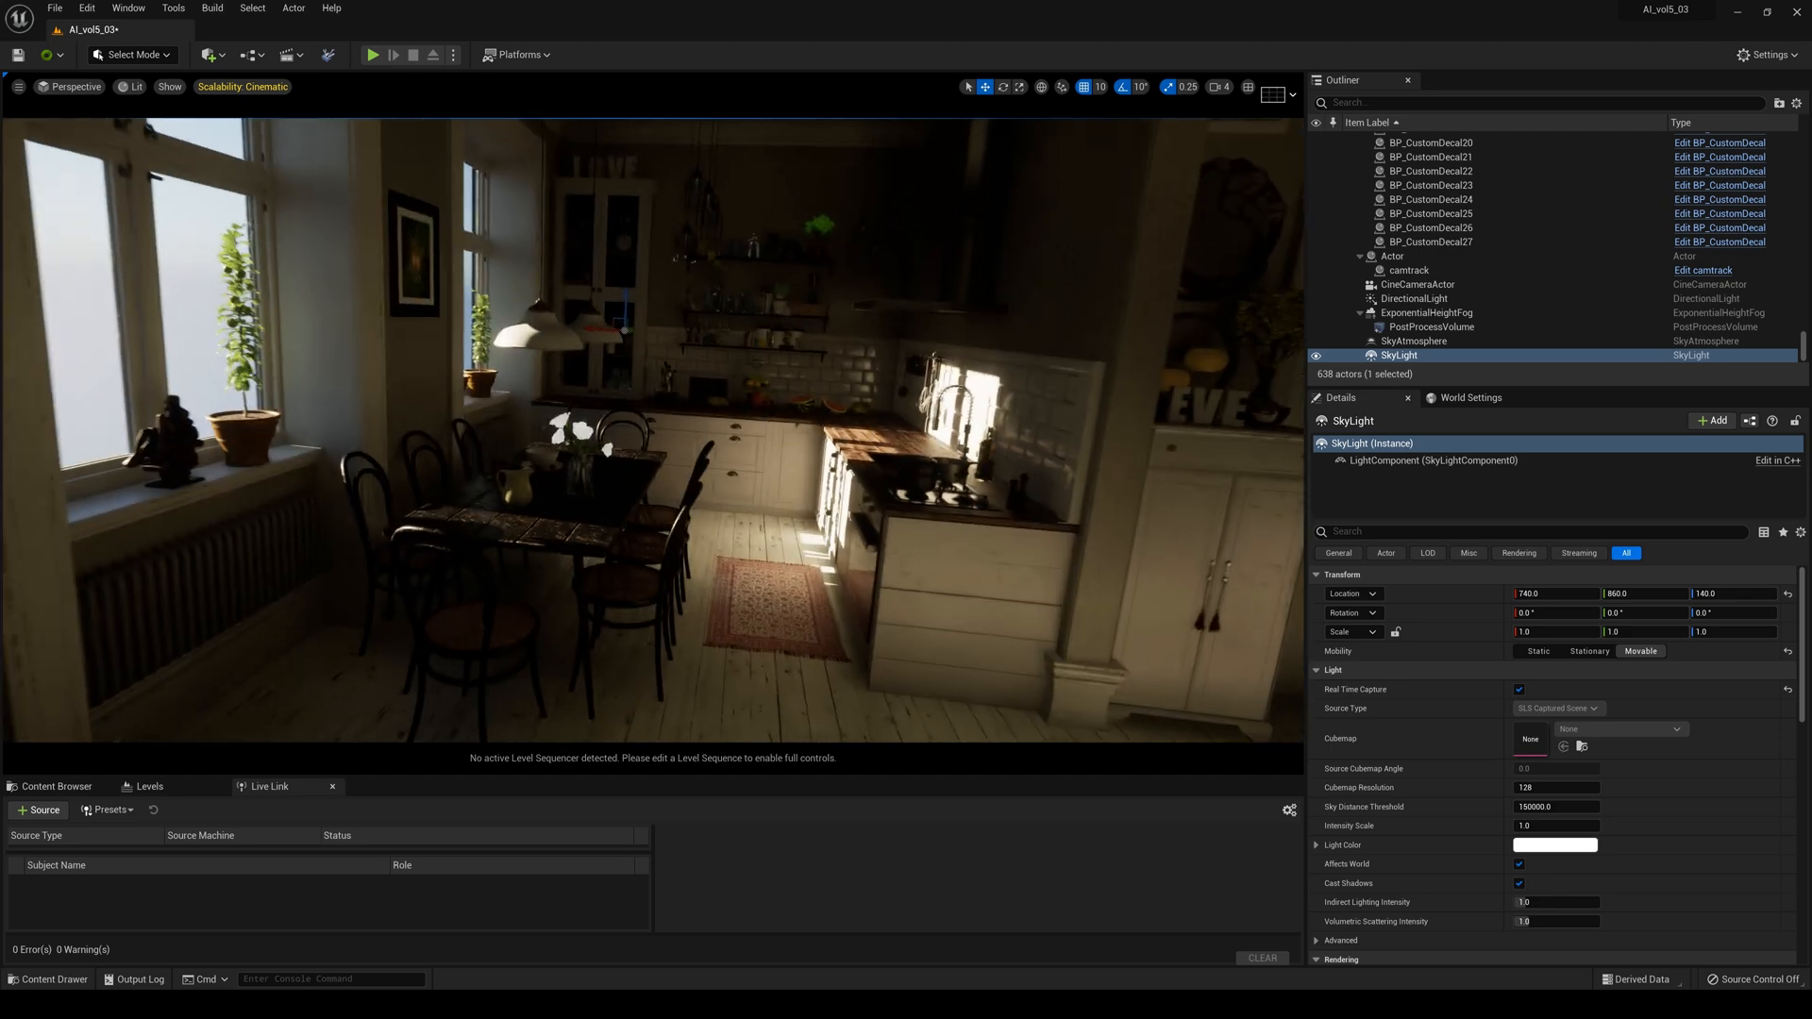
click(242, 85)
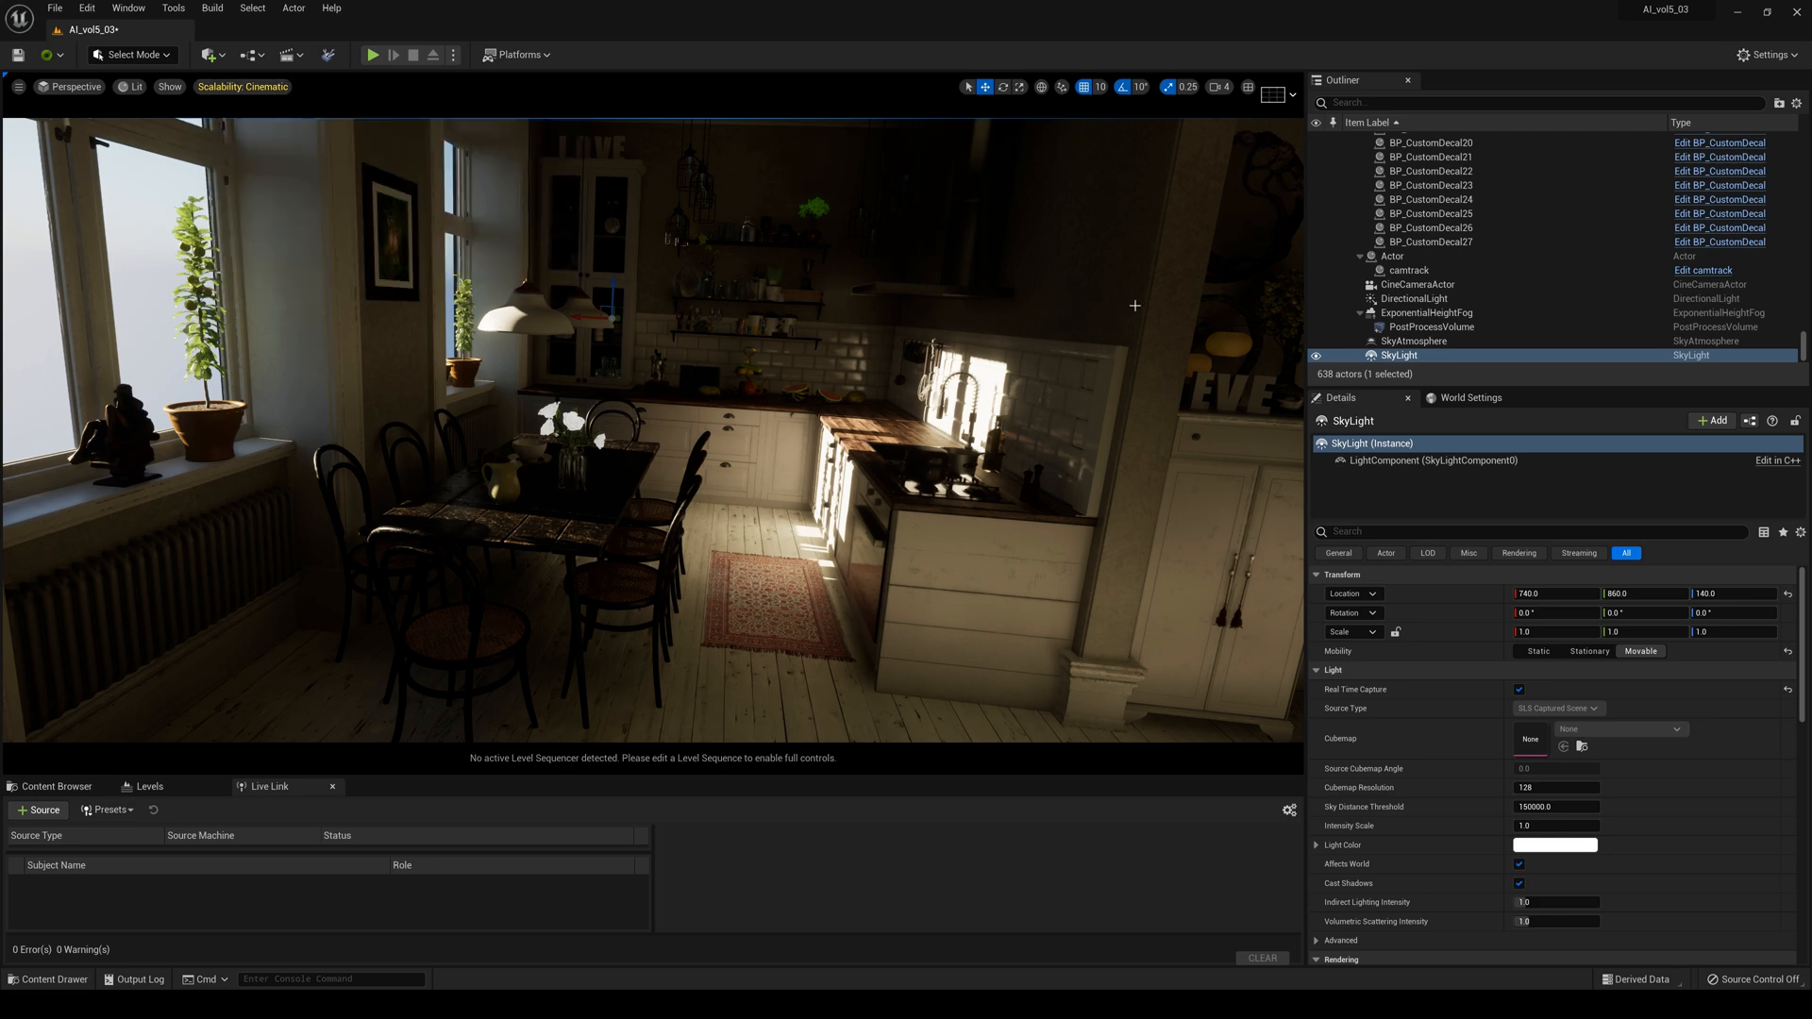
click(1430, 327)
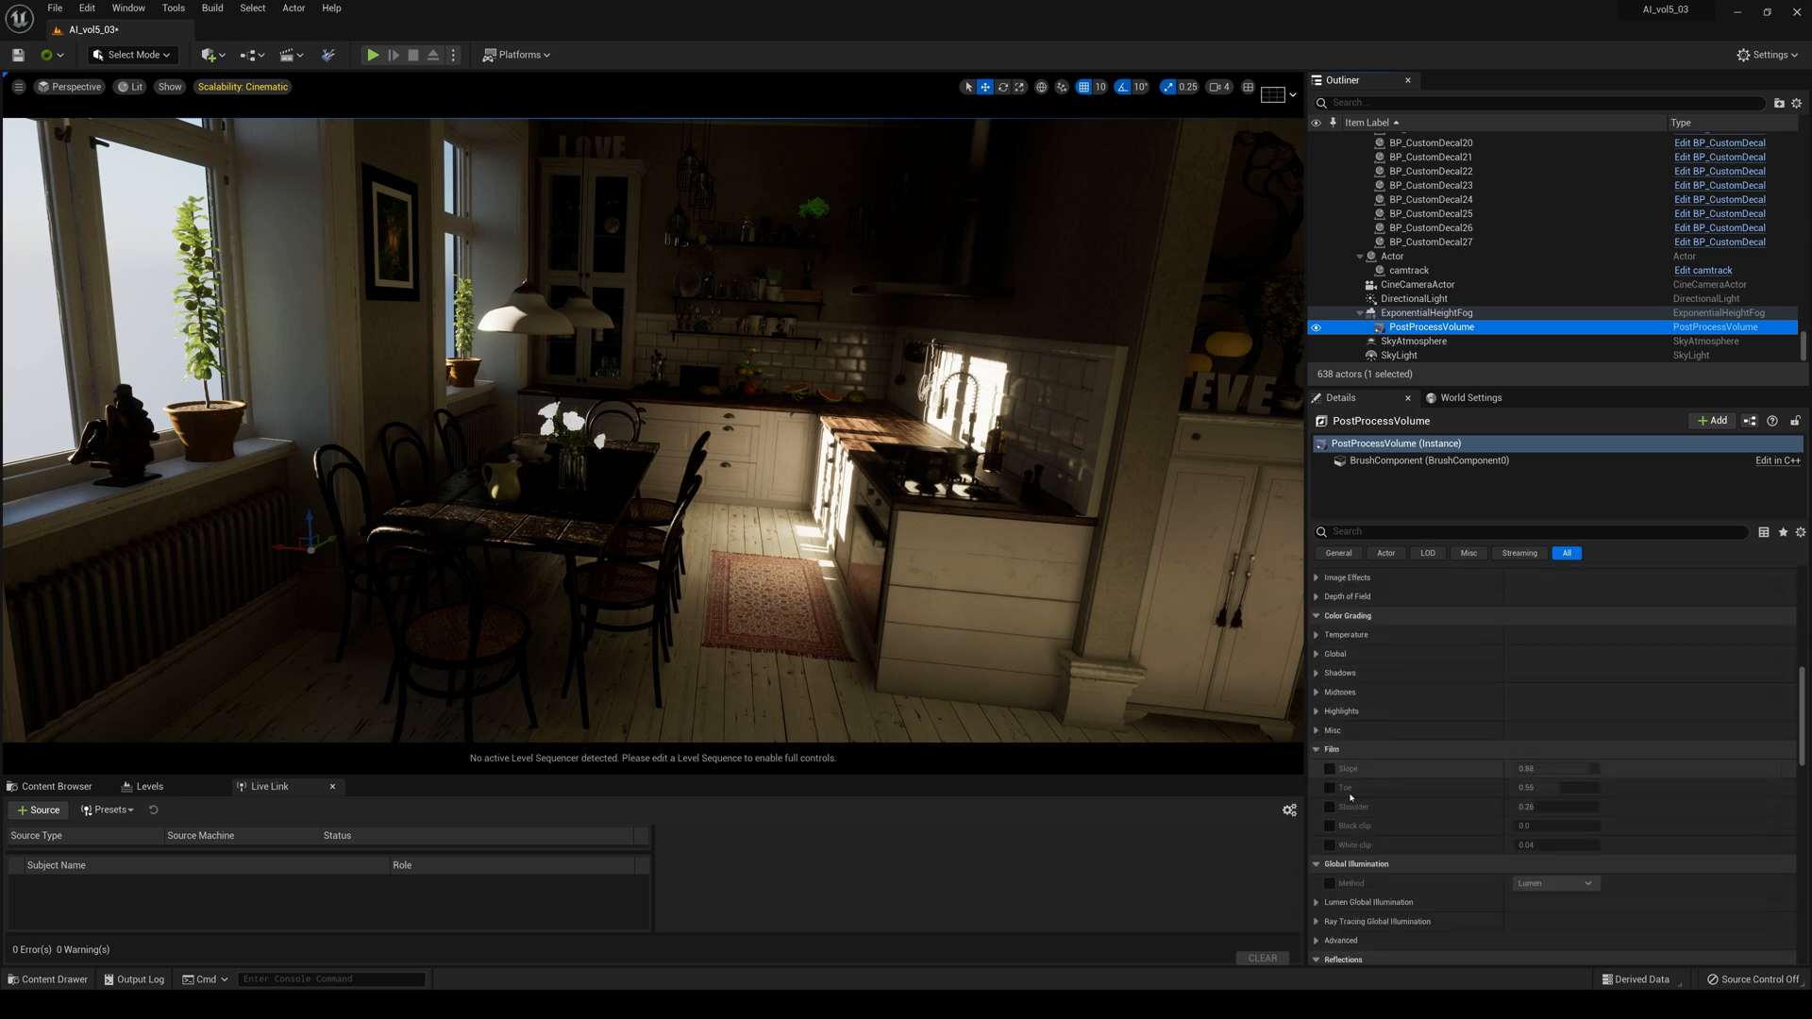
Enable Lumen Global Illumination overrides and set the film Toe to 0.42
click(1317, 787)
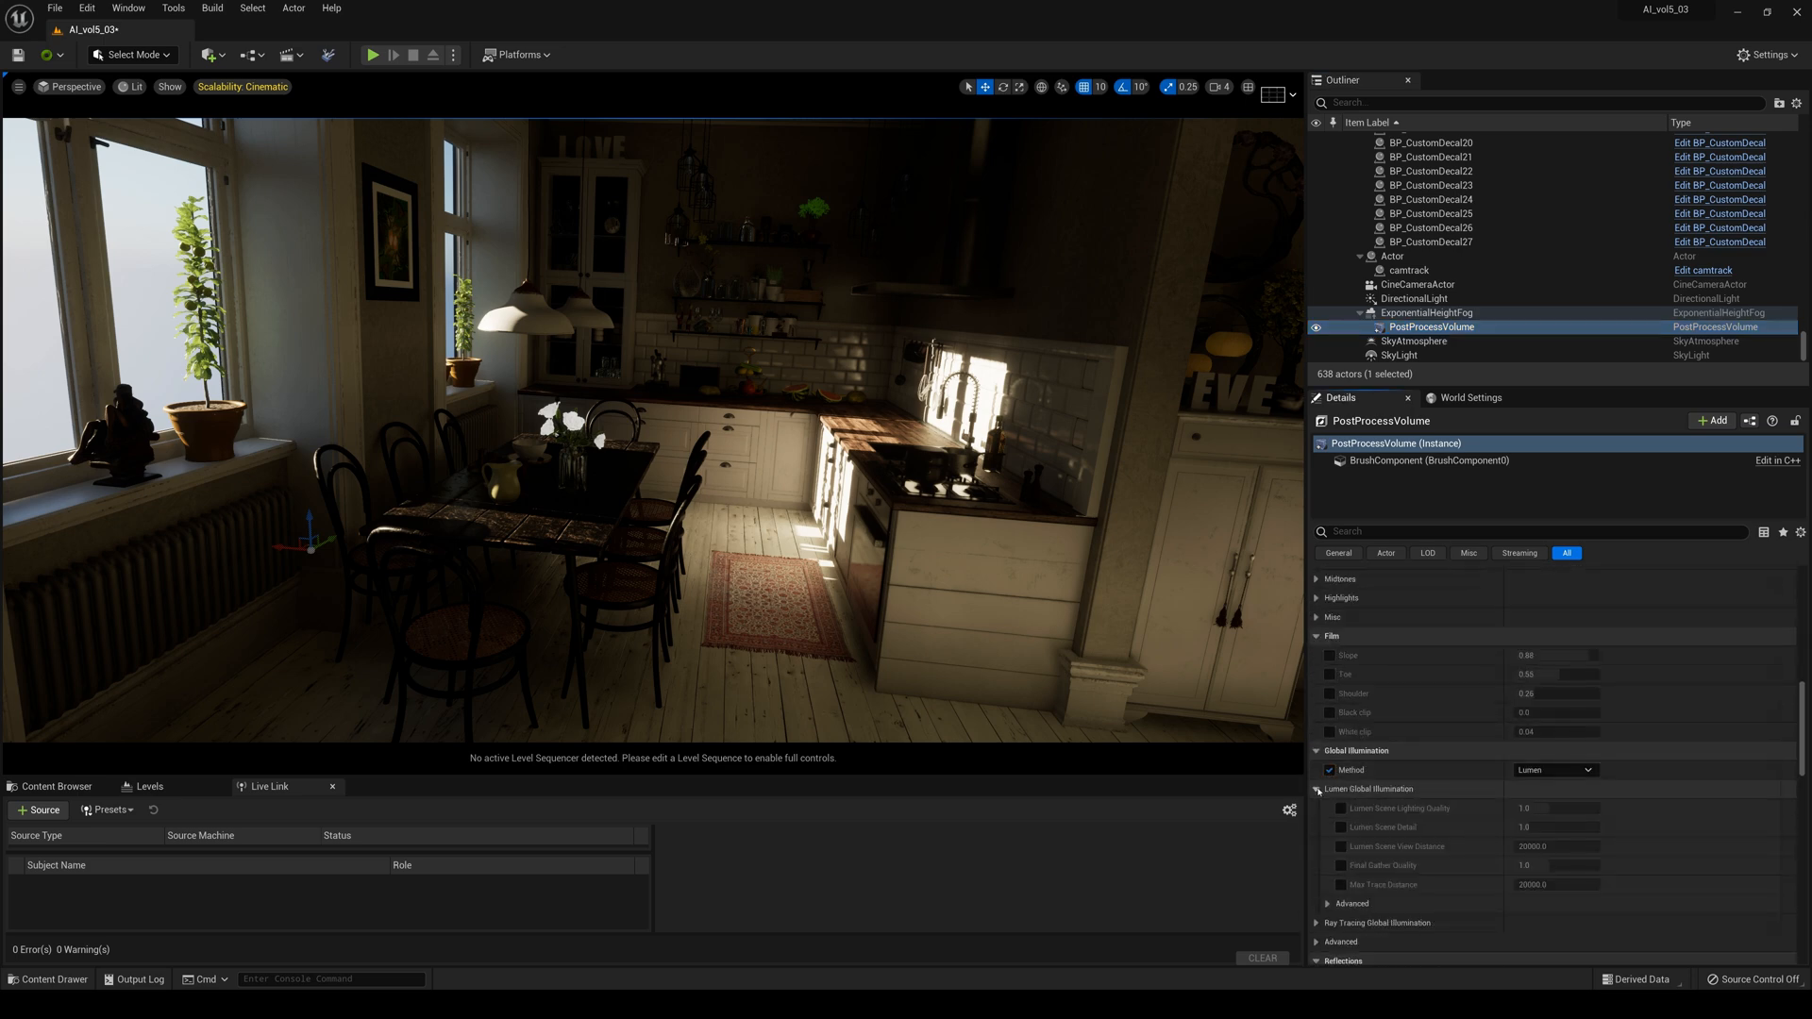
click(1329, 788)
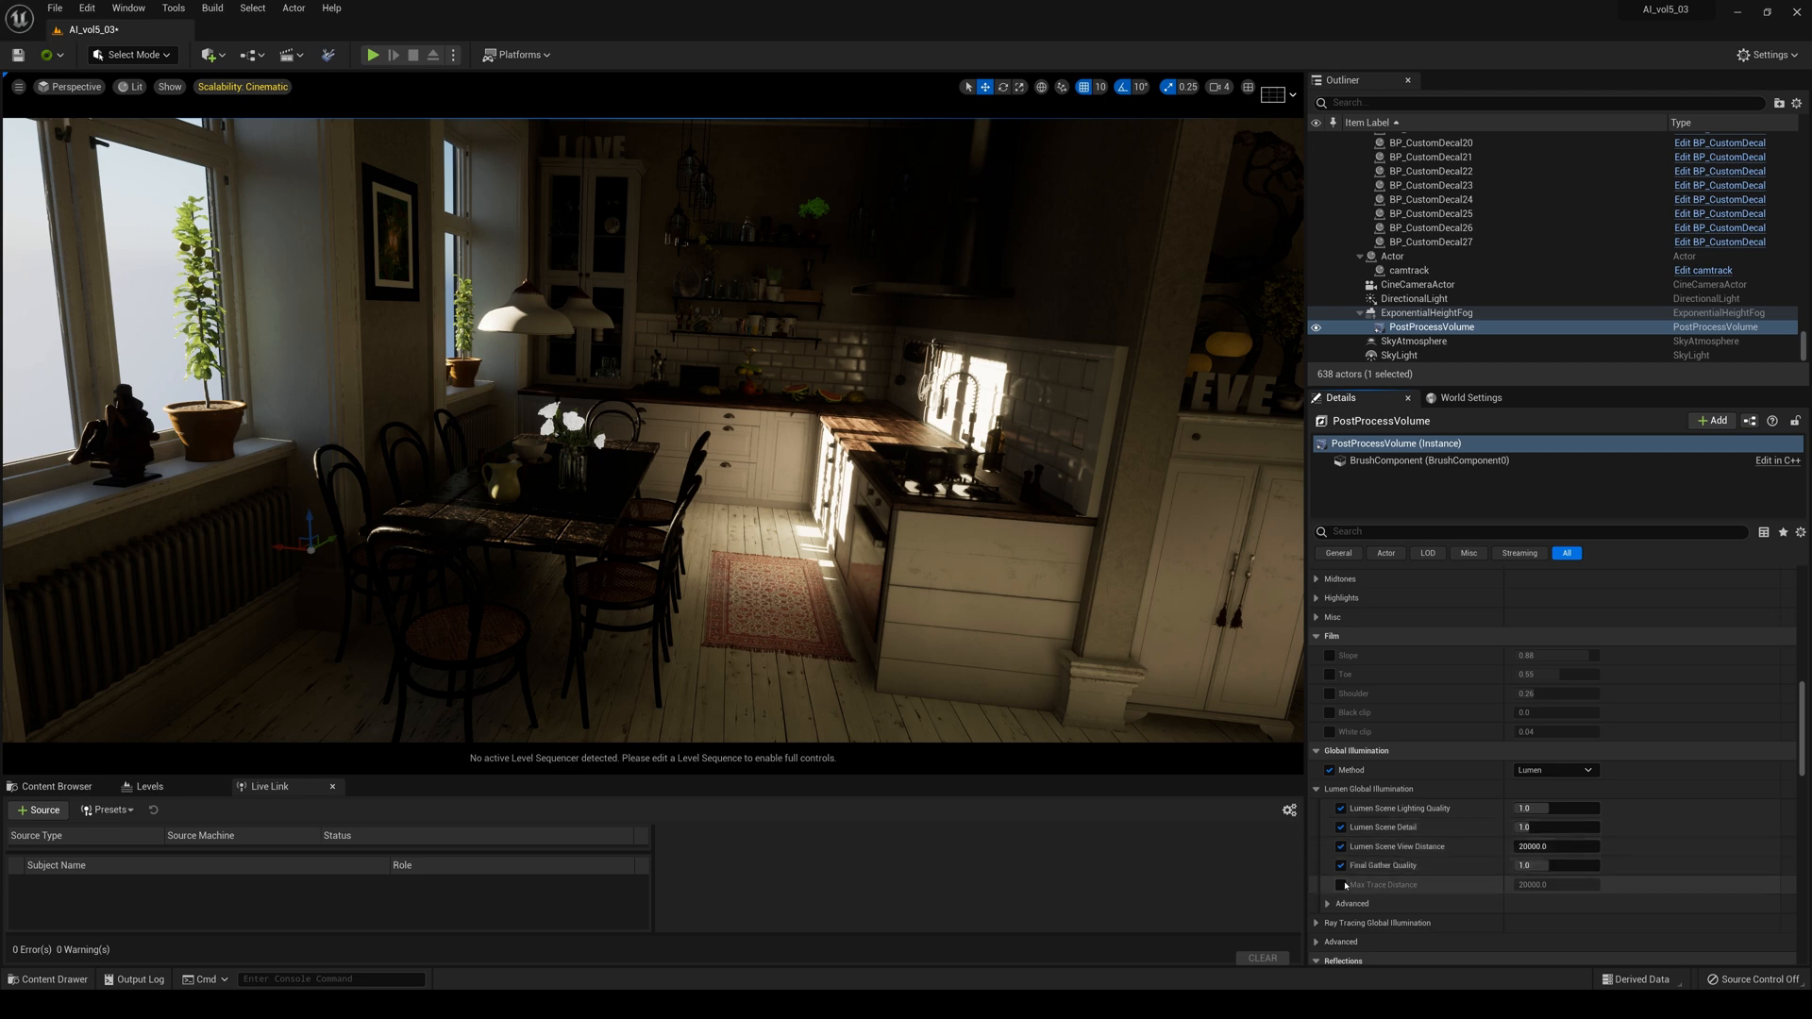
scroll(down, 3)
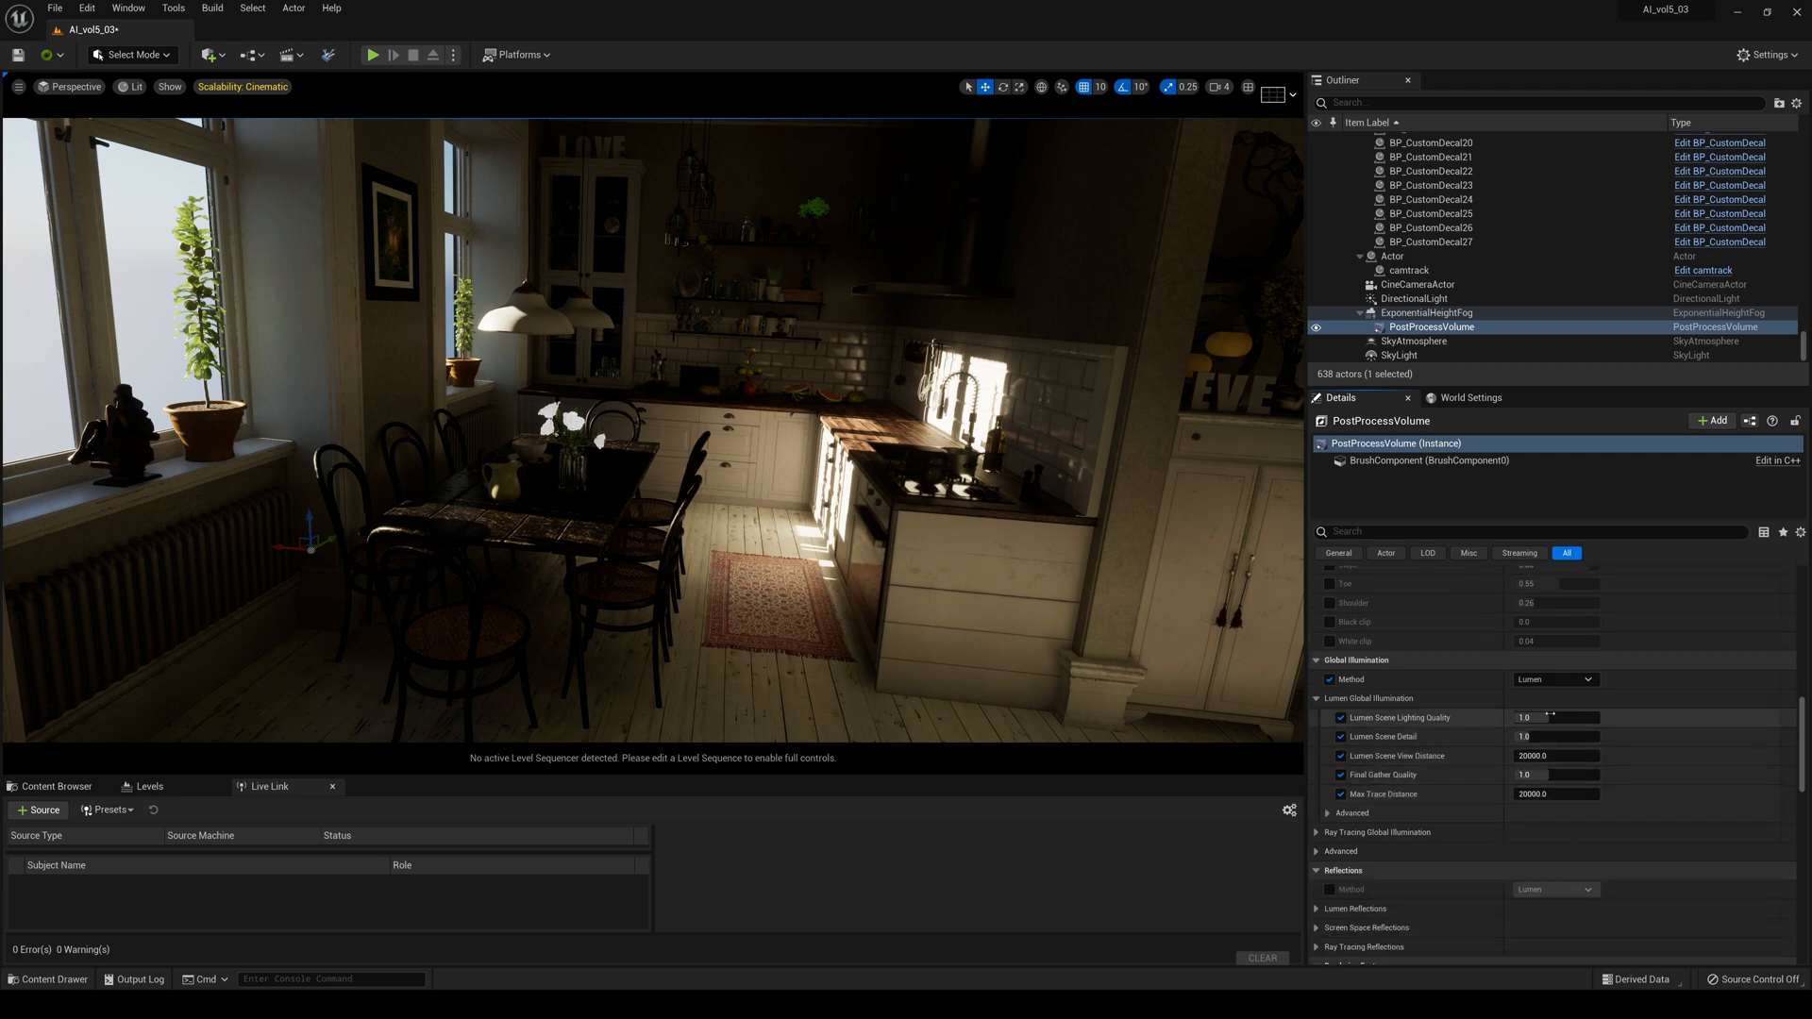
scroll(down, 3)
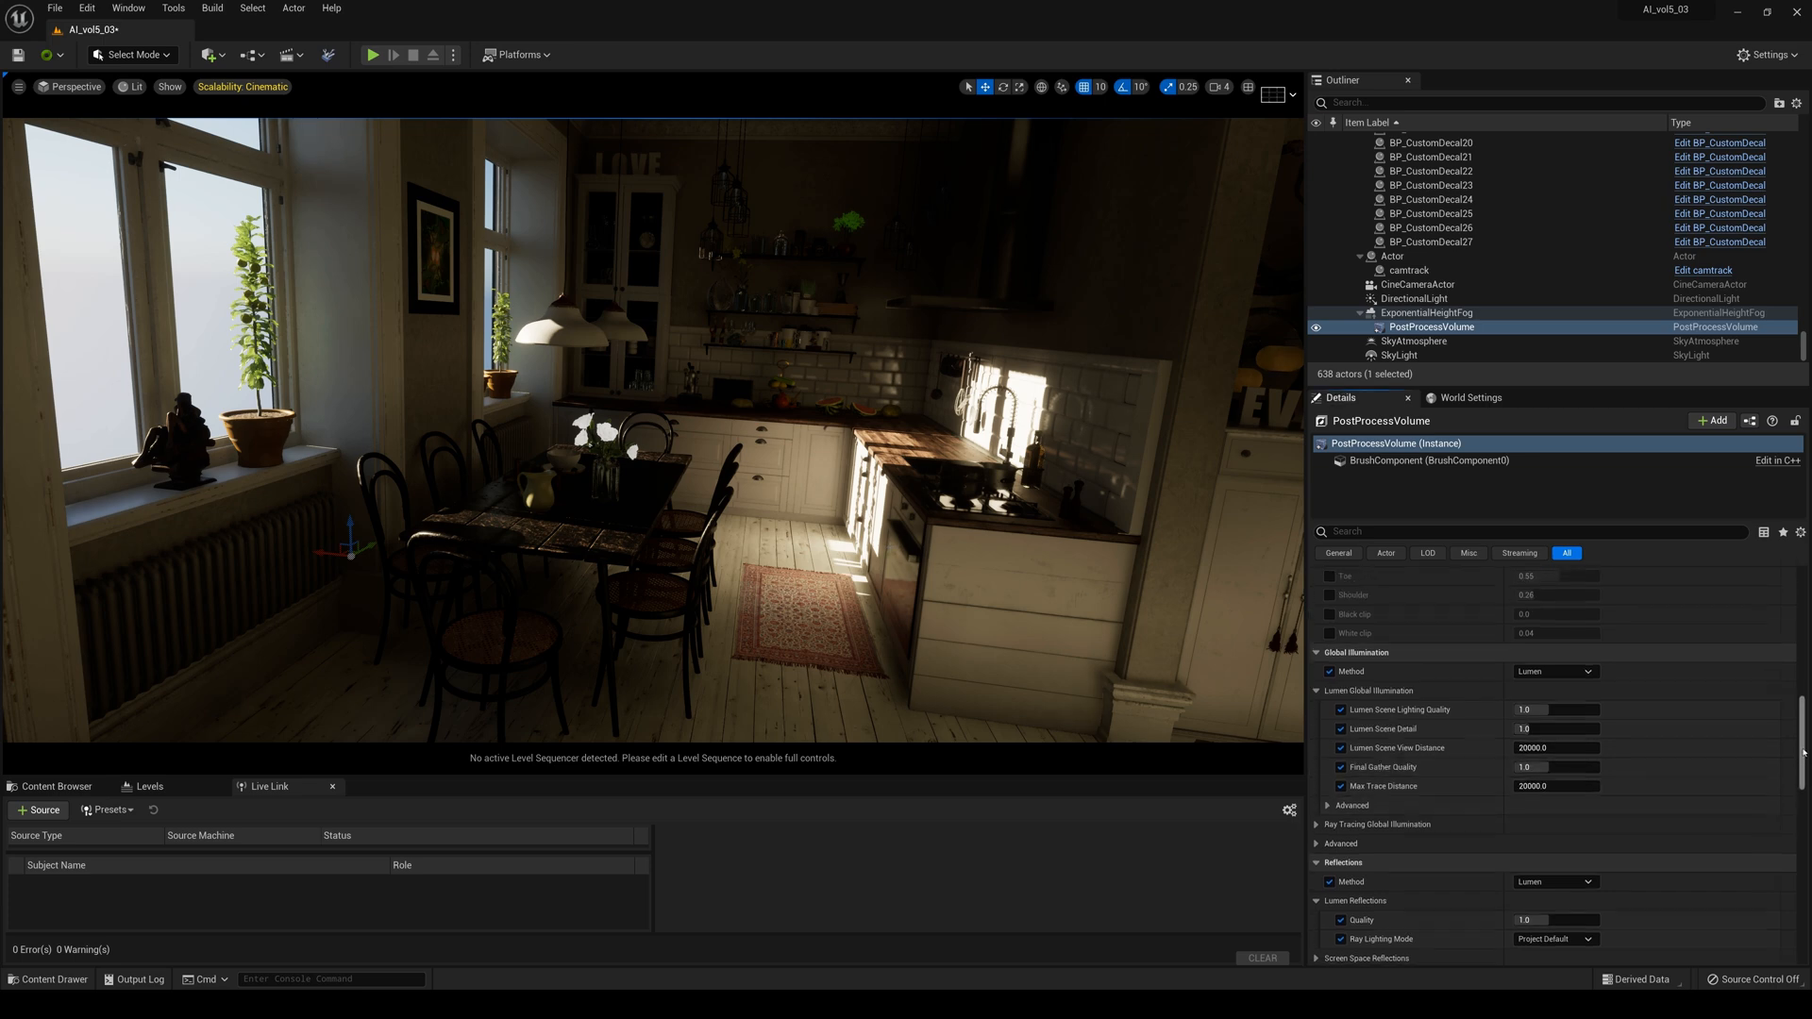
scroll(down, 3)
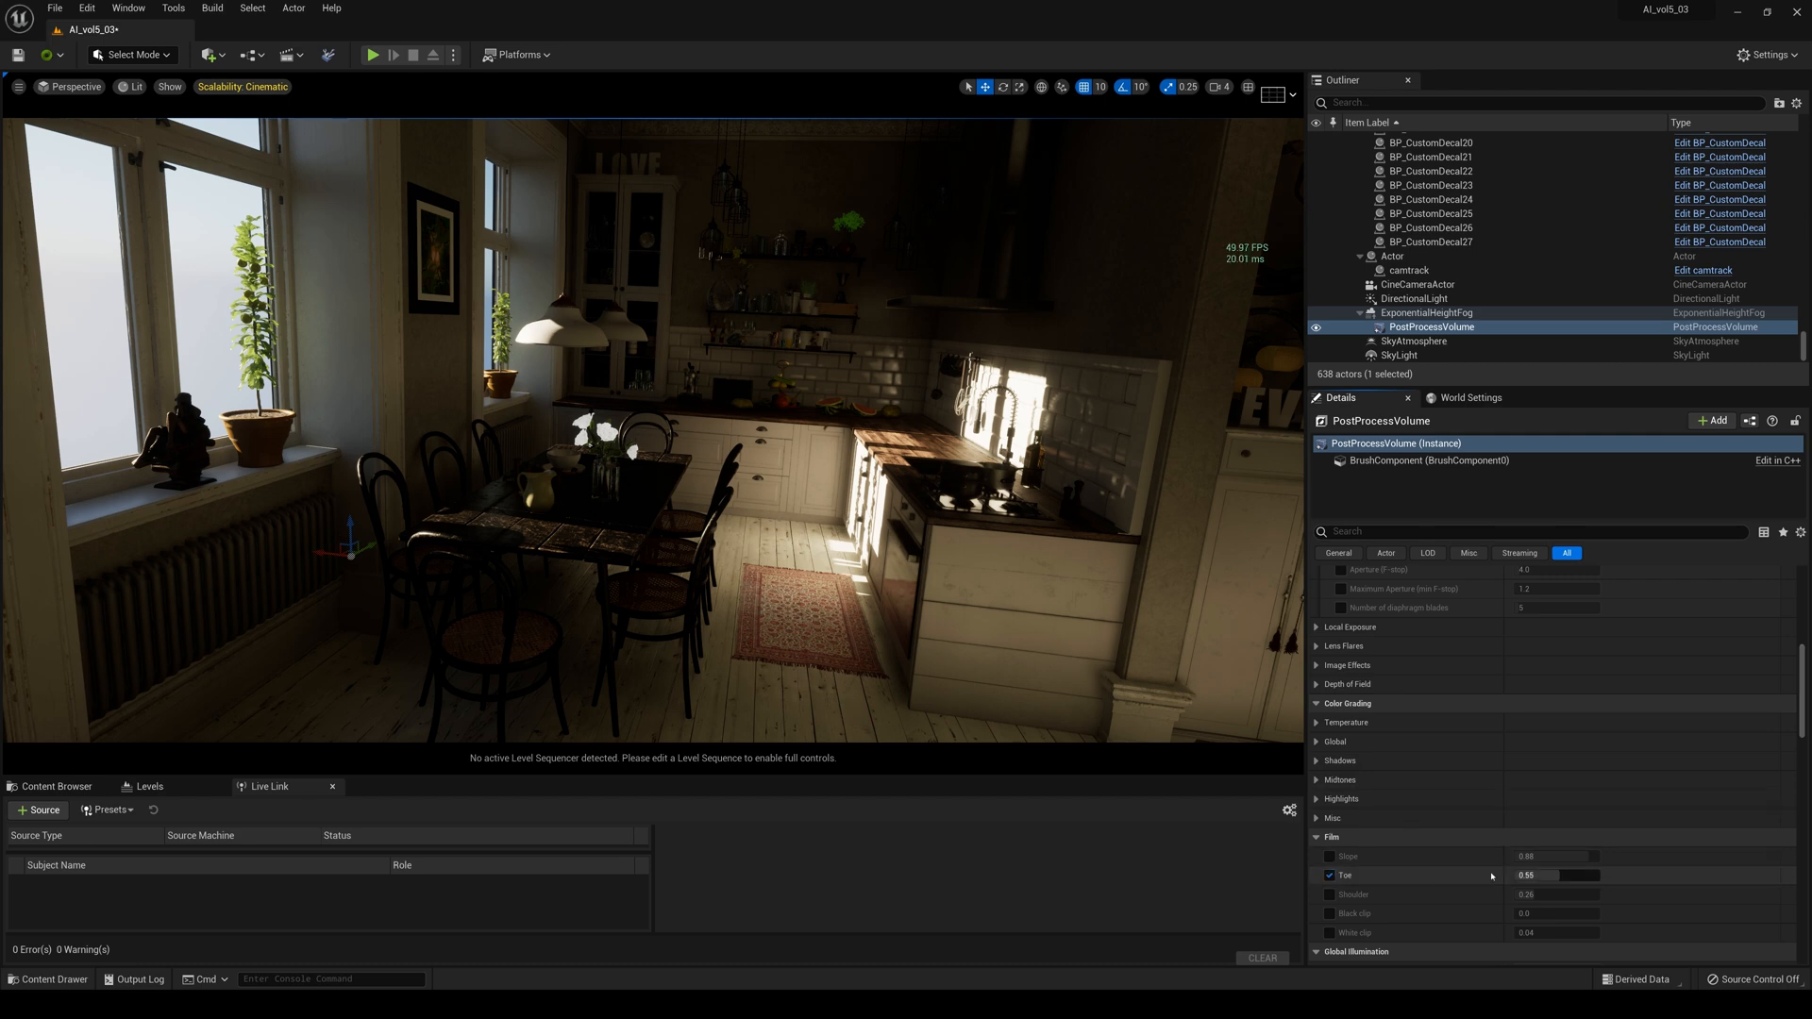
click(1554, 874)
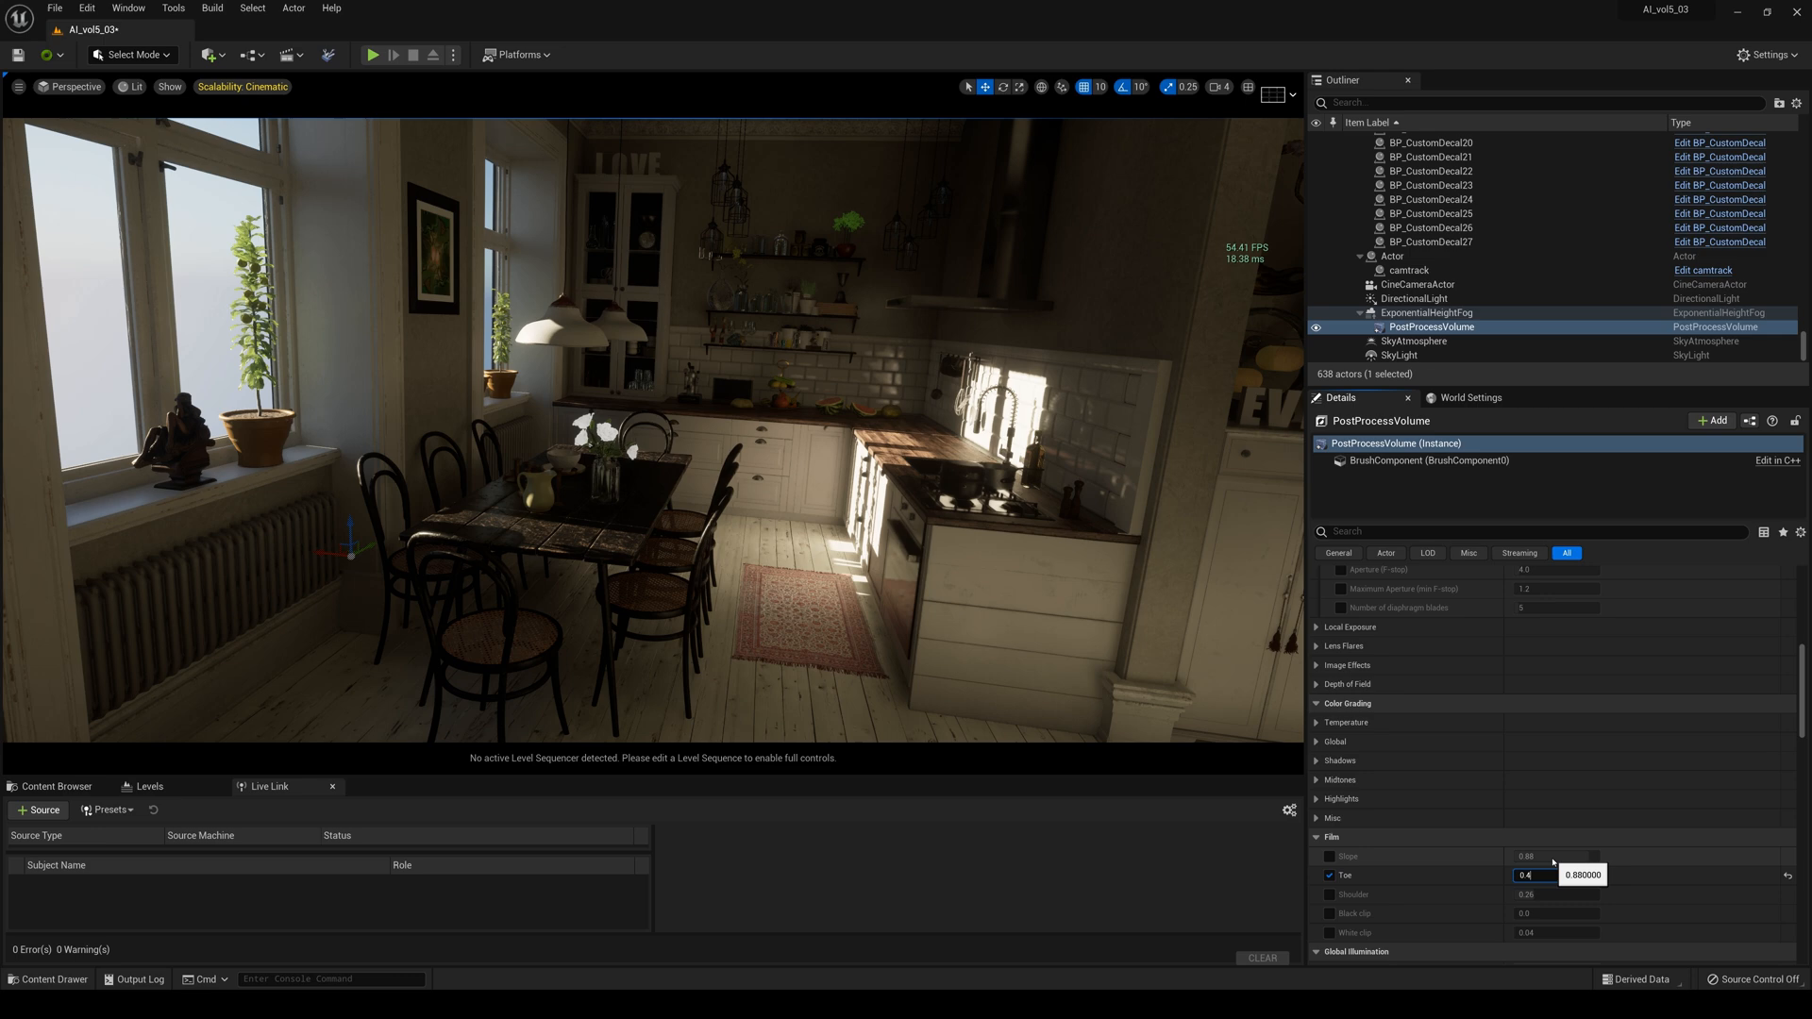
text(0.42)
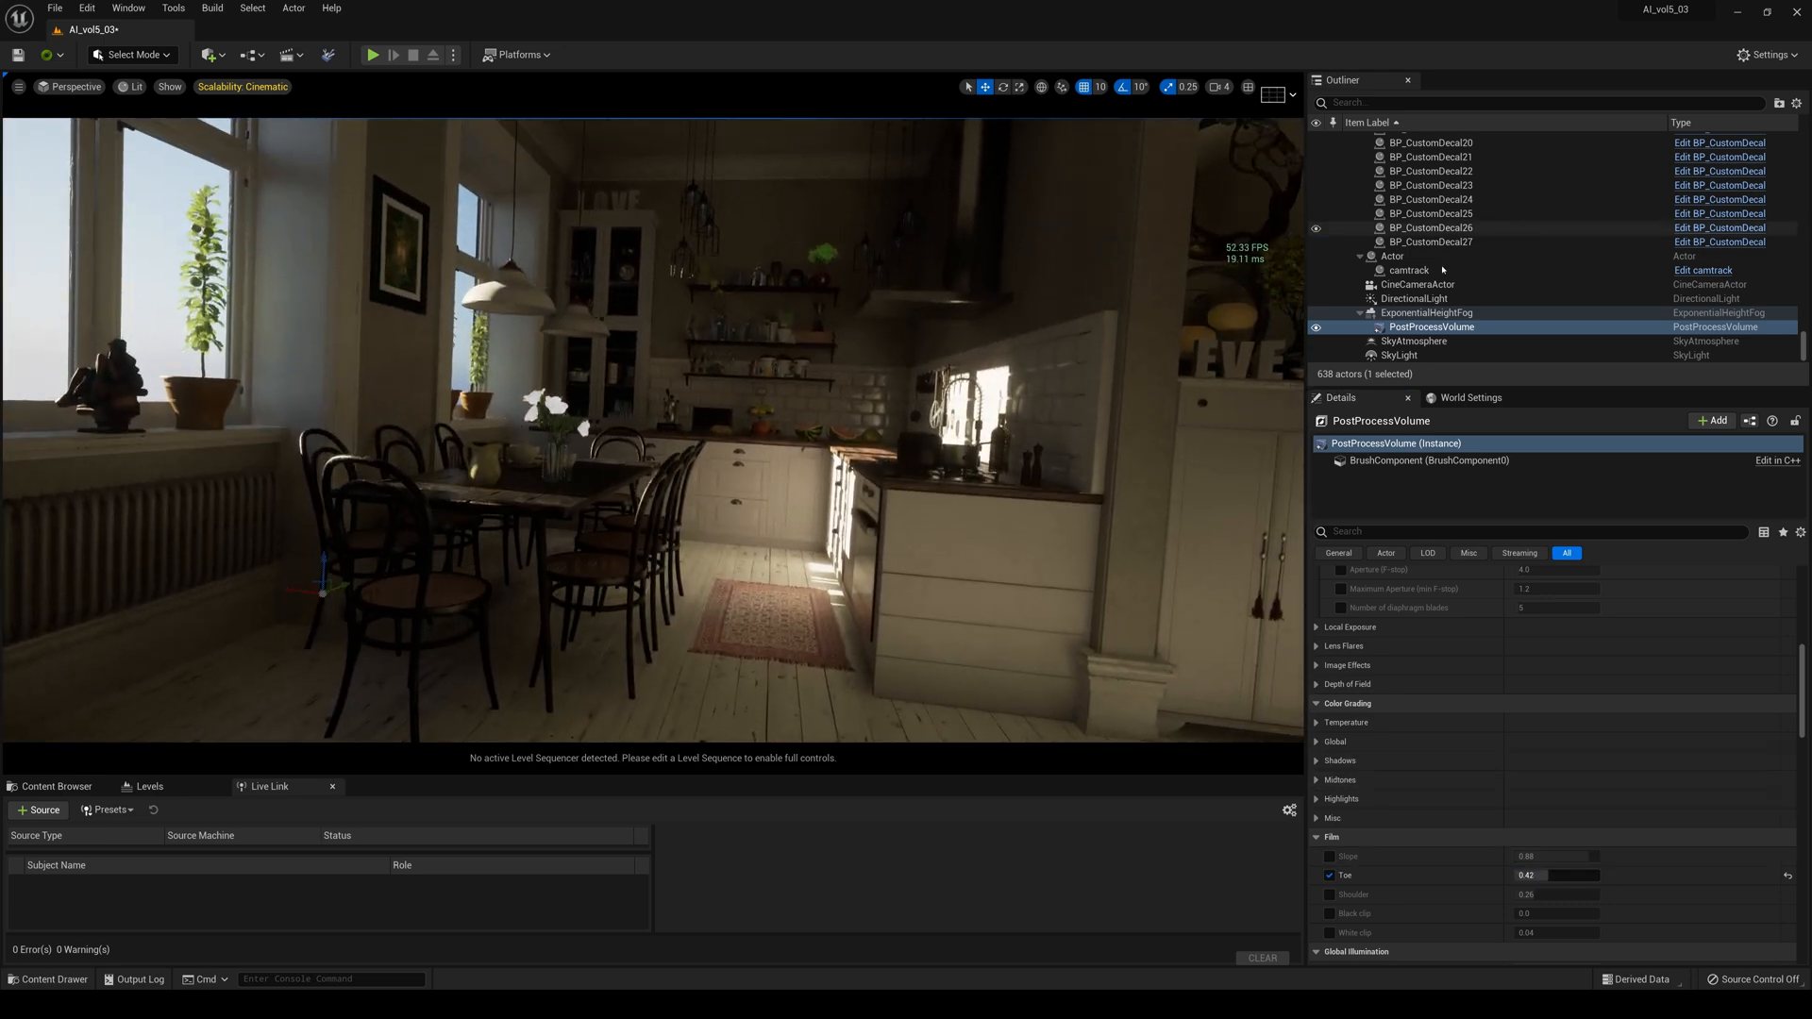
Select the DirectionalLight and enter 1.2 for Indirect Lighting Intensity
click(1412, 298)
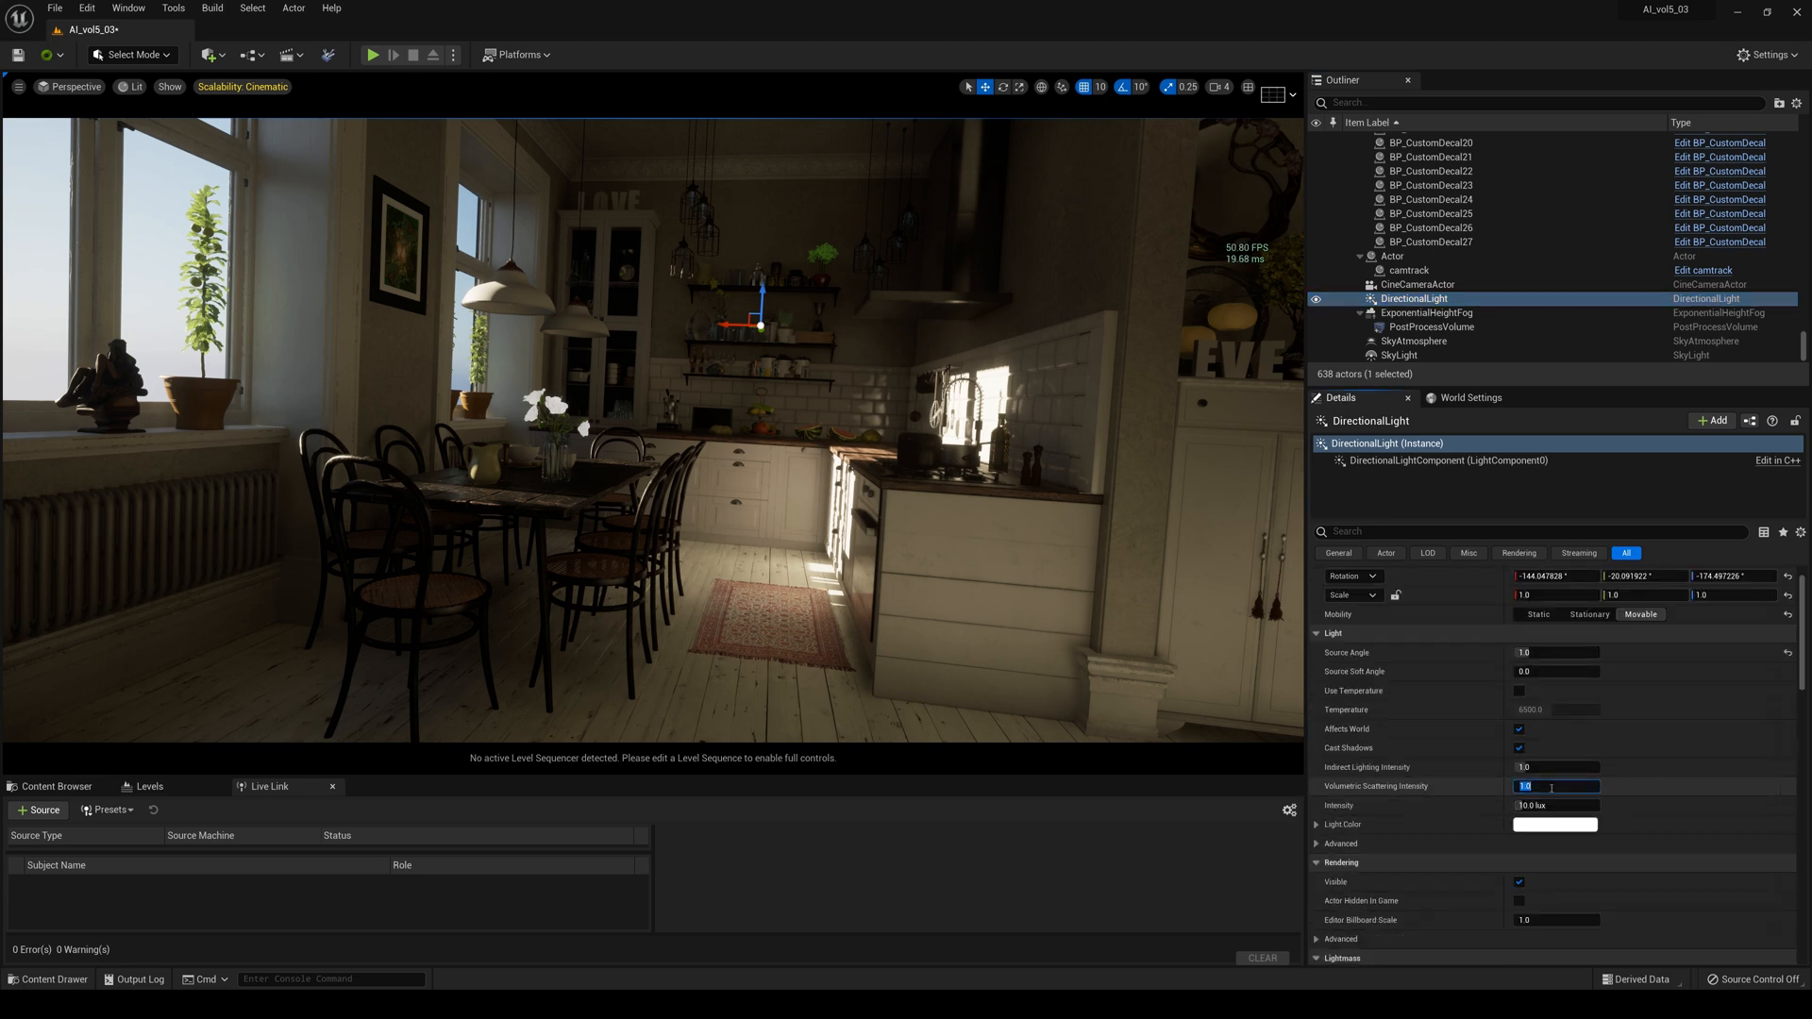
click(1556, 766)
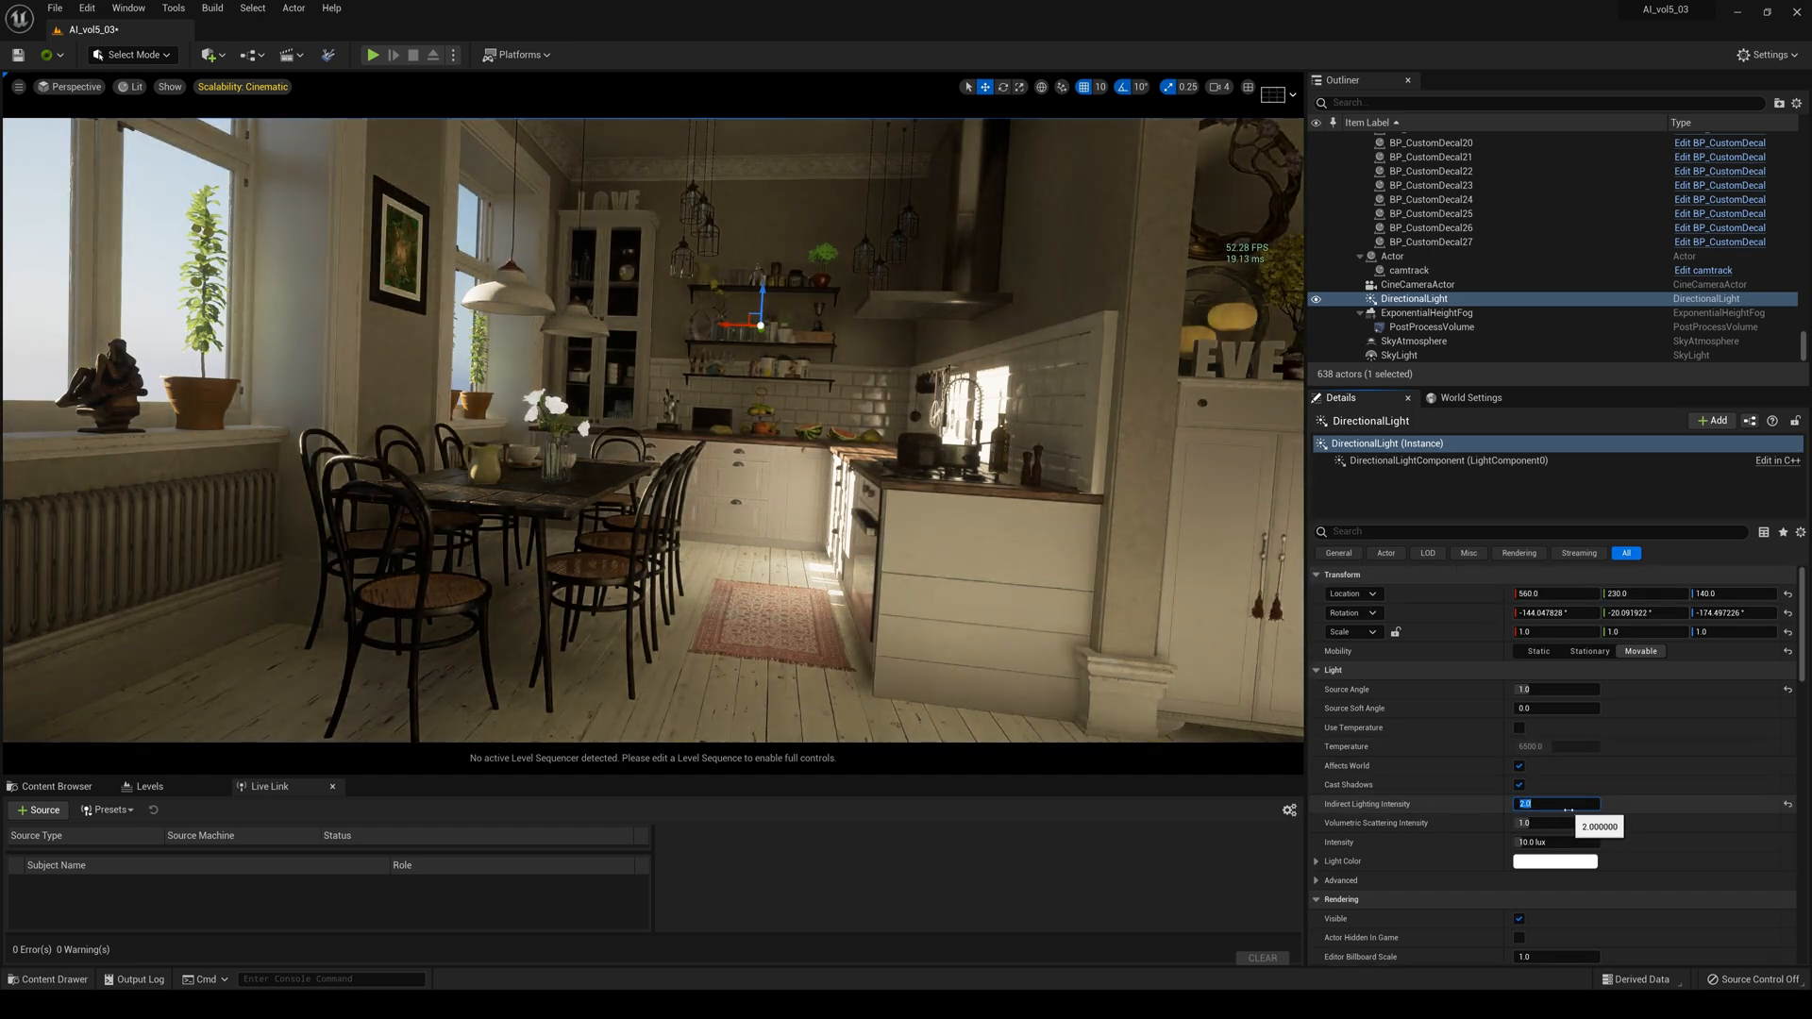
text(1.2)
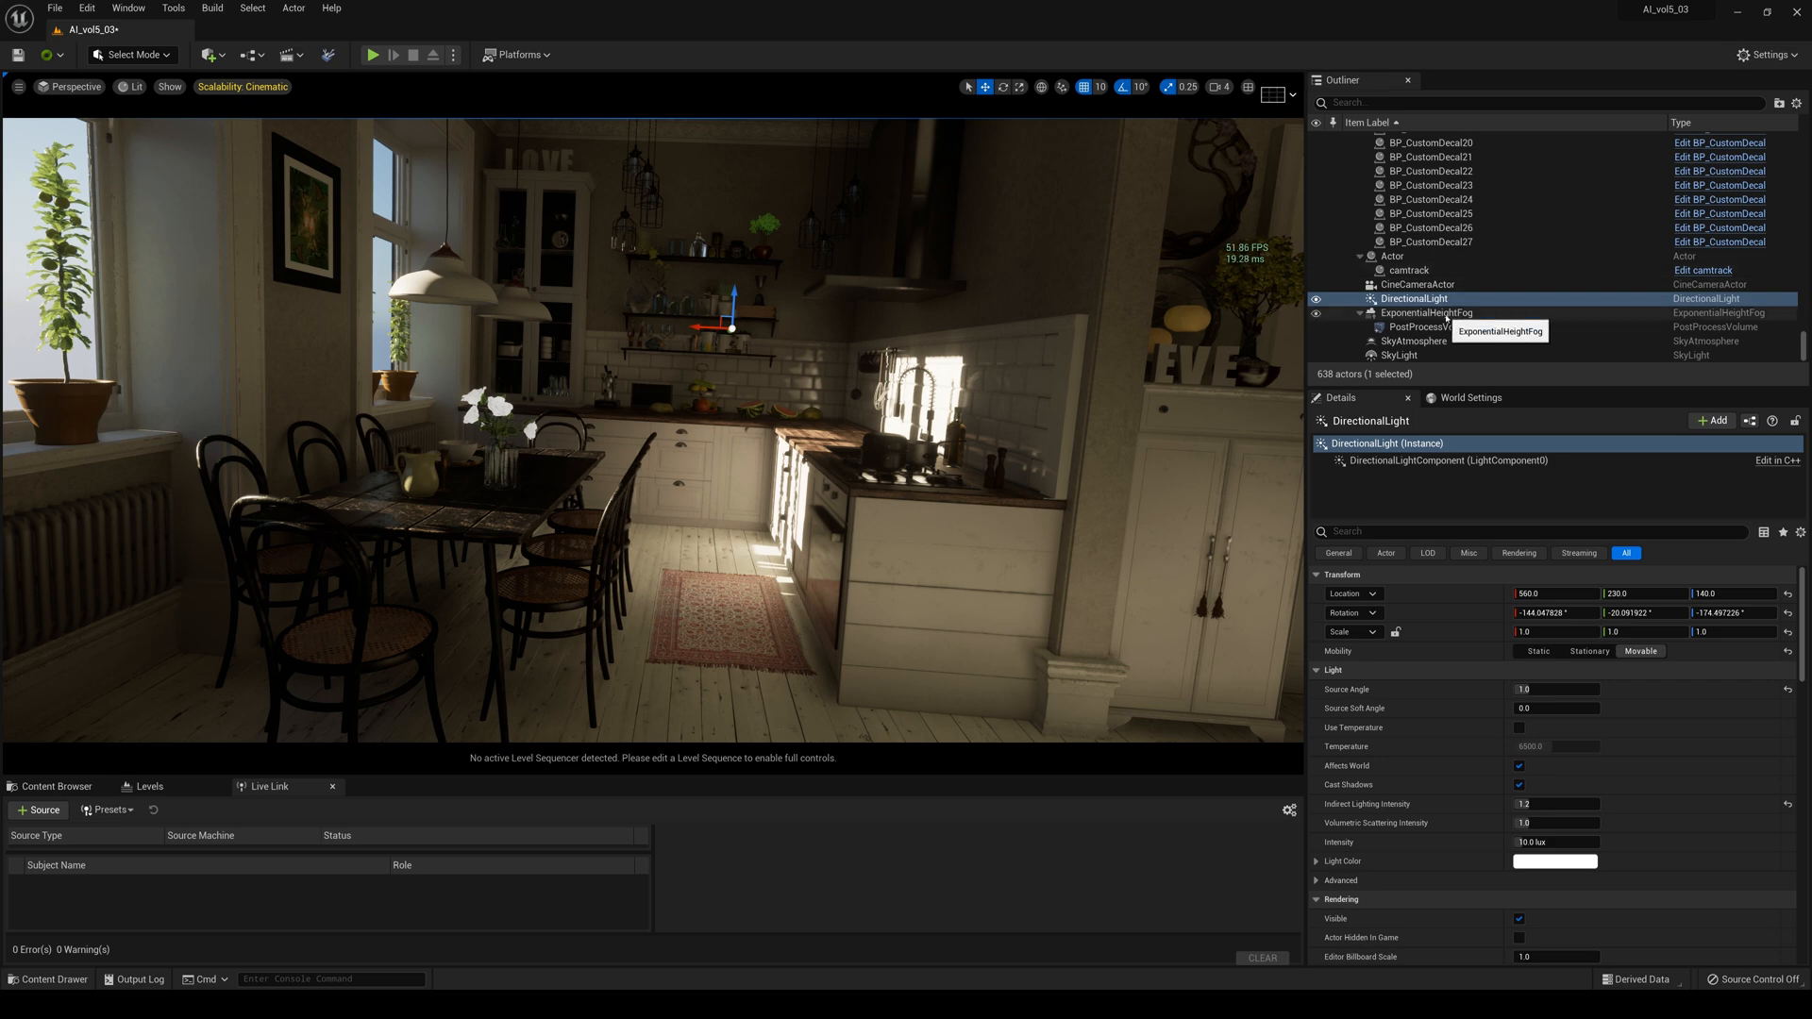
Select the PostProcessVolume and set Lumen Scene Detail to 4.0
click(1414, 340)
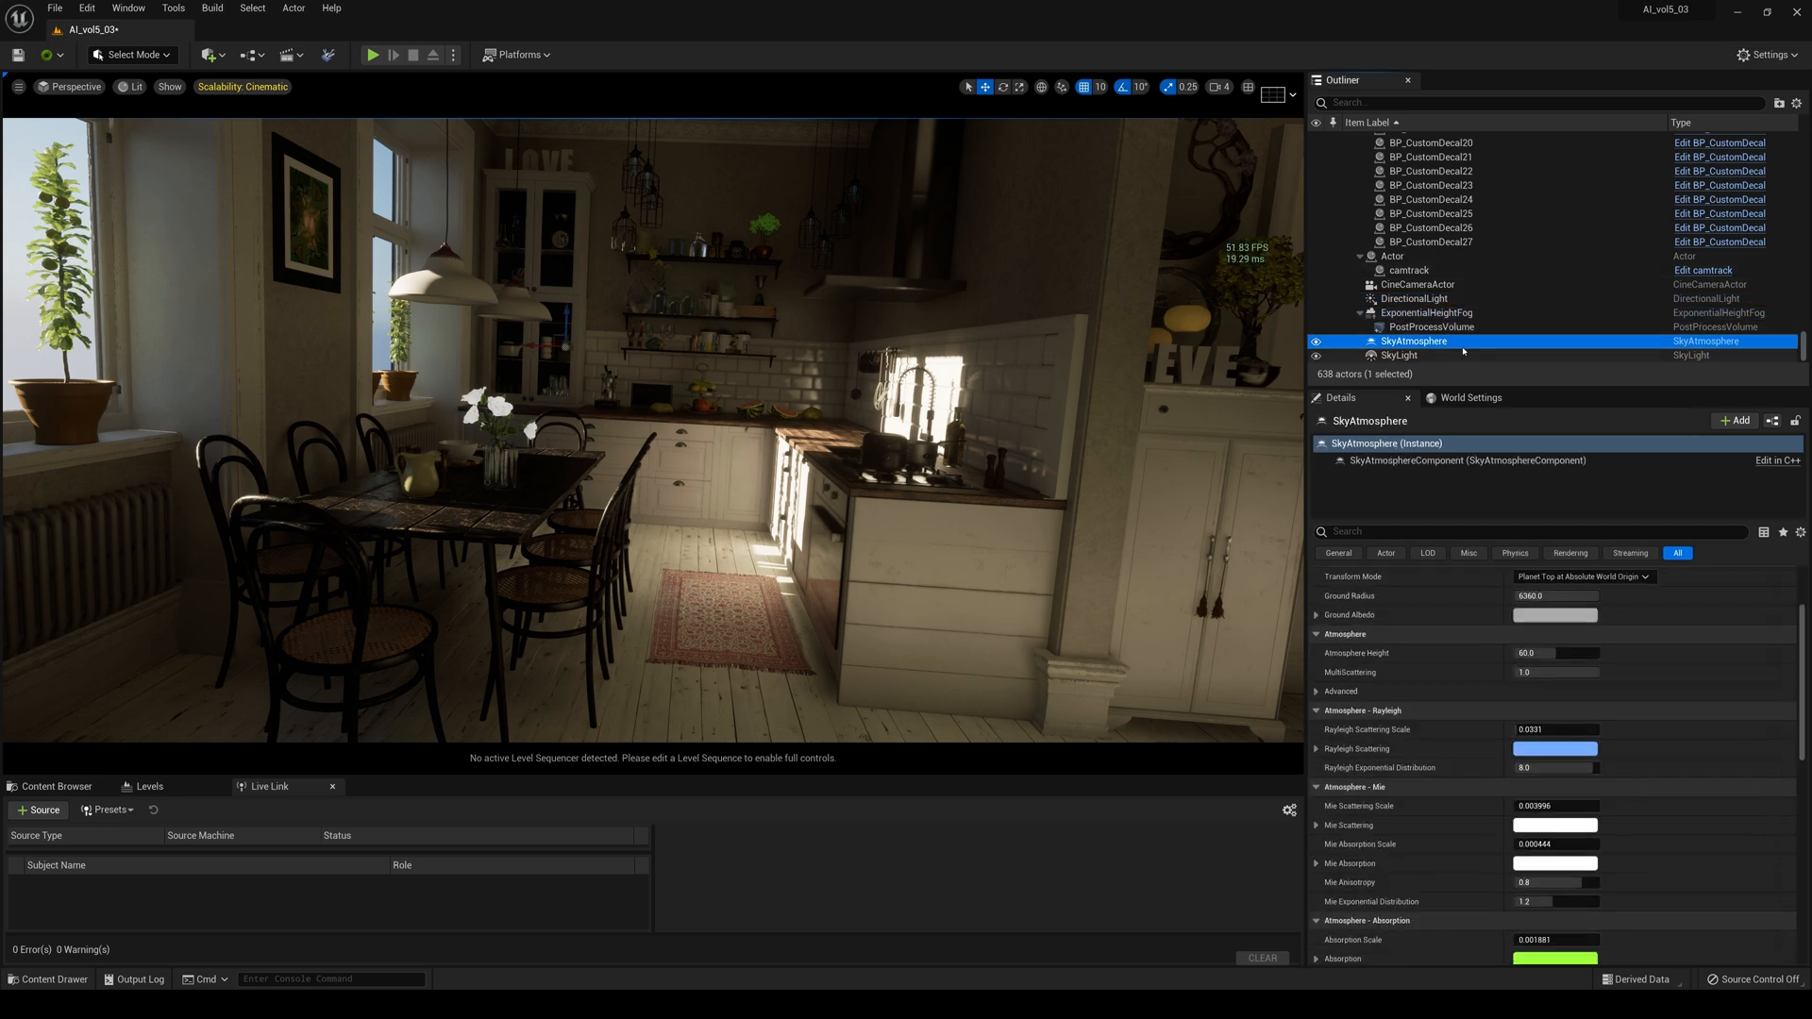
click(1429, 327)
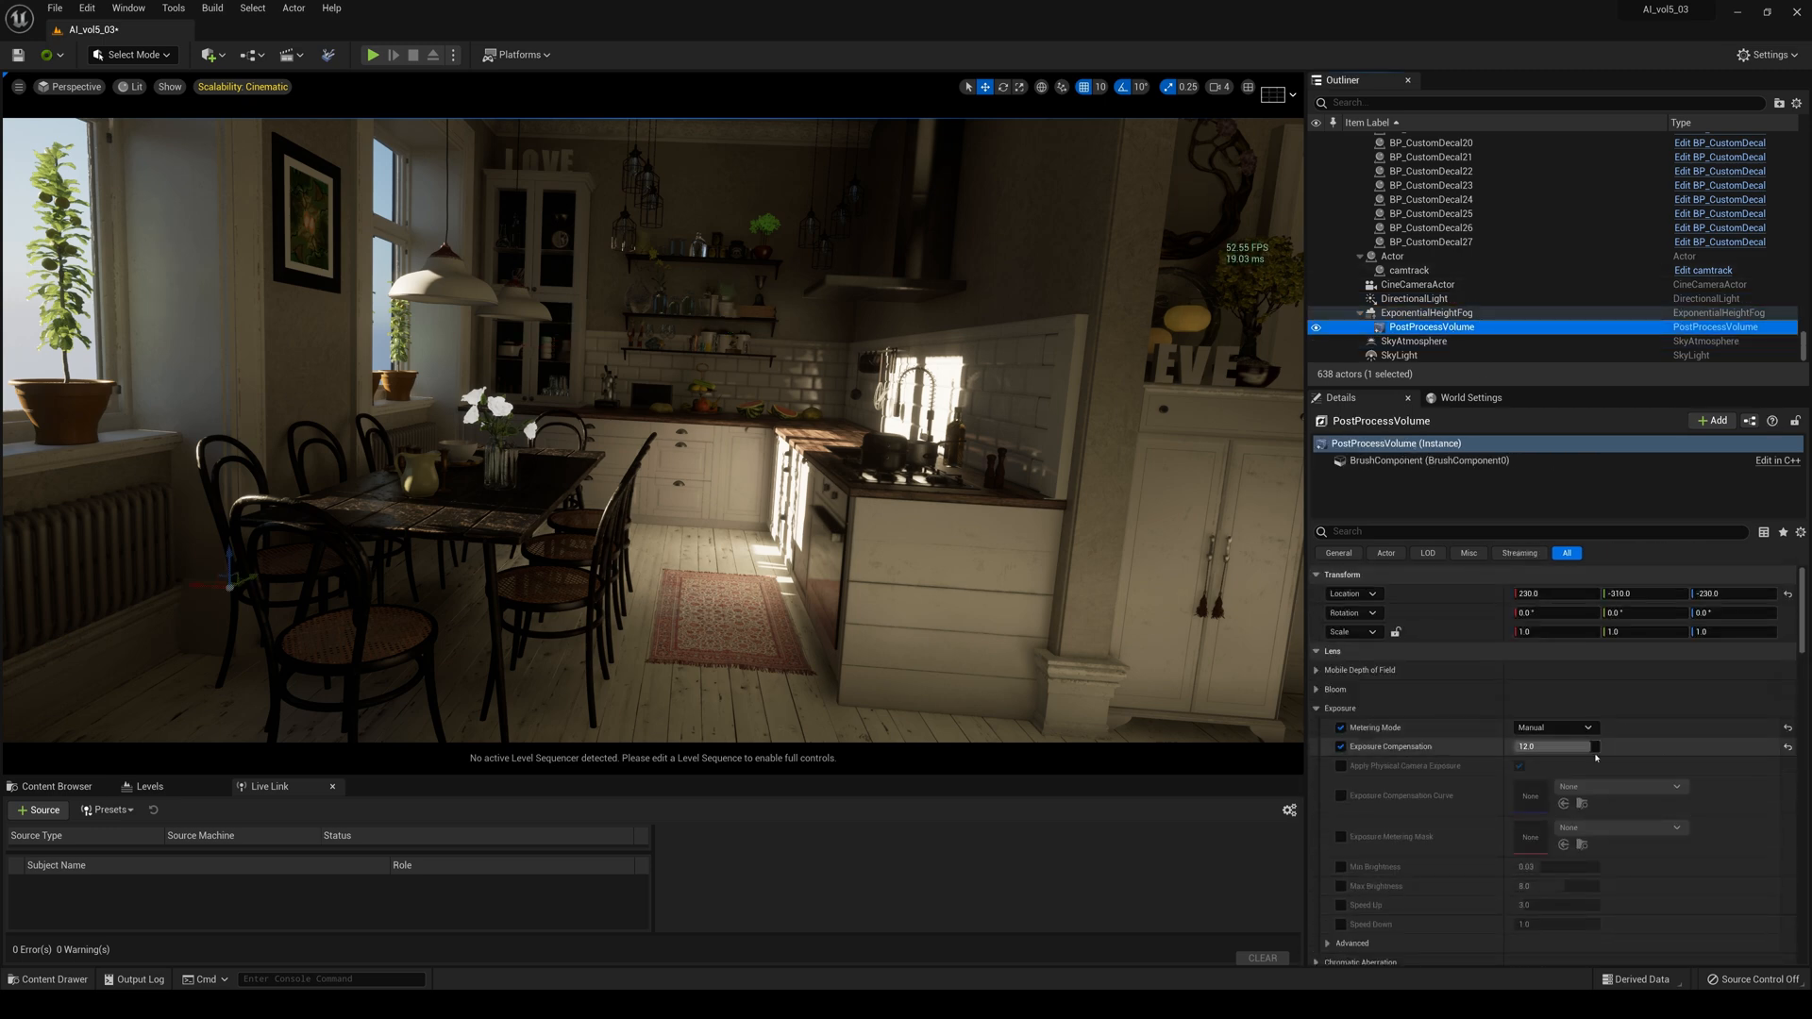
scroll(down, 3)
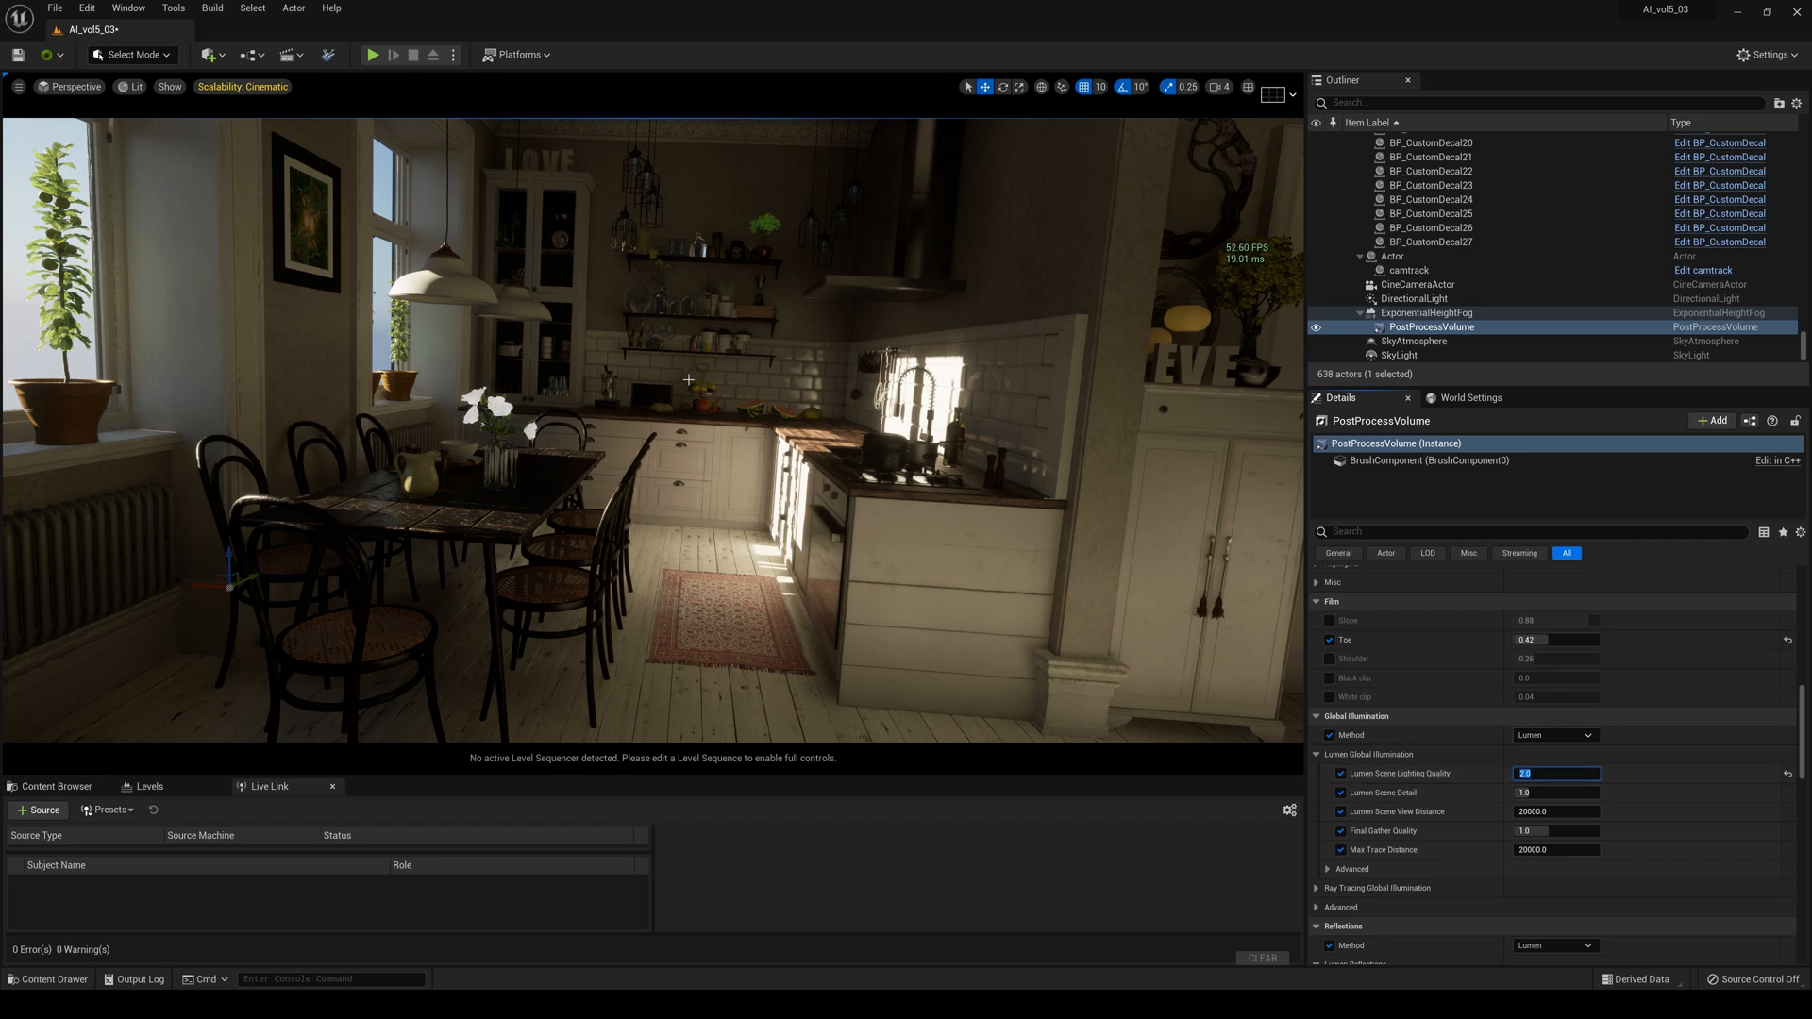
click(1555, 792)
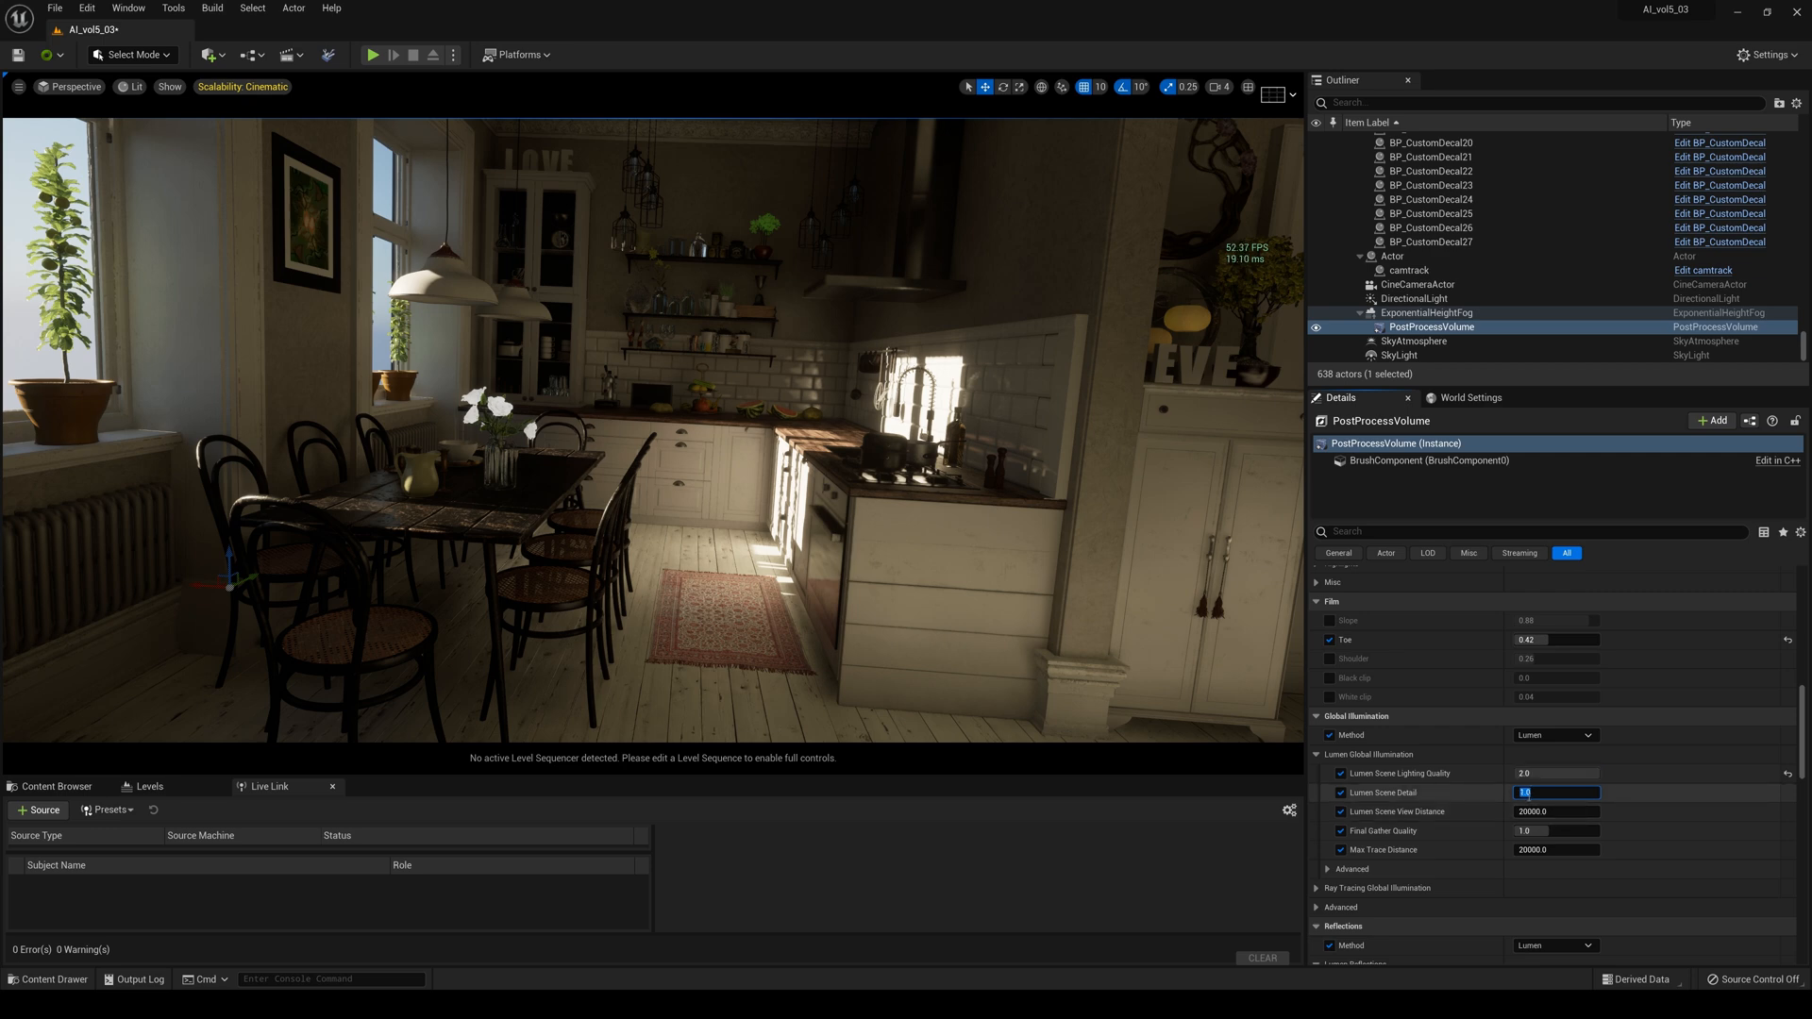
text(4.0)
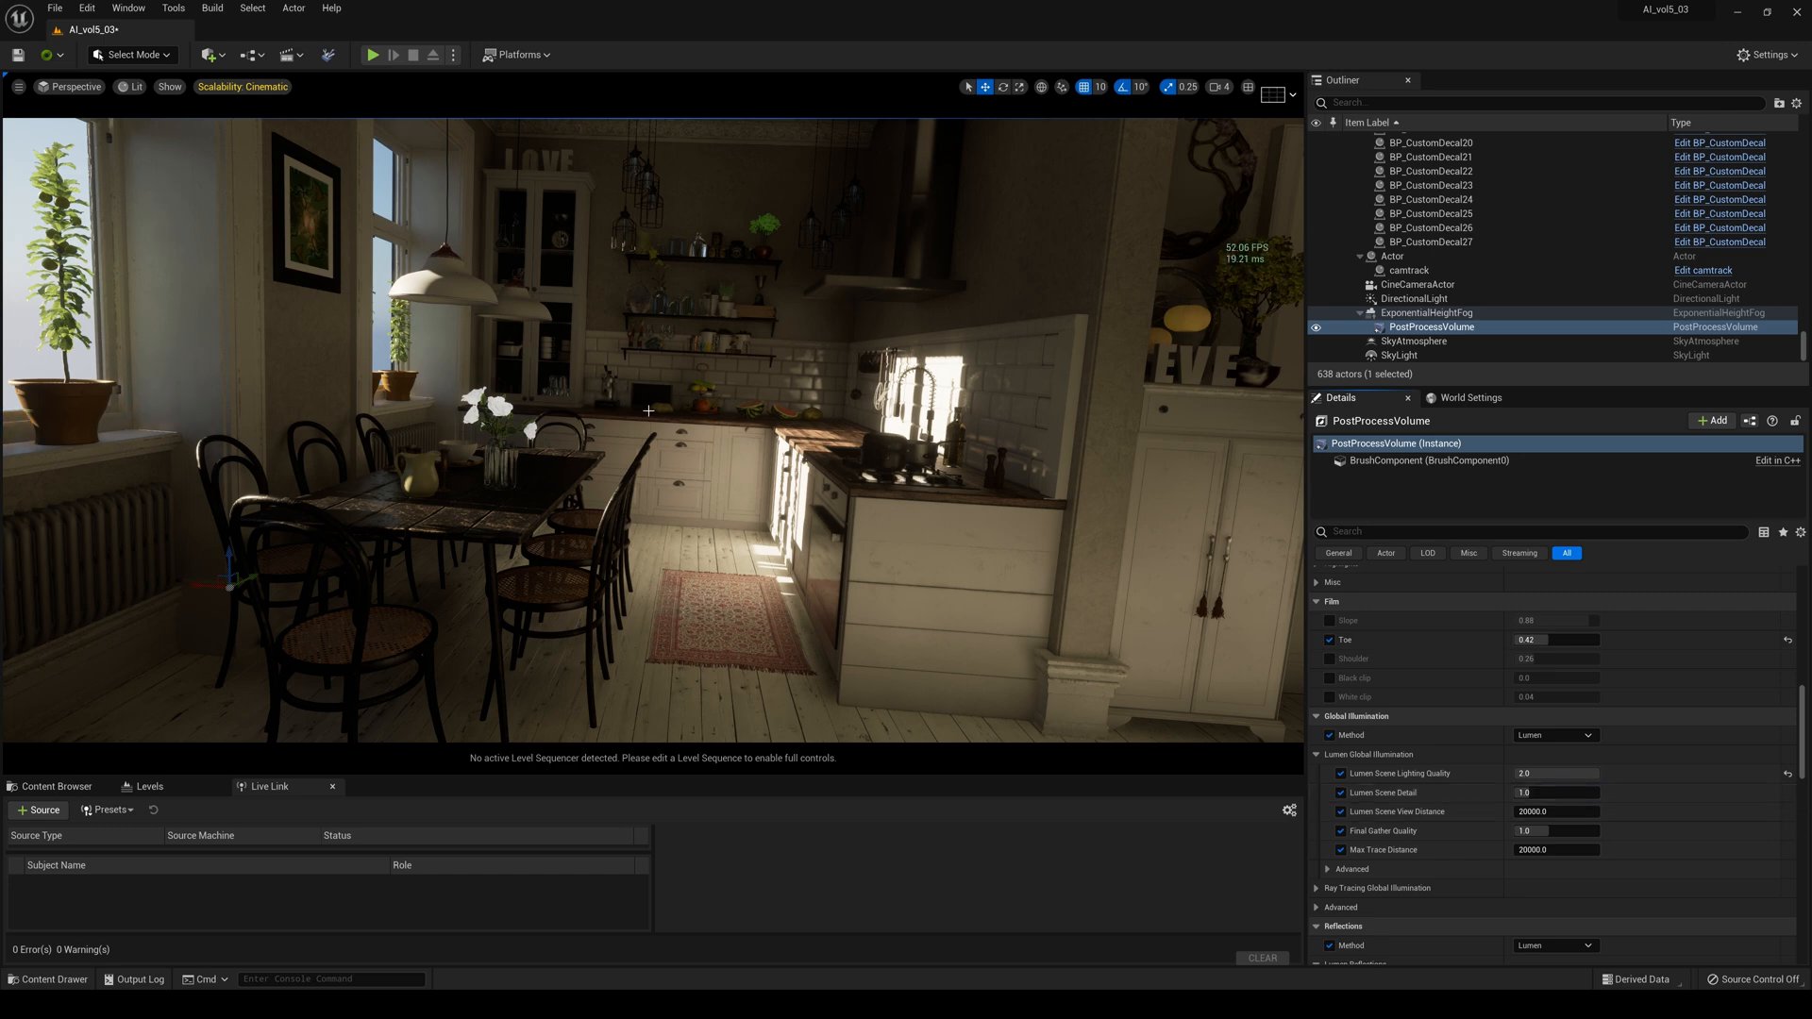
mouse_move(1580, 772)
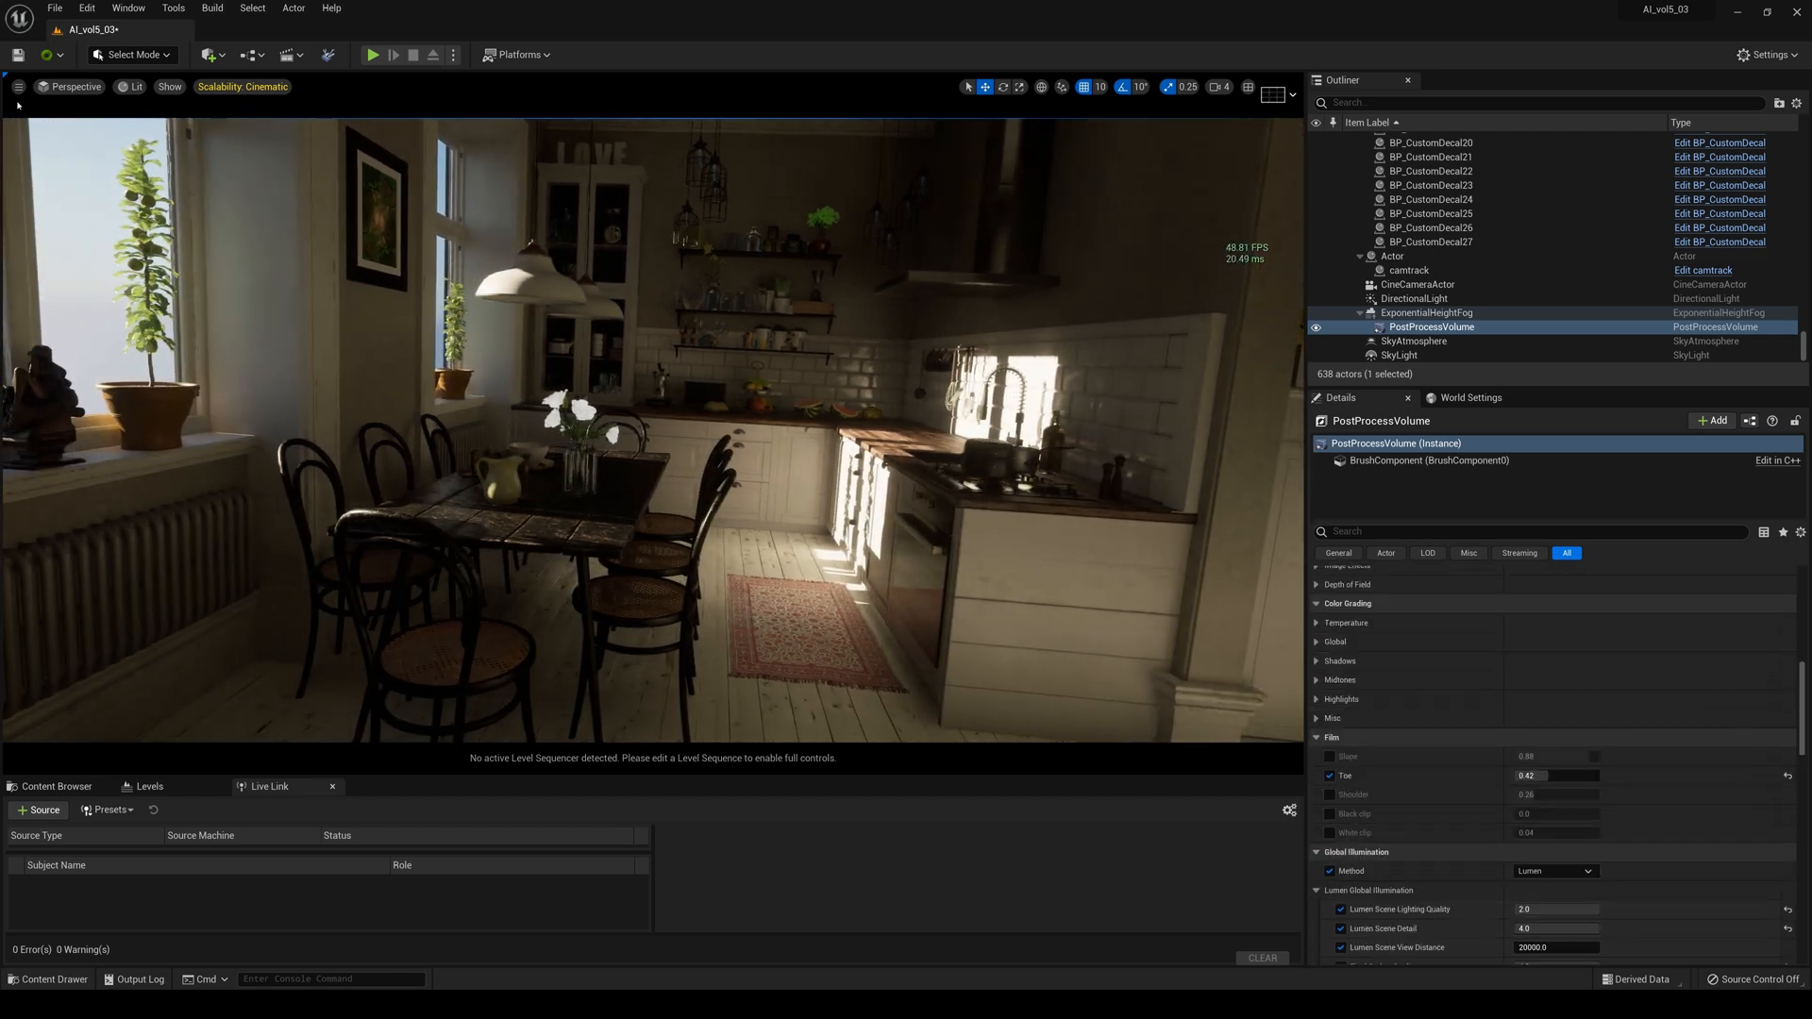
Set the viewport Screen Percentage to 100 and scroll toward the Lumen settings
click(19, 87)
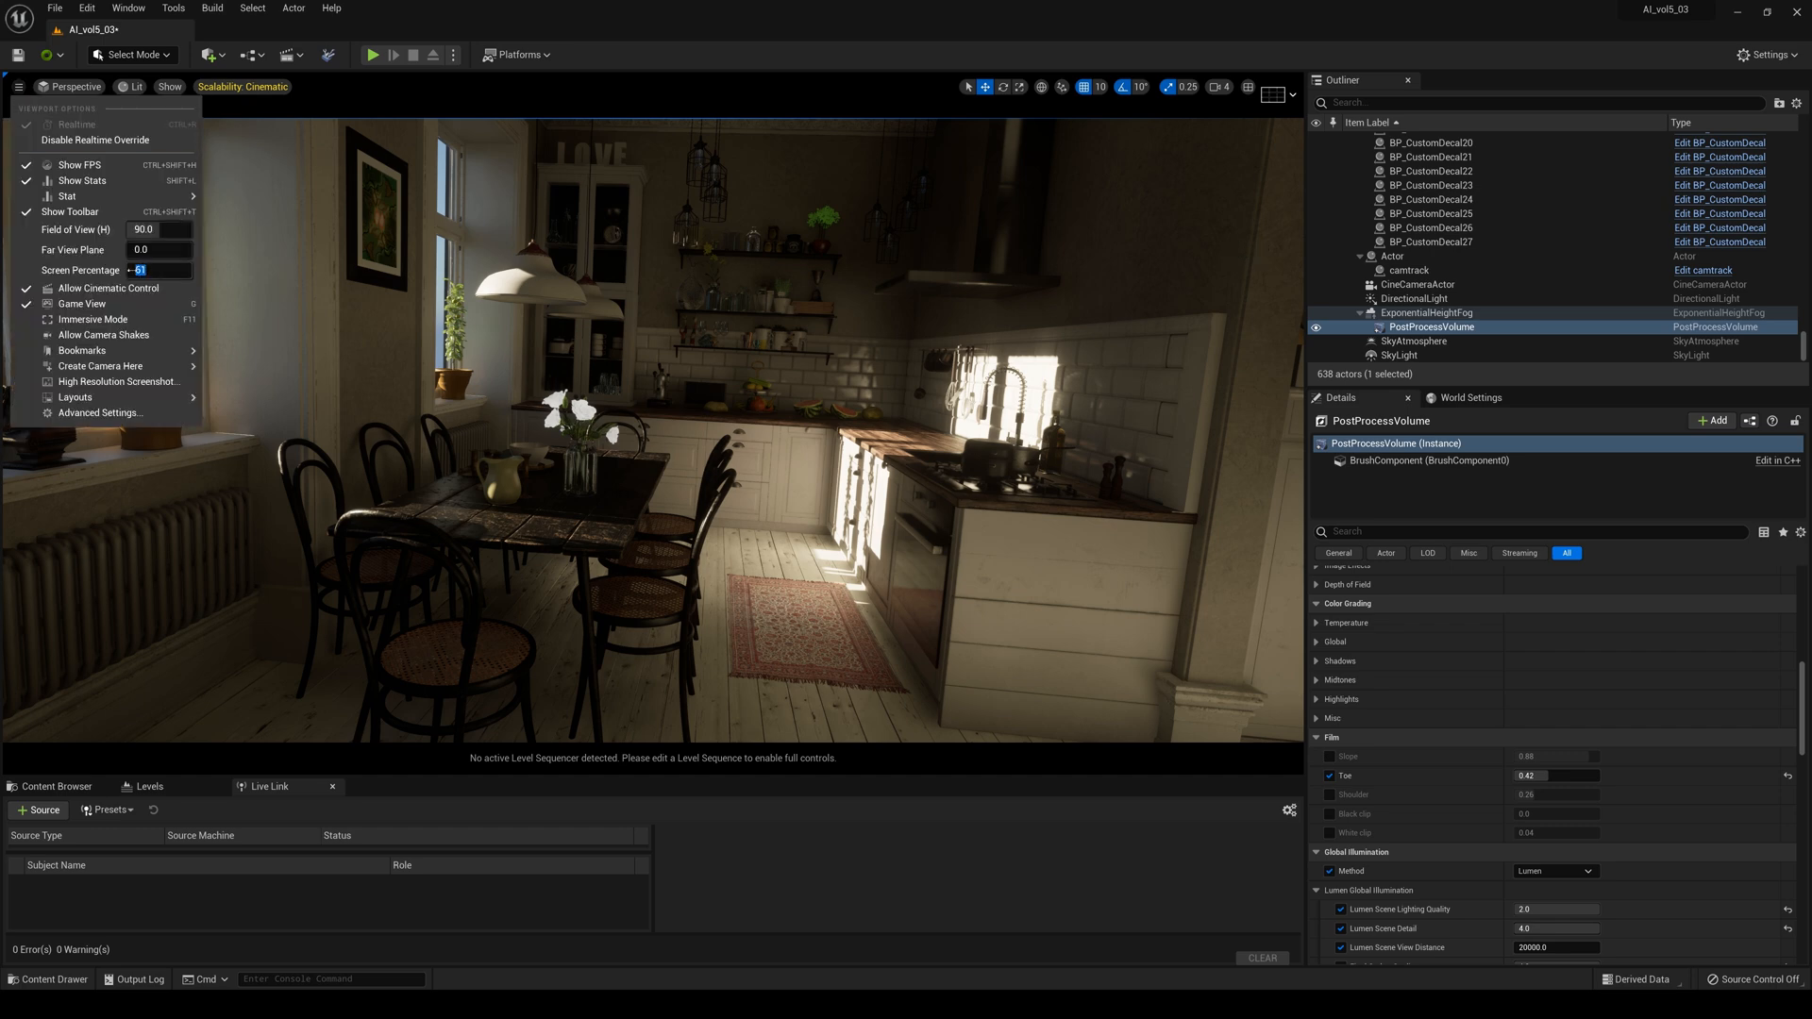
text(100)
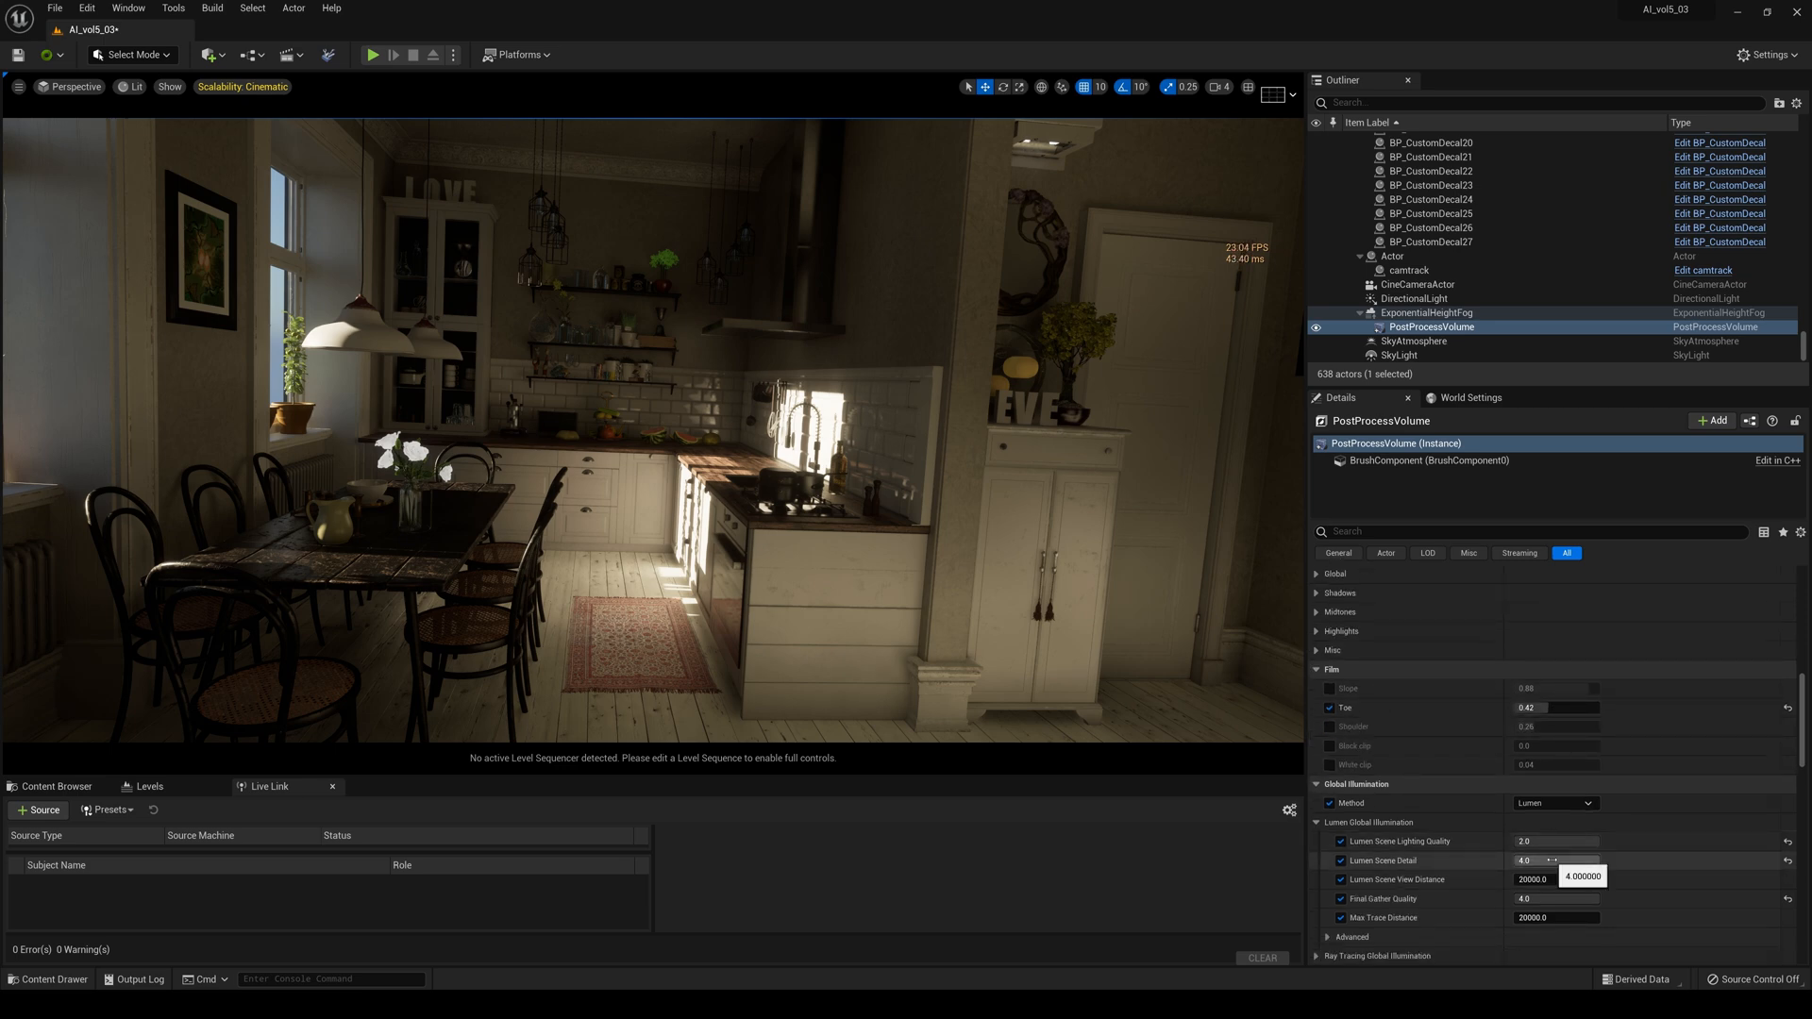
scroll(down, 3)
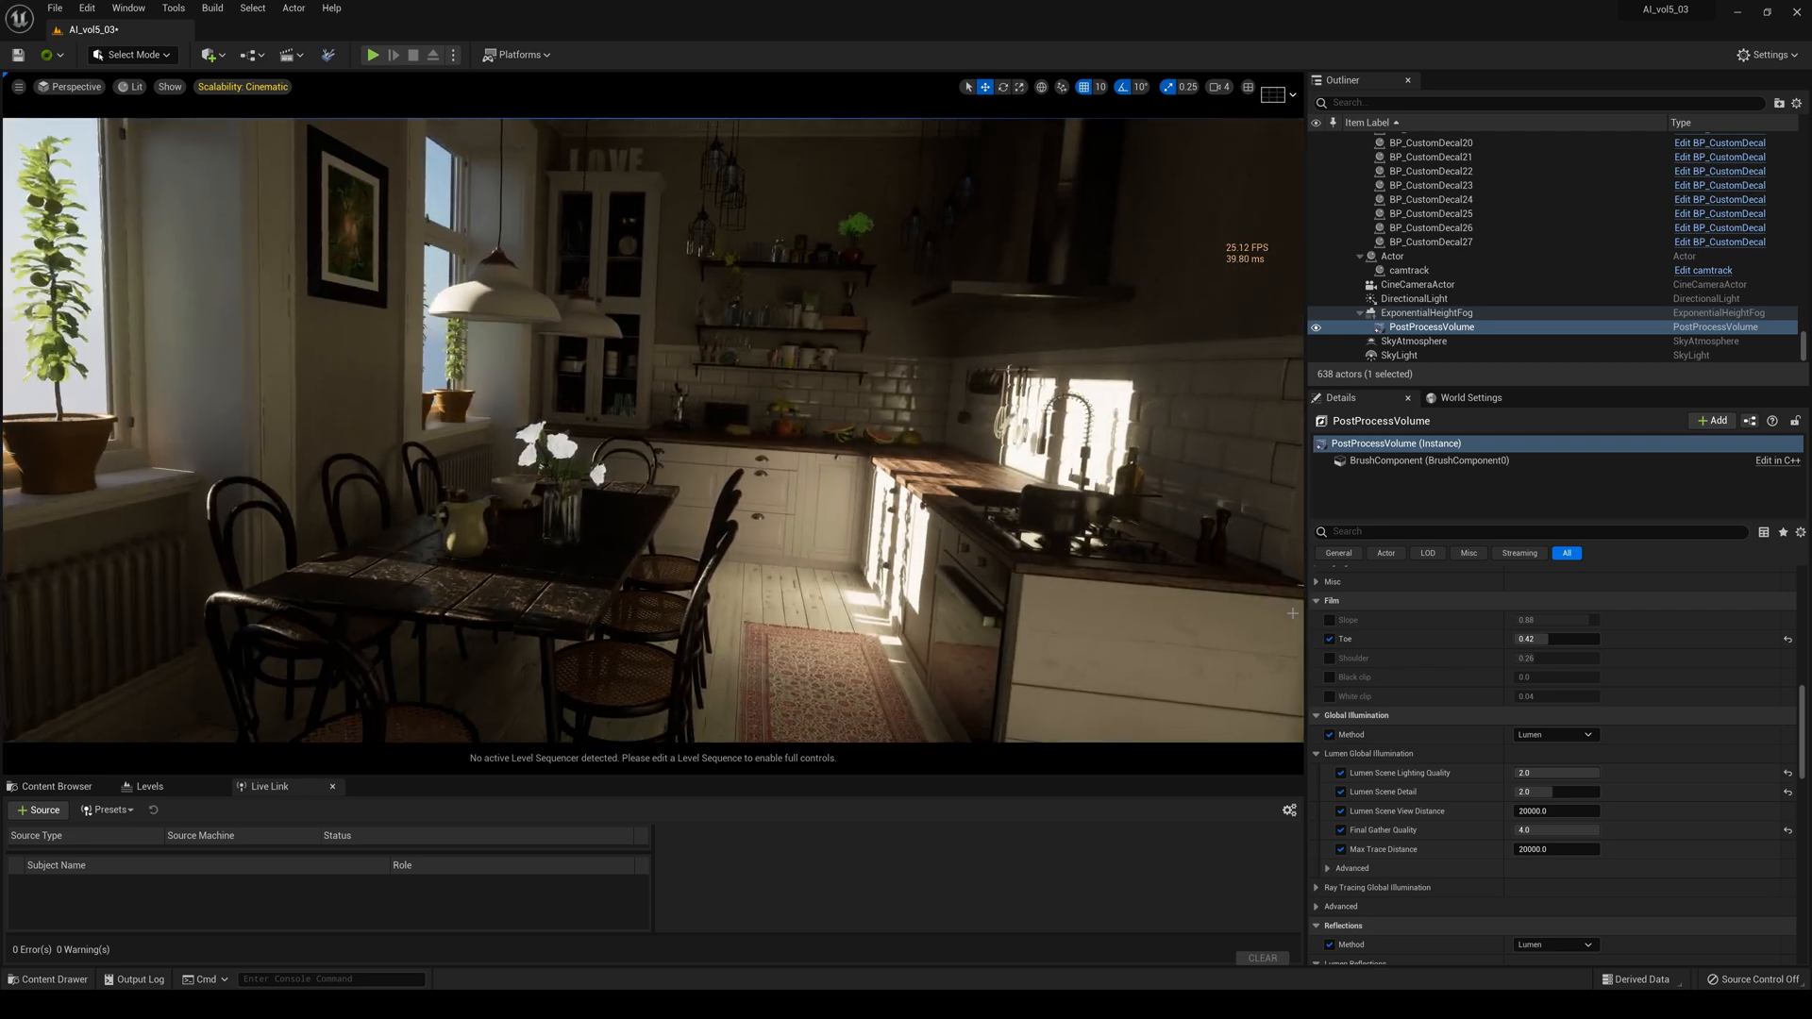
mouse_move(87, 9)
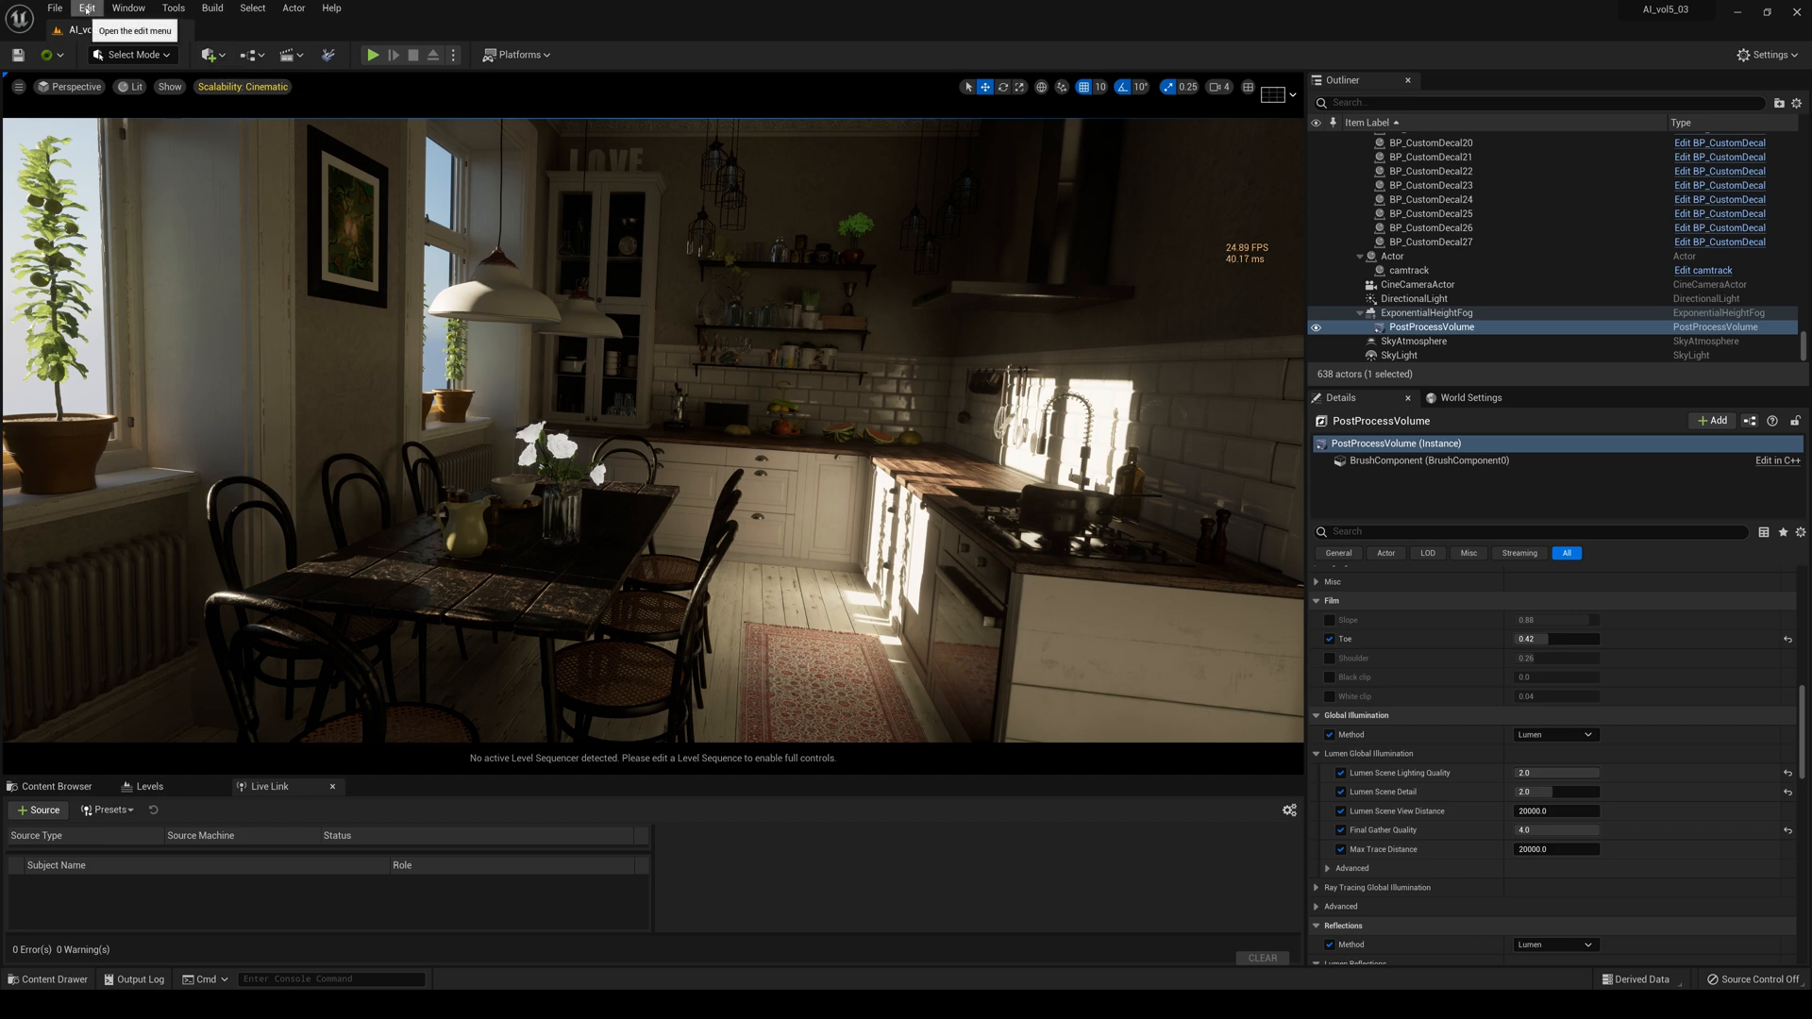
Search Project Settings for 'motion' and toggle the Motion Blur rendering option
click(86, 8)
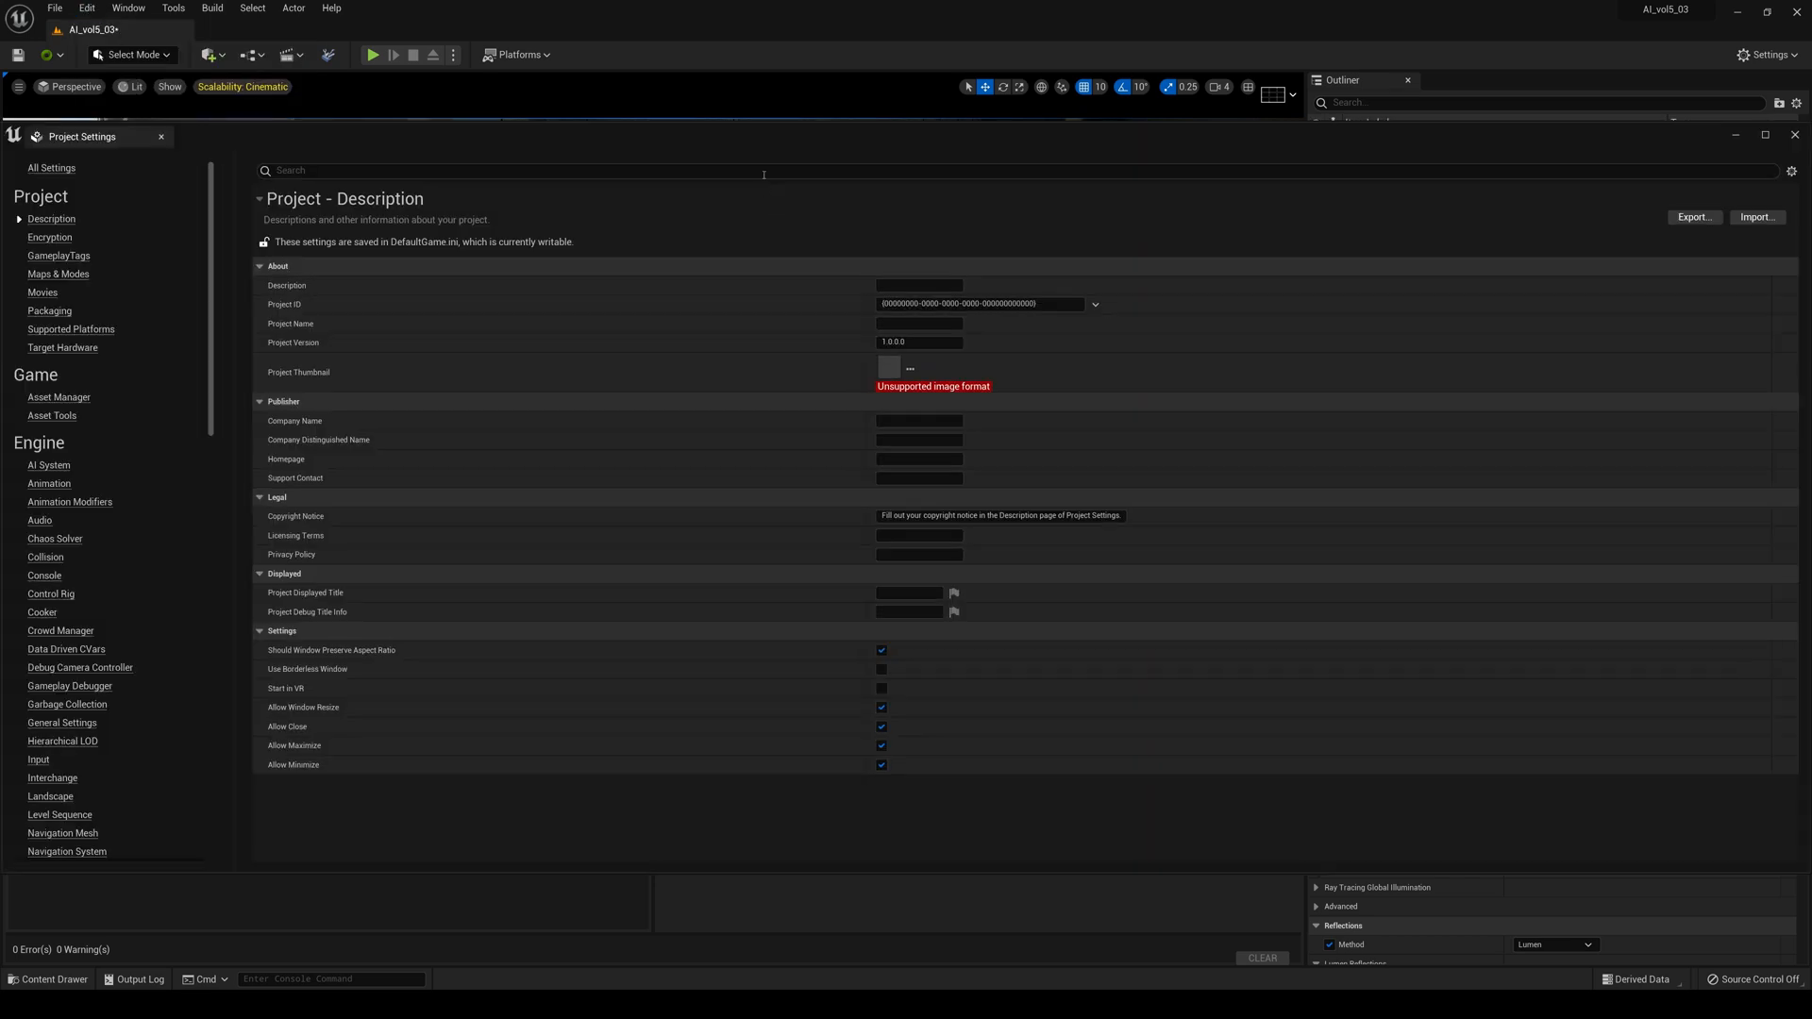
text(motion)
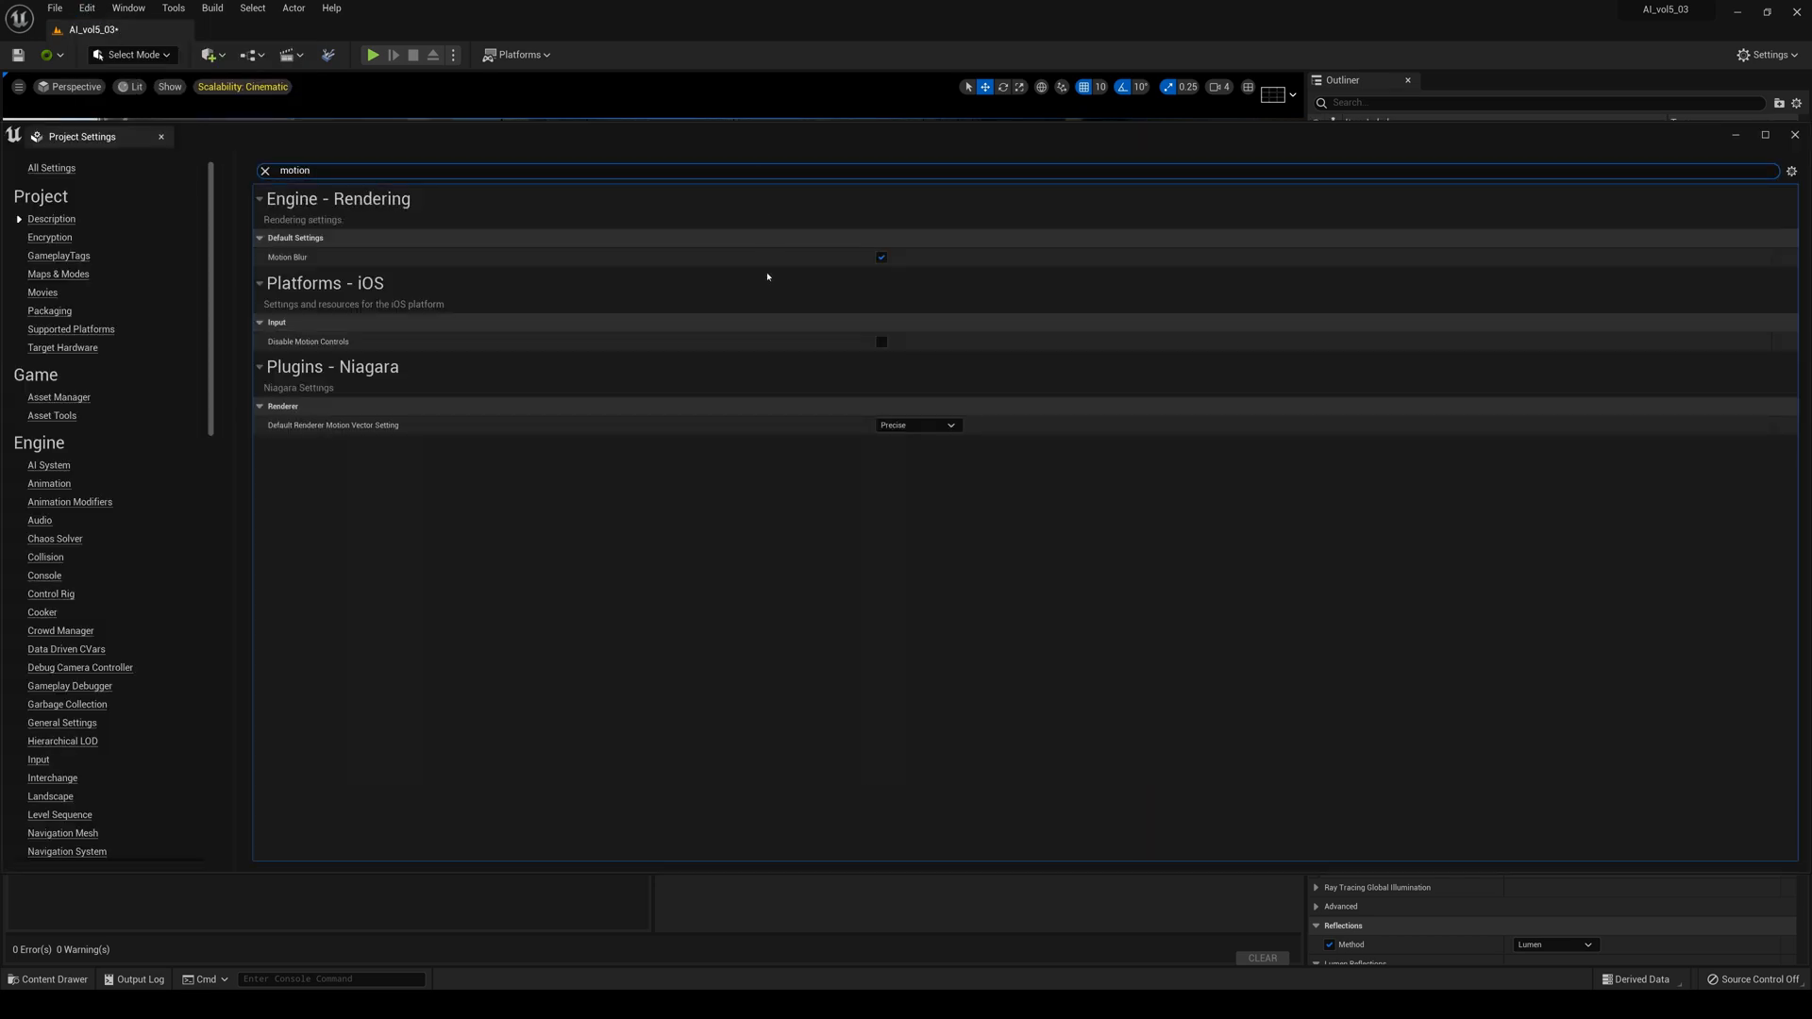
click(880, 256)
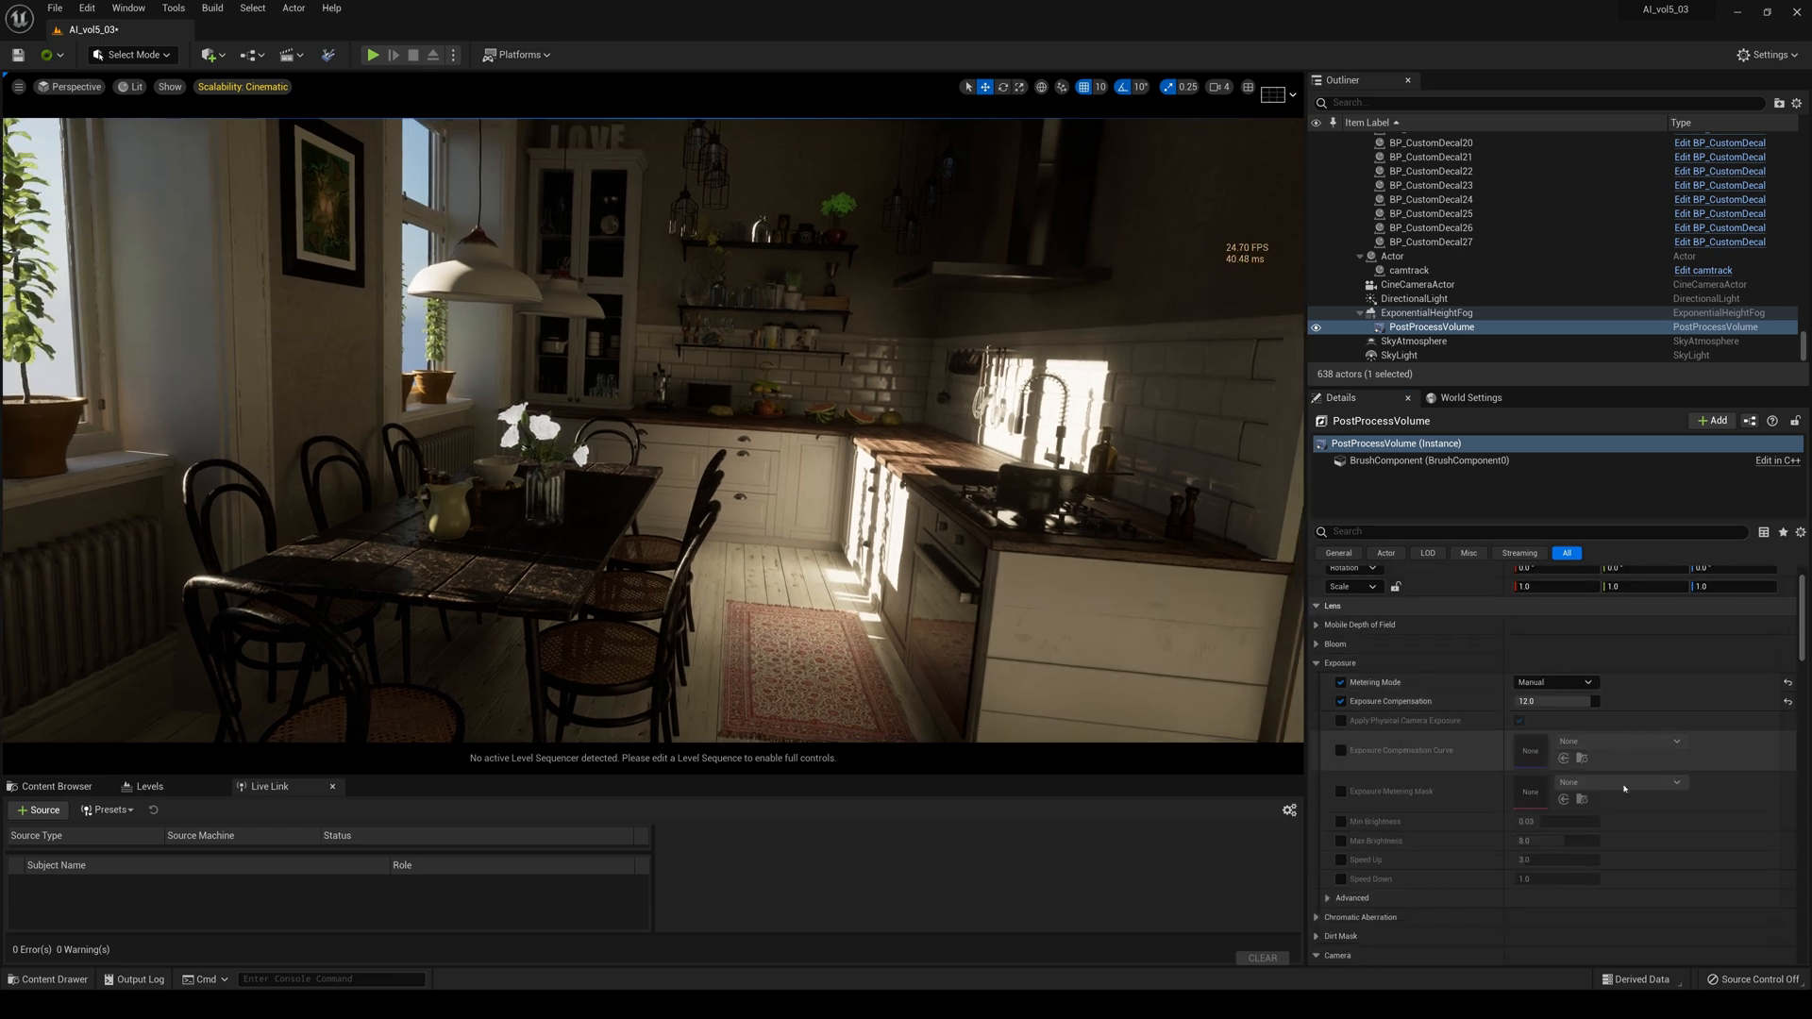
scroll(down, 3)
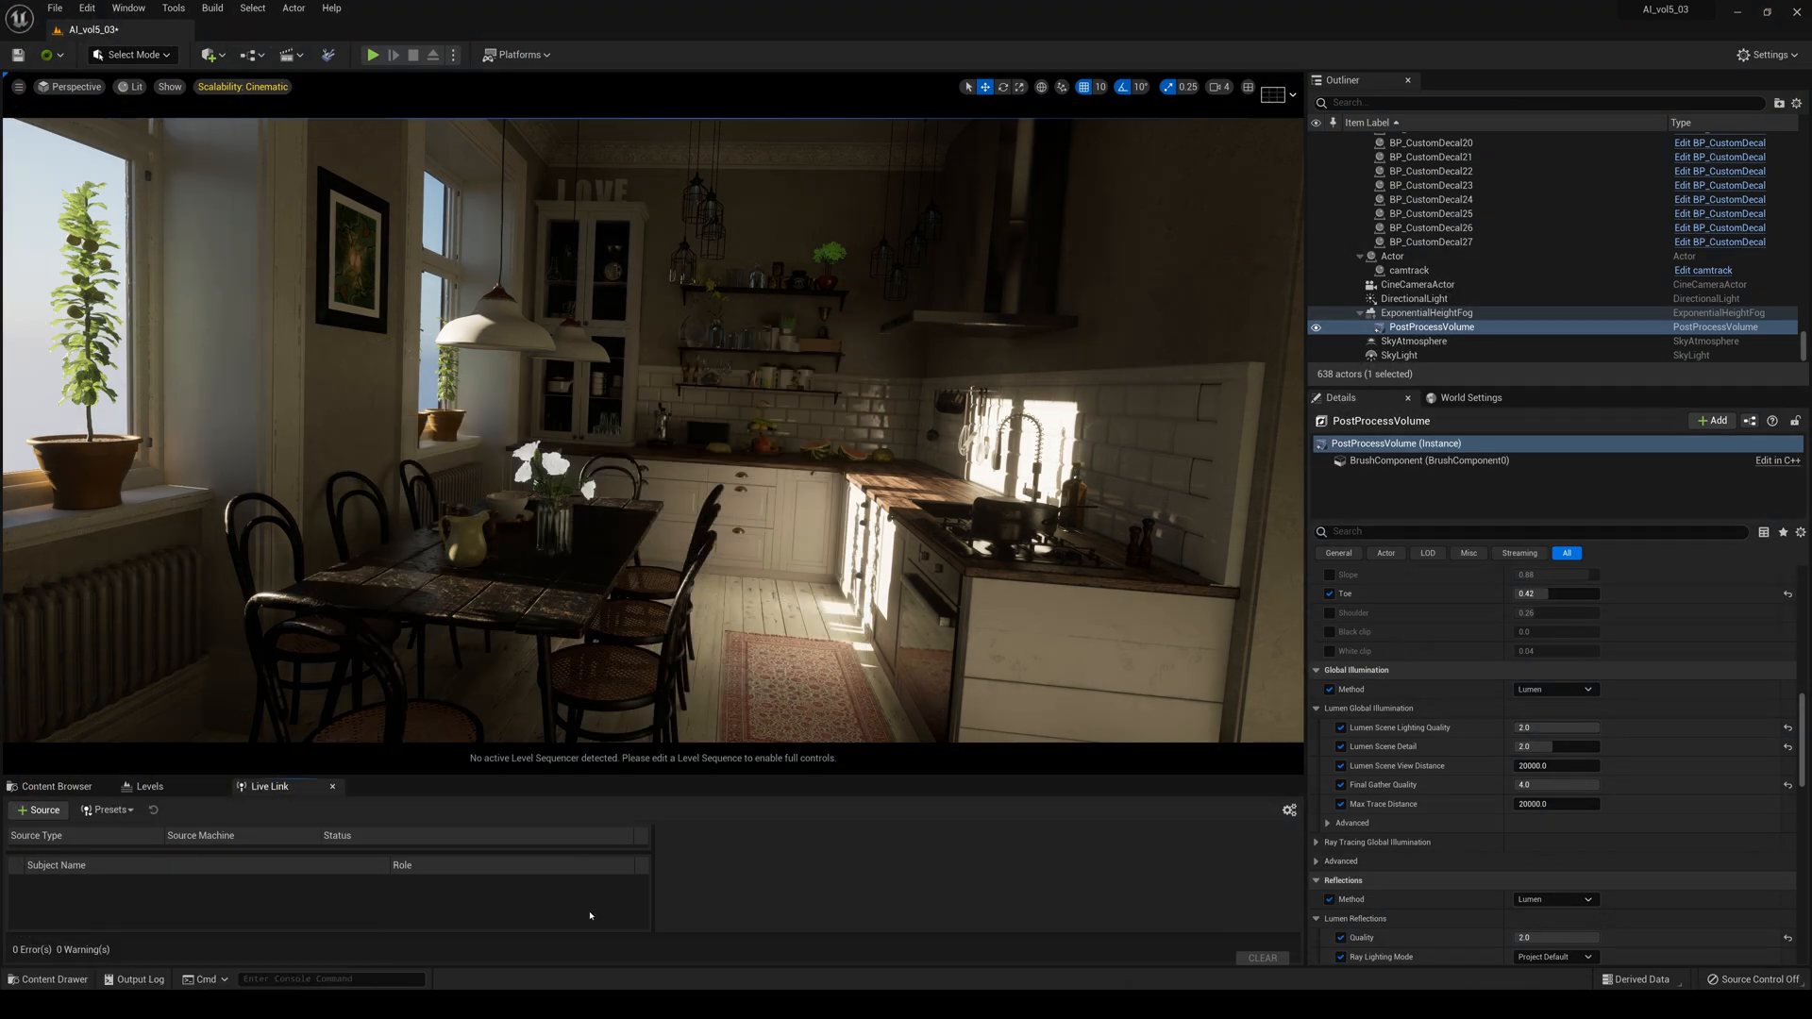
Add a LiveLinkXR source with Track Controllers enabled for the SteamVR controller
click(42, 809)
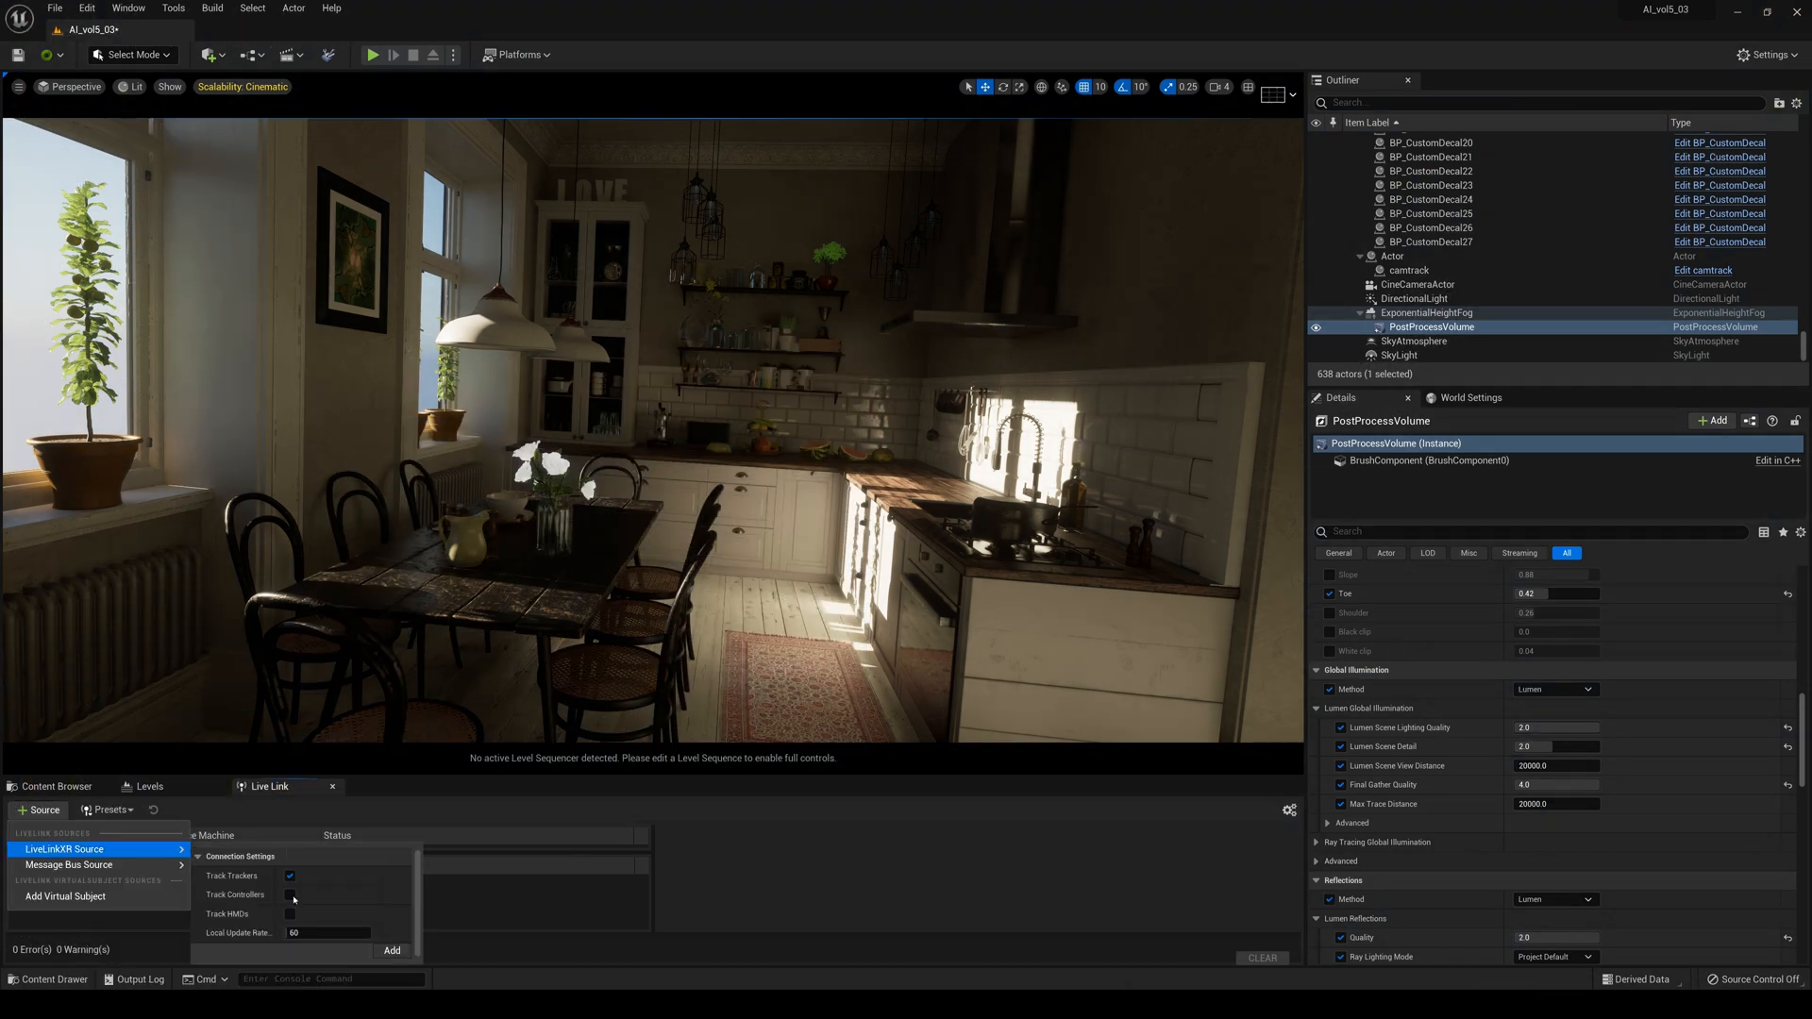
click(290, 893)
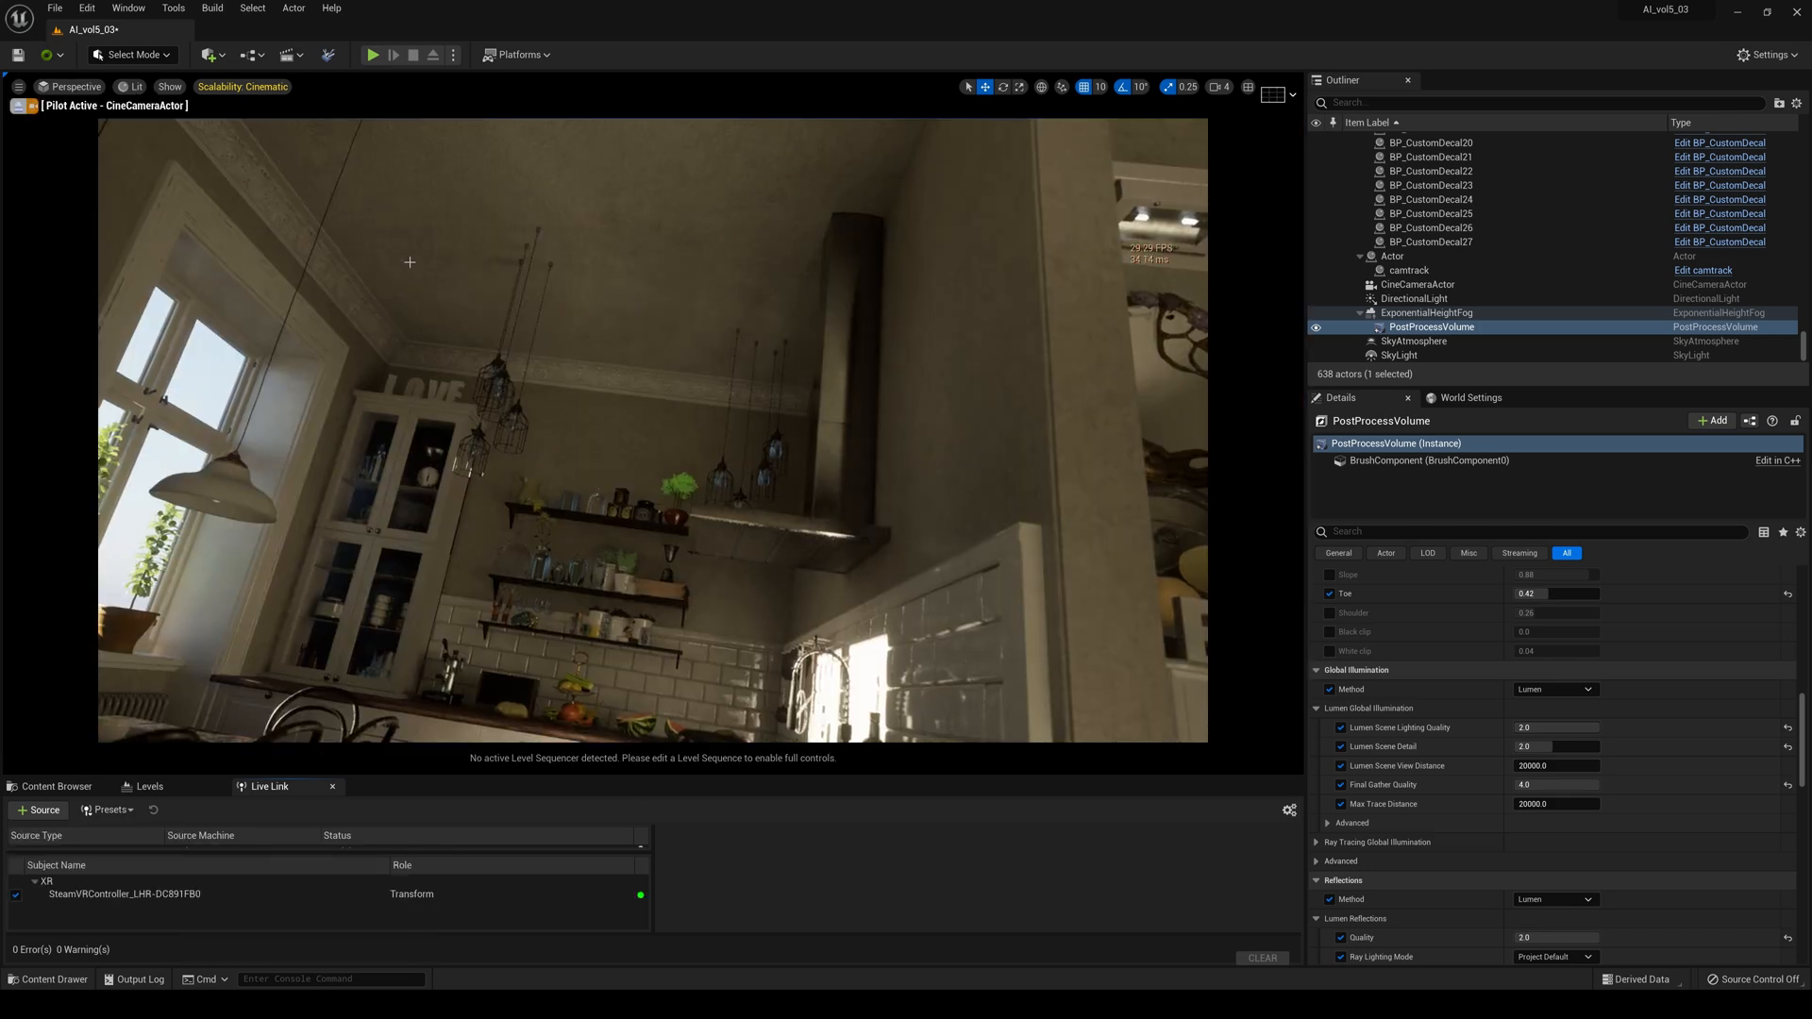
Switch the piloted cine camera viewport to Immersive Mode and reopen its options menu
click(17, 87)
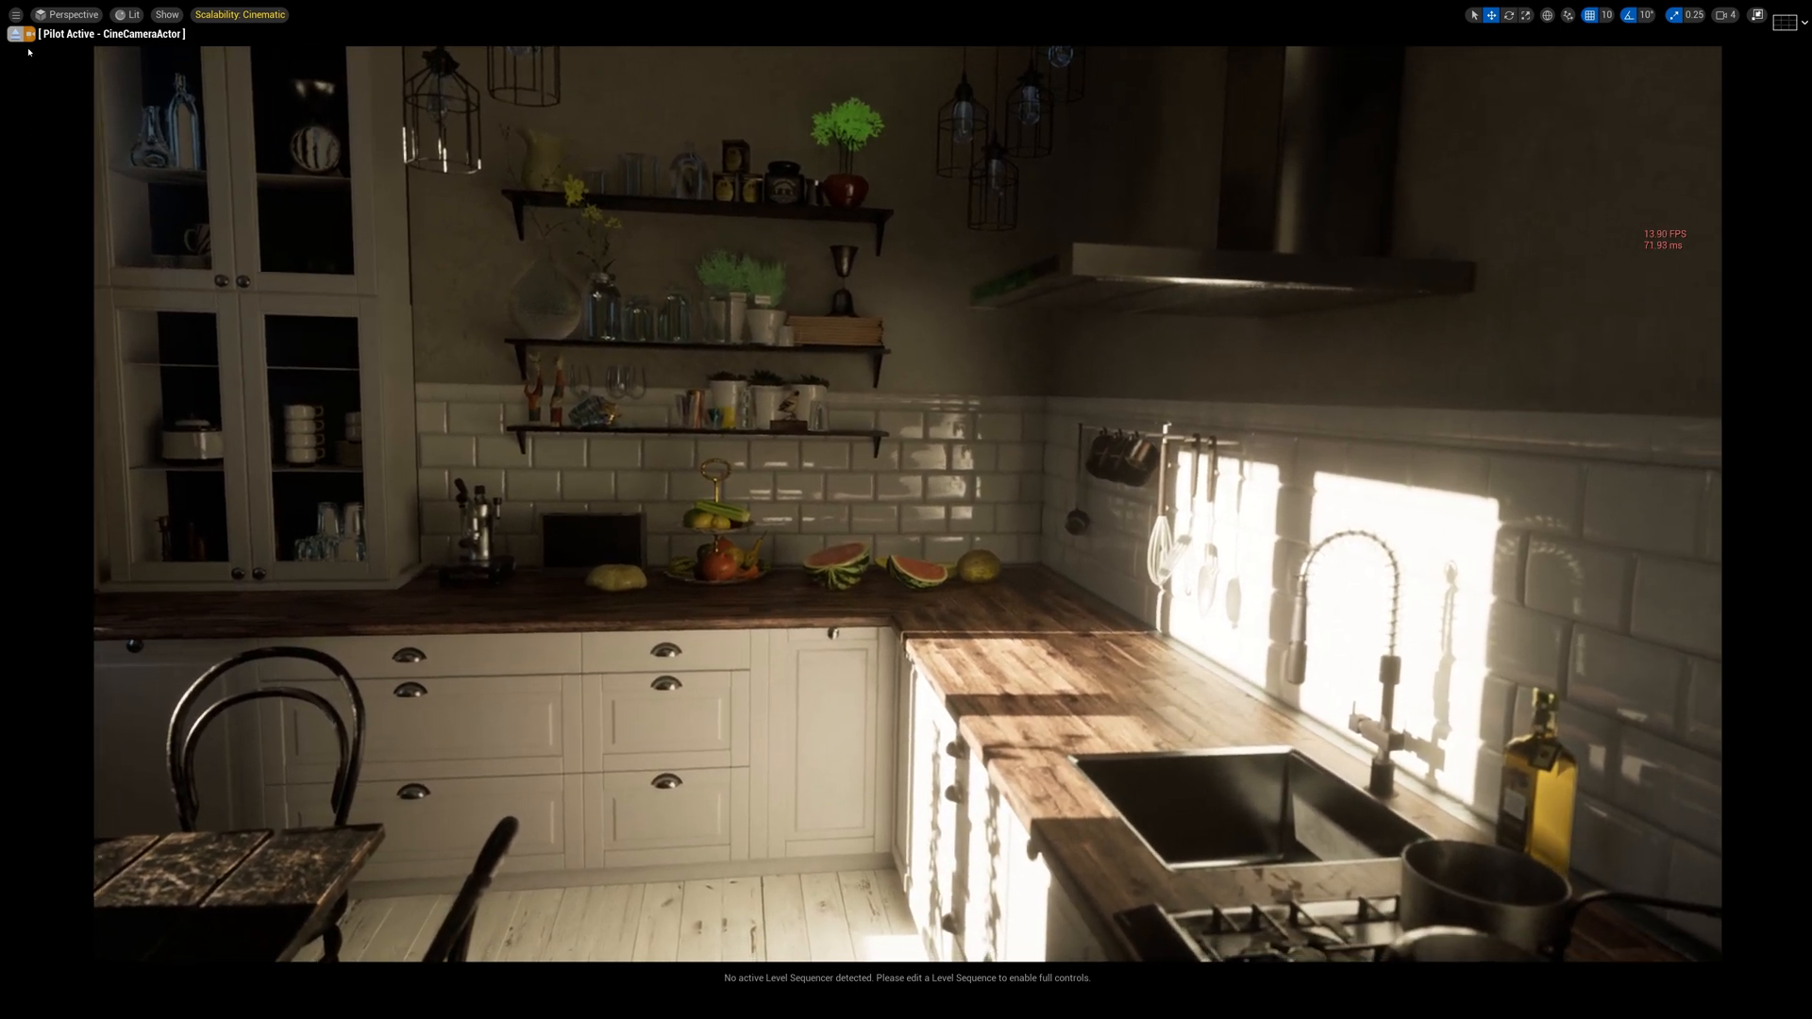
click(15, 34)
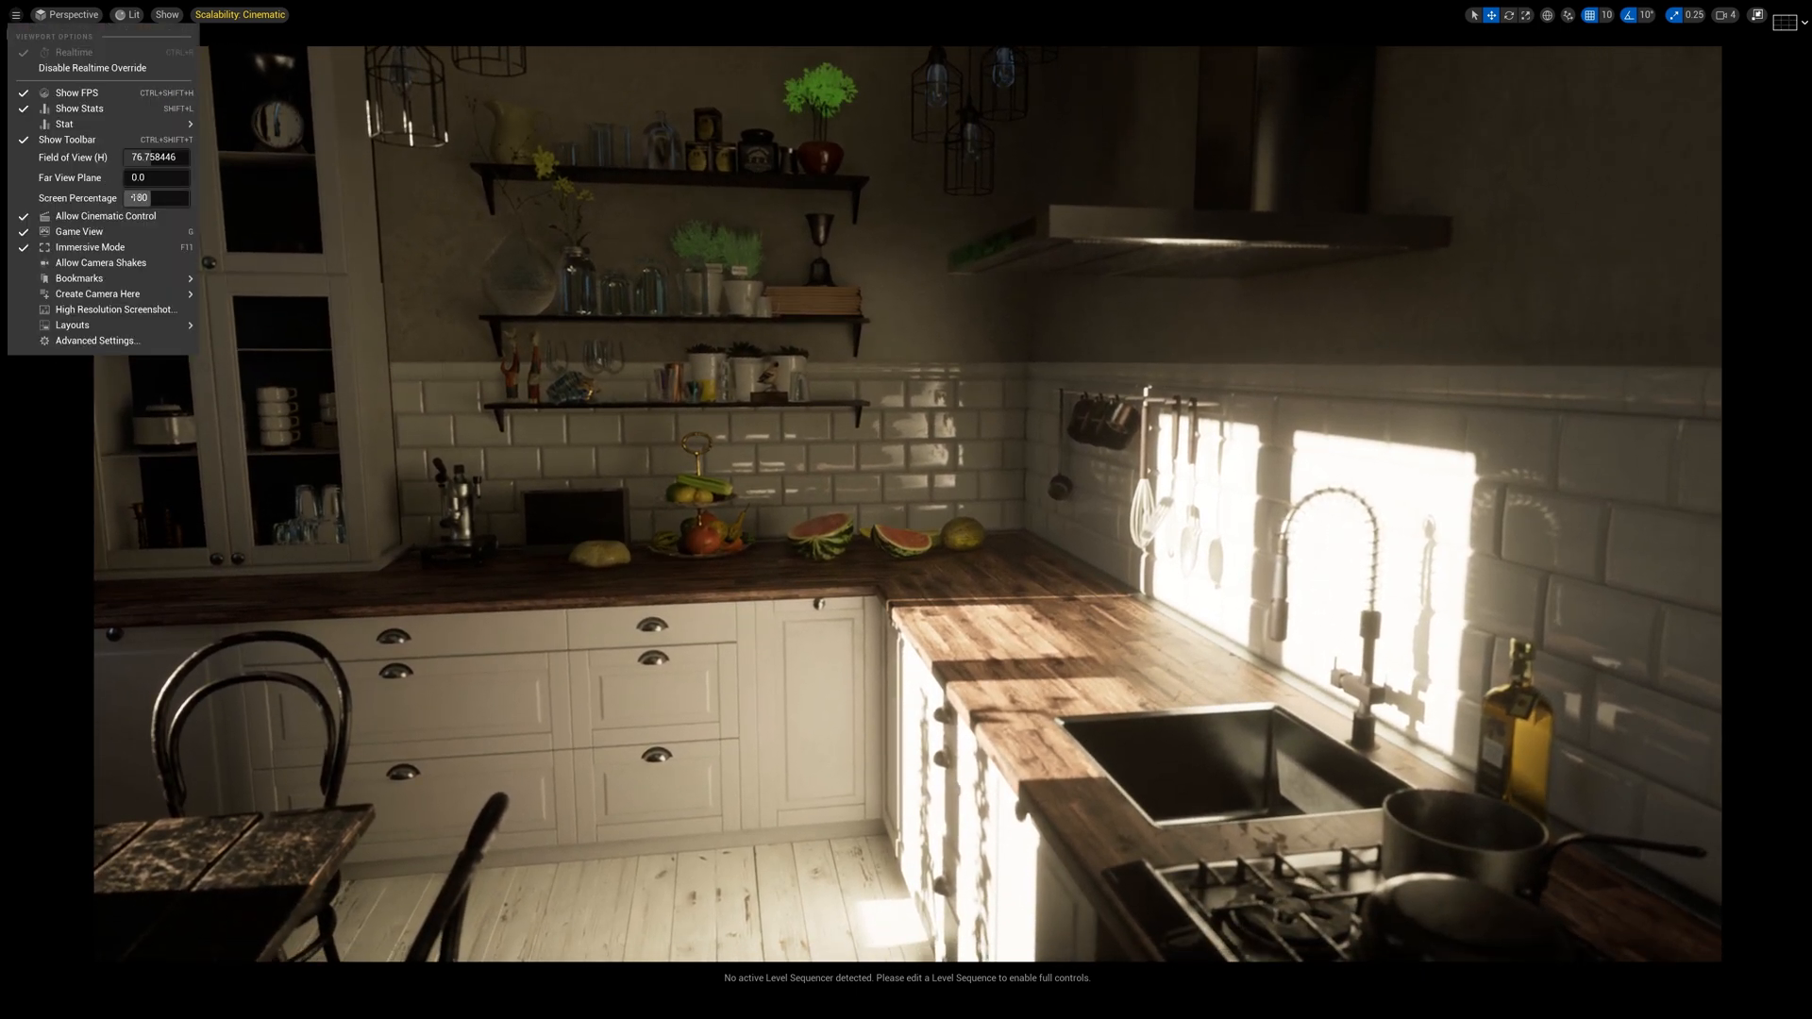